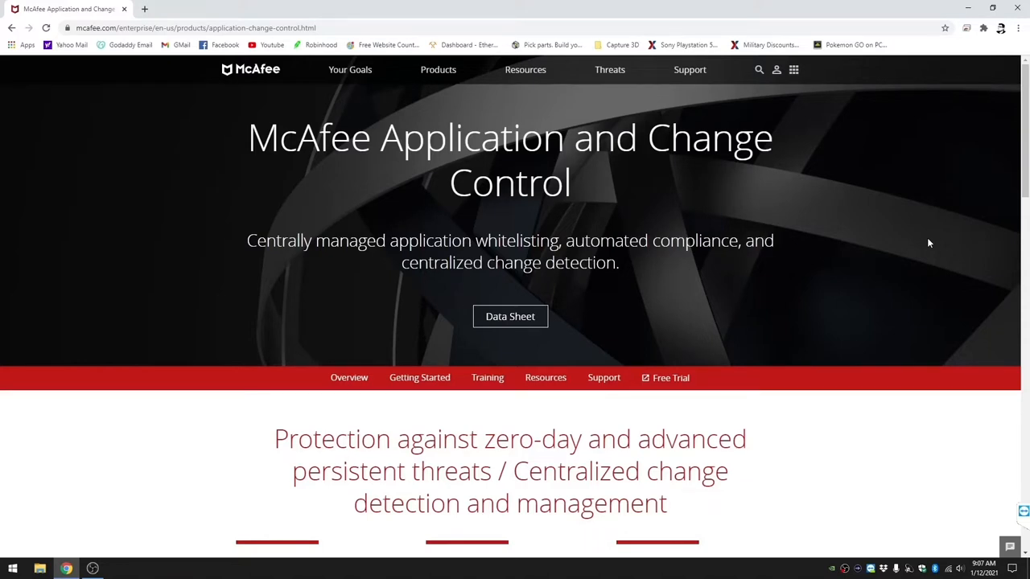
{"action": "mouse_move", "coordinate": [968, 26]}
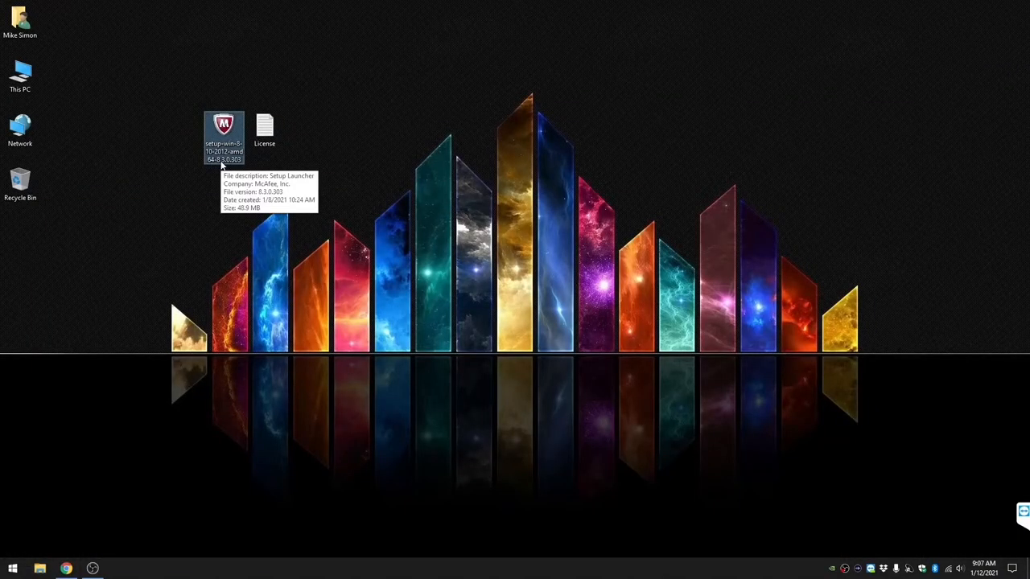
{"action": "double_click", "coordinate": [224, 132]}
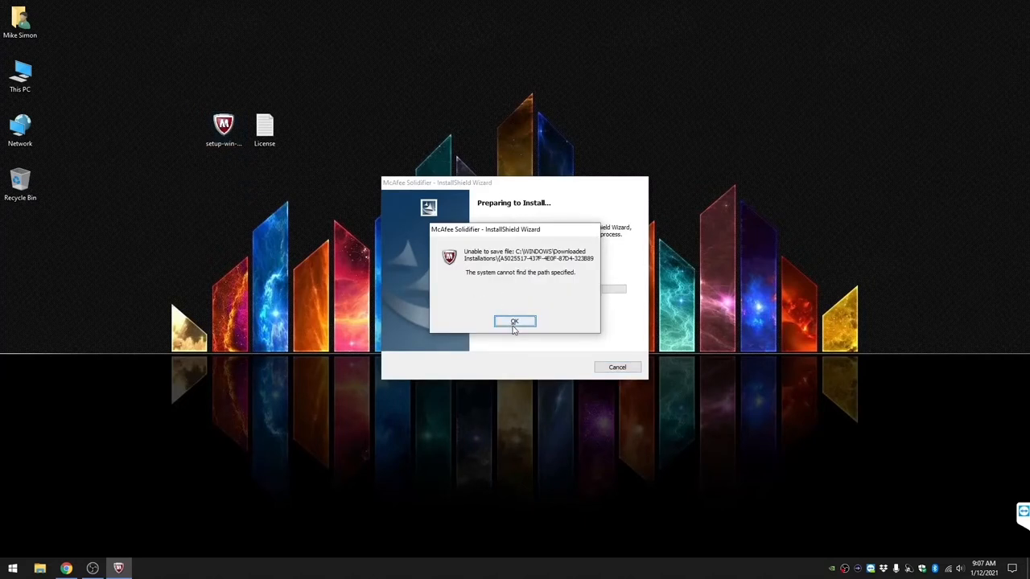
{"action": "left_click", "coordinate": [514, 322]}
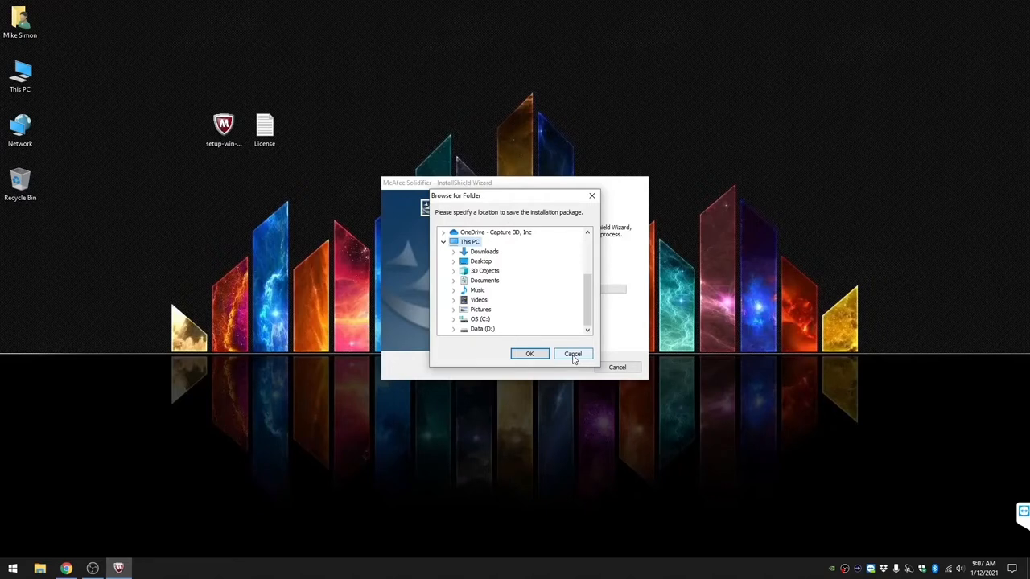
{"action": "left_click", "coordinate": [573, 354]}
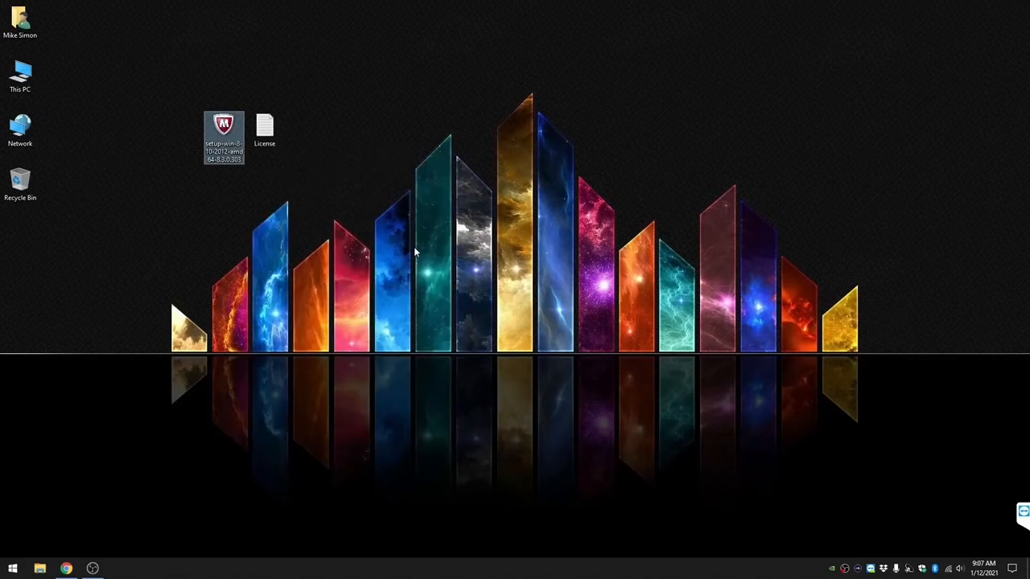
- Relaunch the Solidifier setup and accept the license agreement terms
{"action": "double_click", "coordinate": [223, 129]}
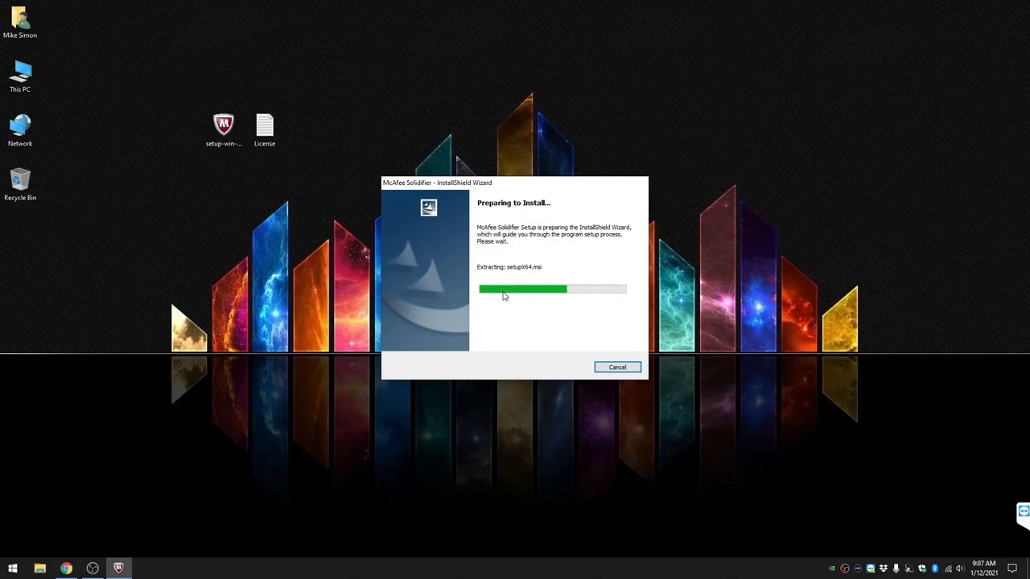
{"action": "mouse_move", "coordinate": [580, 321]}
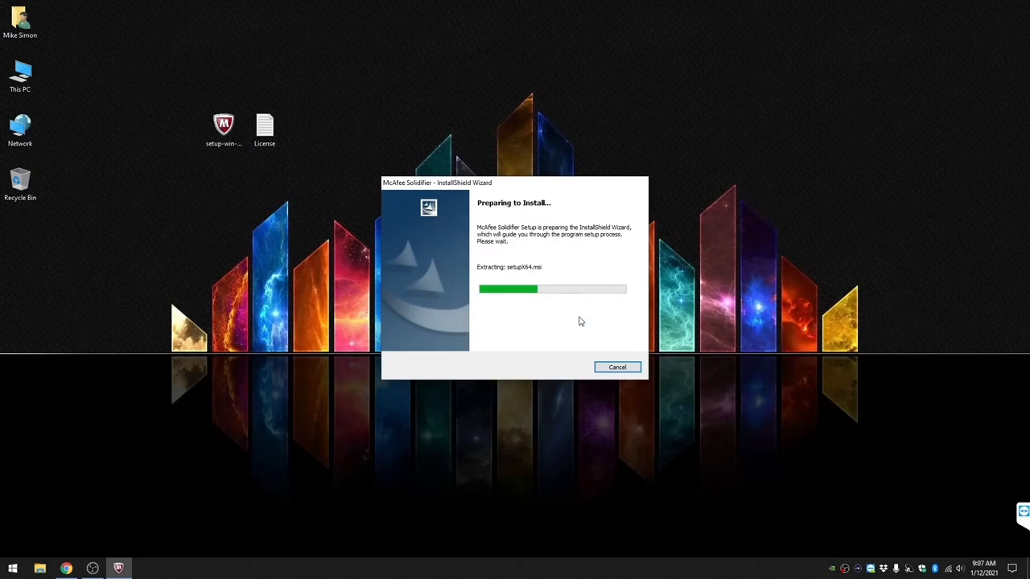
{"action": "left_click", "coordinate": [617, 367]}
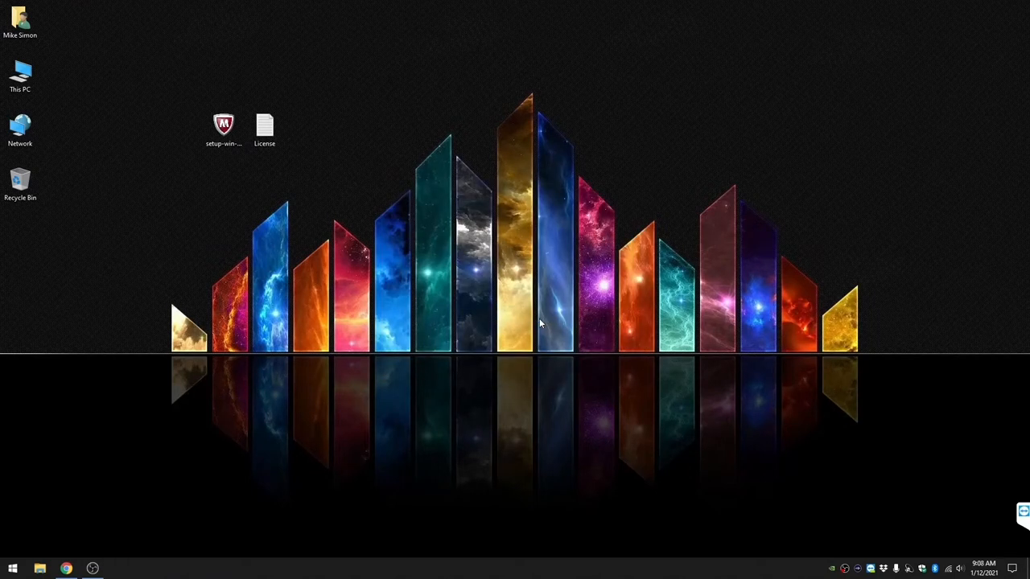
{"action": "double_click", "coordinate": [224, 124]}
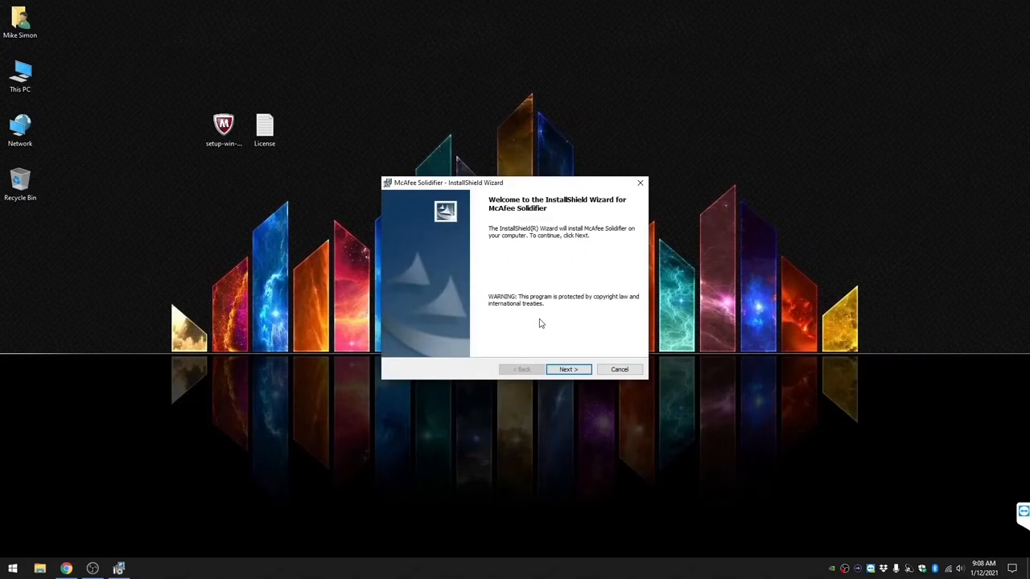
{"action": "left_click", "coordinate": [568, 369]}
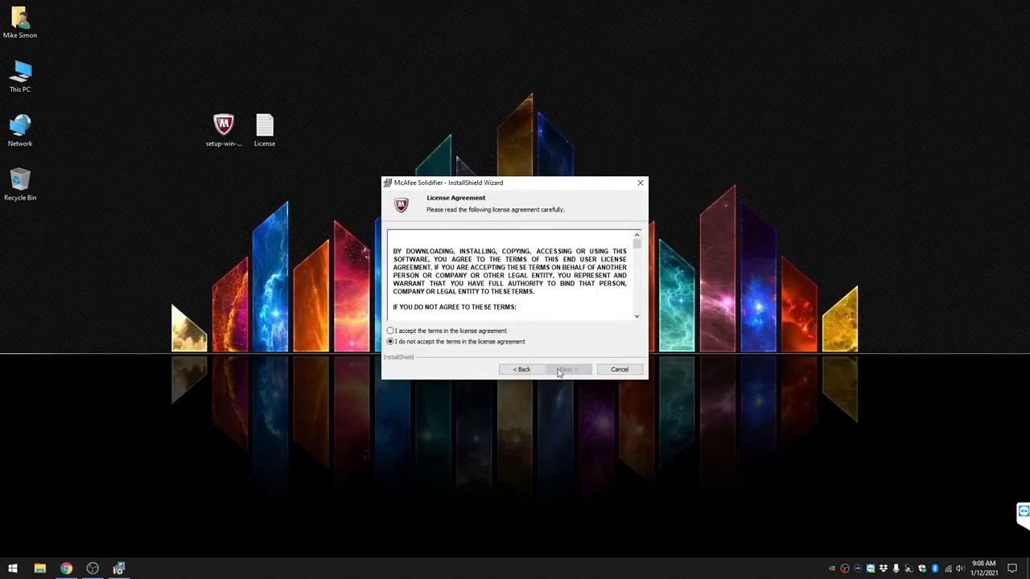
{"action": "left_click", "coordinate": [390, 331]}
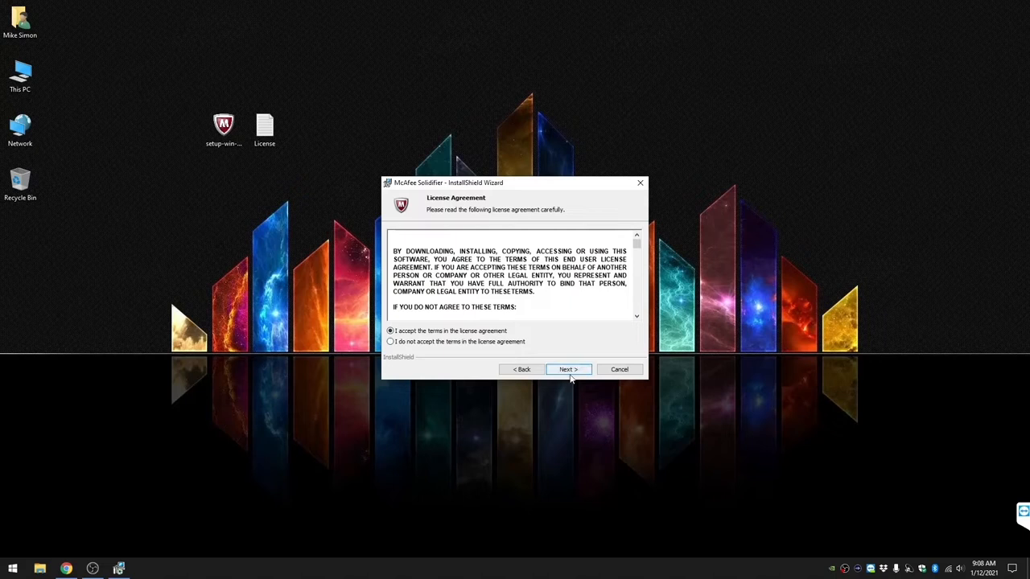
{"action": "left_click", "coordinate": [568, 369]}
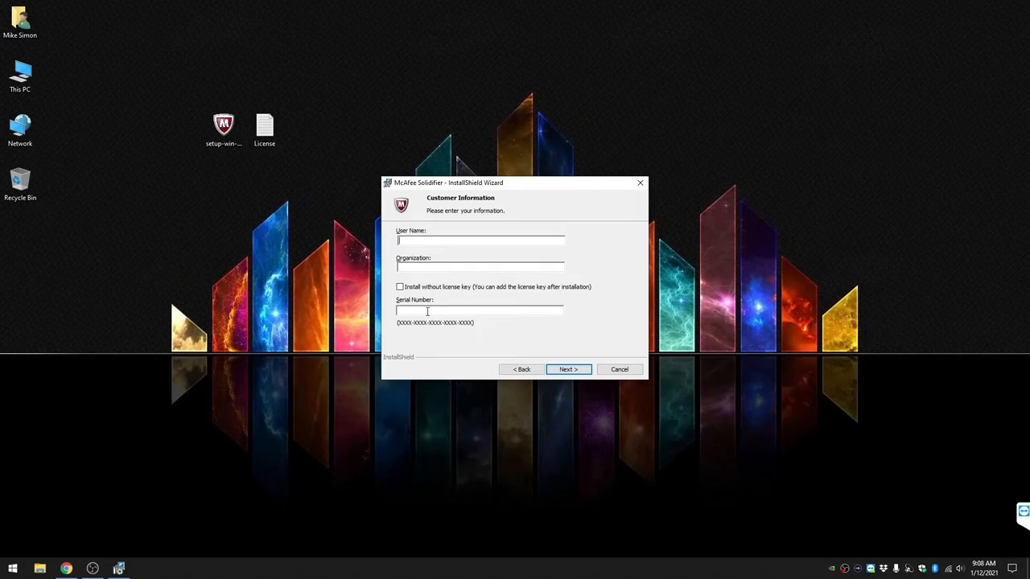
- Choose to install without a license key and keep the default install folder
{"action": "left_click", "coordinate": [400, 286]}
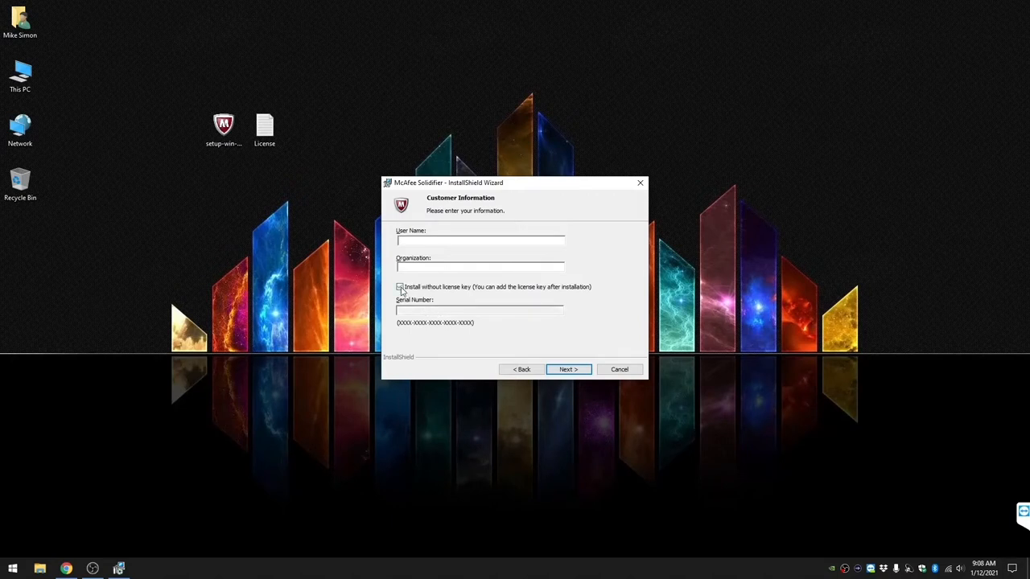
{"action": "left_click", "coordinate": [400, 286]}
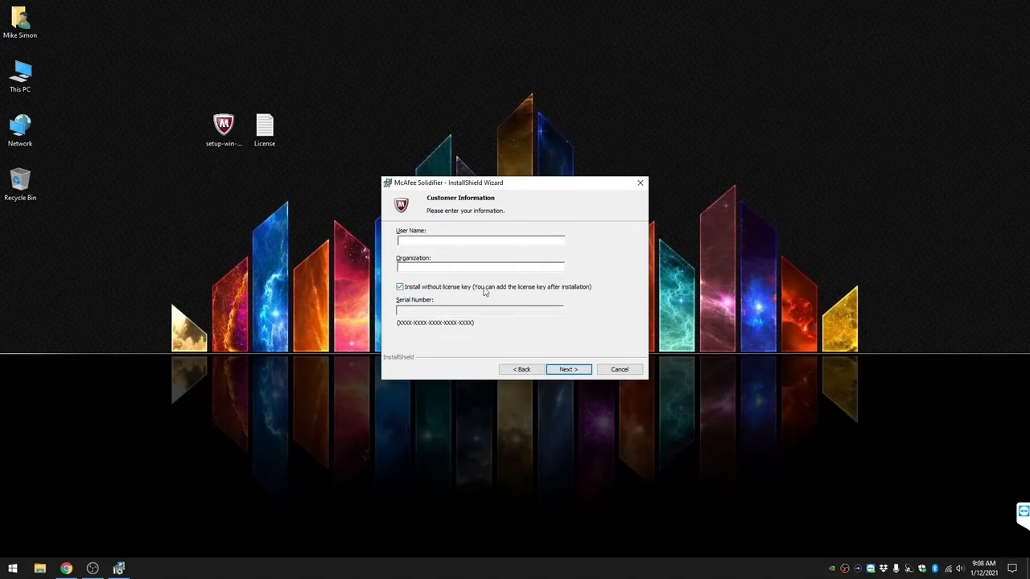
{"action": "mouse_move", "coordinate": [521, 288]}
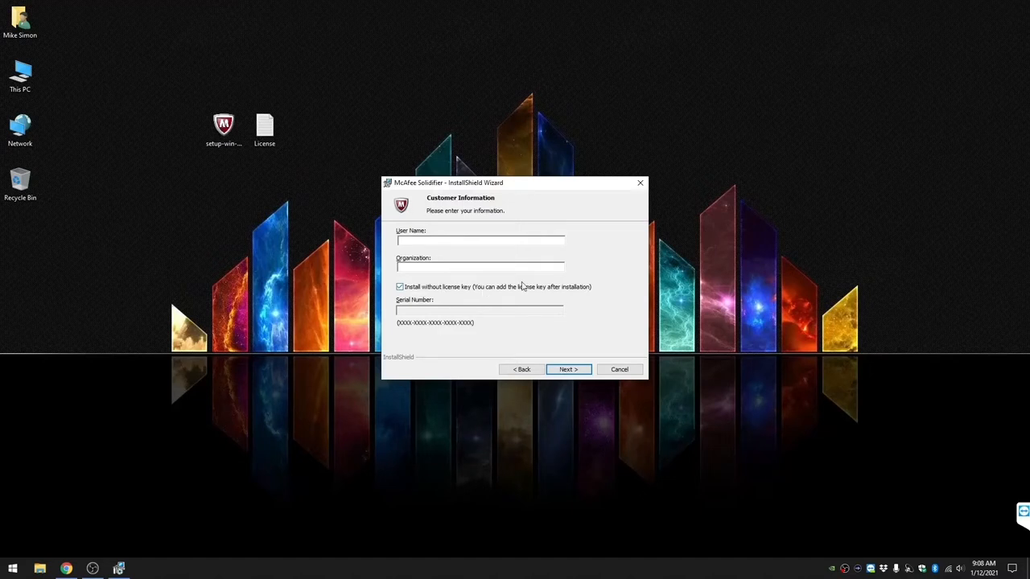
{"action": "left_click", "coordinate": [568, 370]}
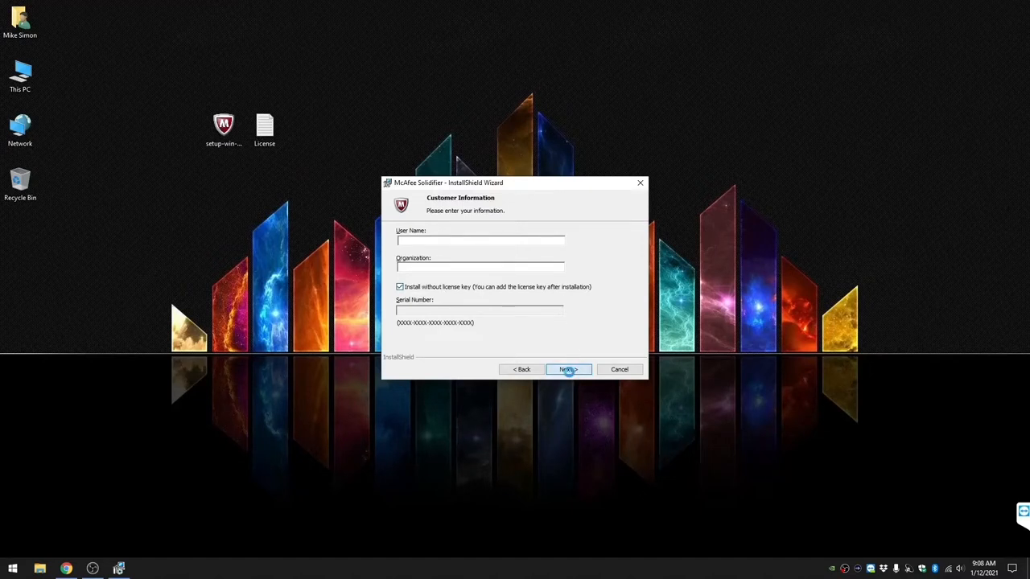
{"action": "left_click", "coordinate": [568, 369]}
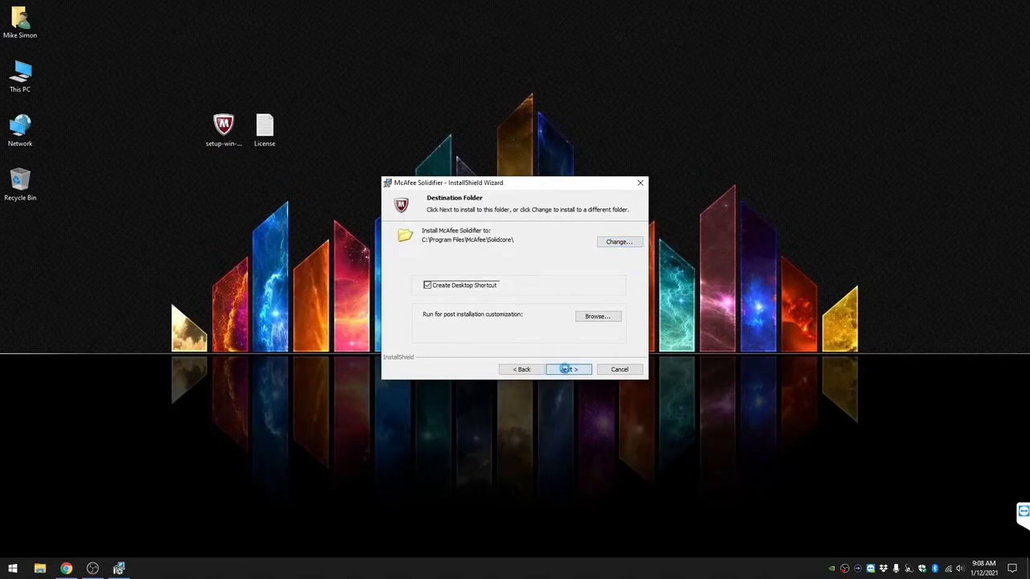
{"action": "left_click", "coordinate": [568, 370]}
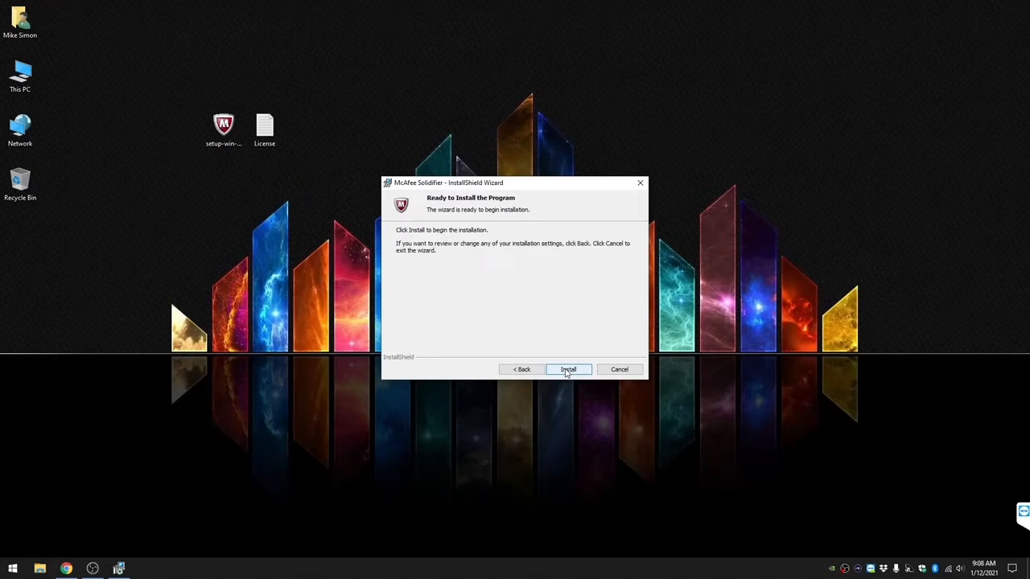
{"action": "mouse_move", "coordinate": [484, 279]}
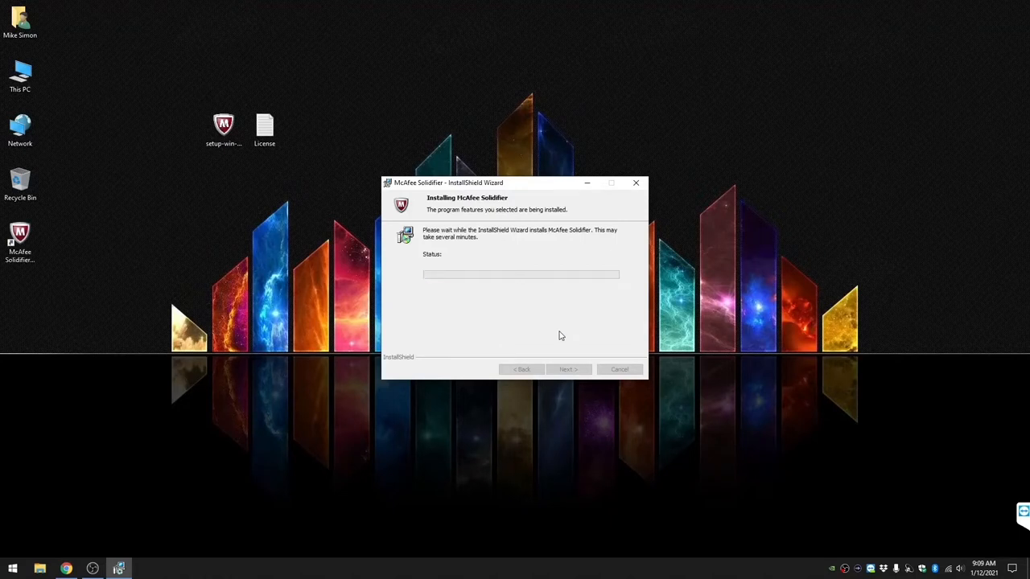
{"action": "mouse_move", "coordinate": [572, 322]}
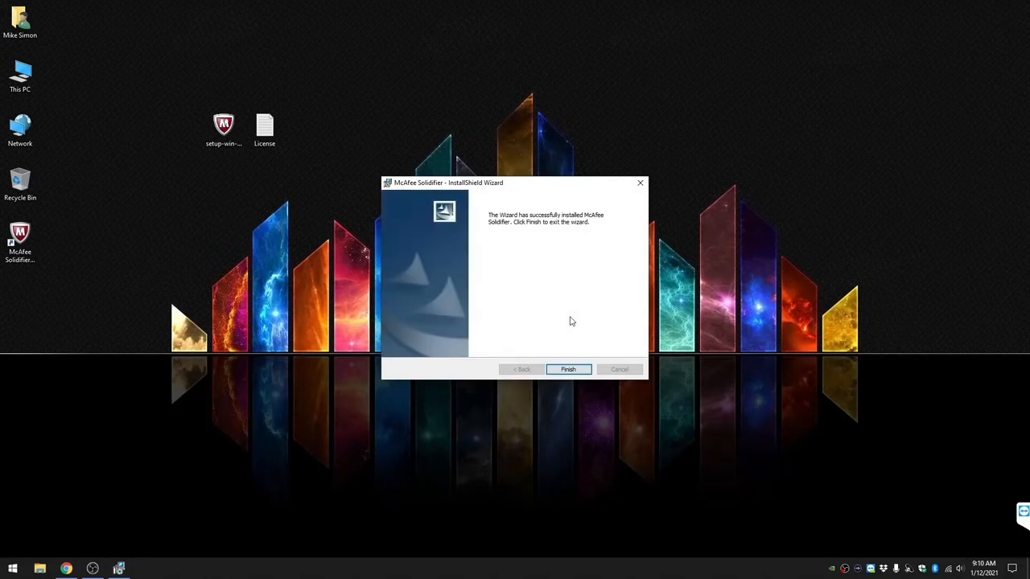
- Finish the McAfee Solidifier installation and close the wizard, leaving its desktop shortcut
{"action": "left_click", "coordinate": [568, 370]}
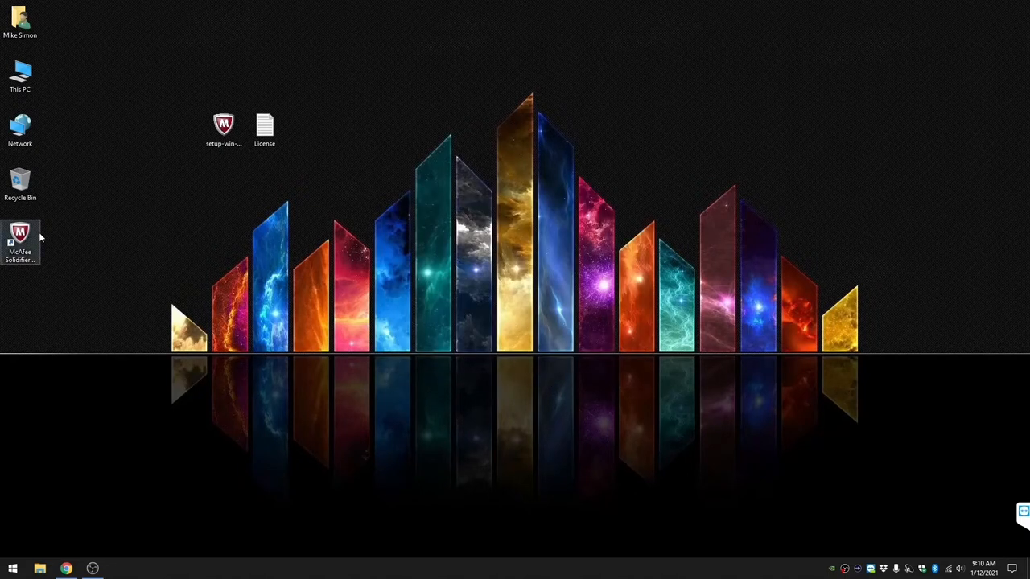
- Open the Solidifier command line and run 'sadmin status', getting Access Denied
{"action": "double_click", "coordinate": [20, 237]}
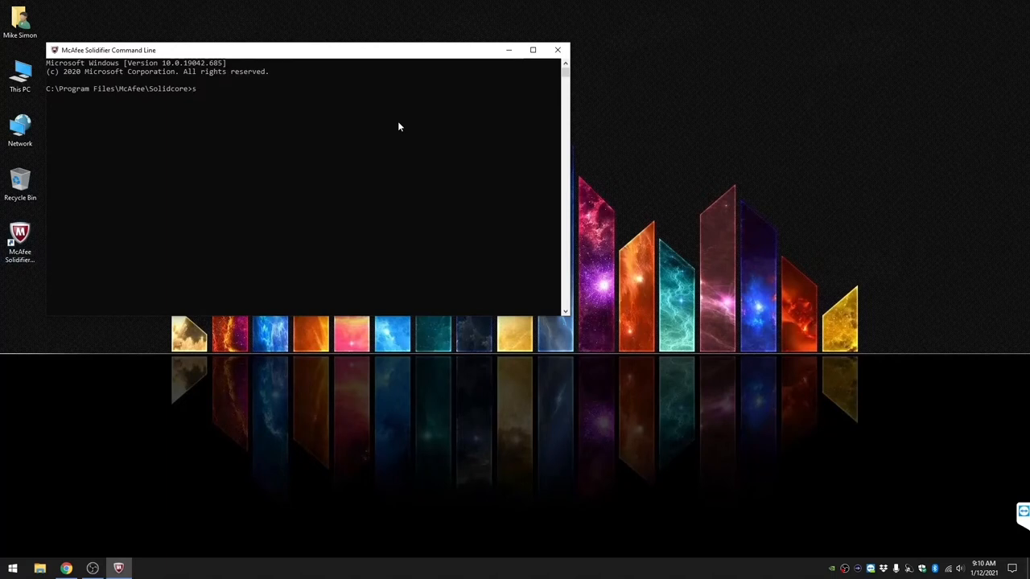
{"action": "type", "text": "sadmin stat"}
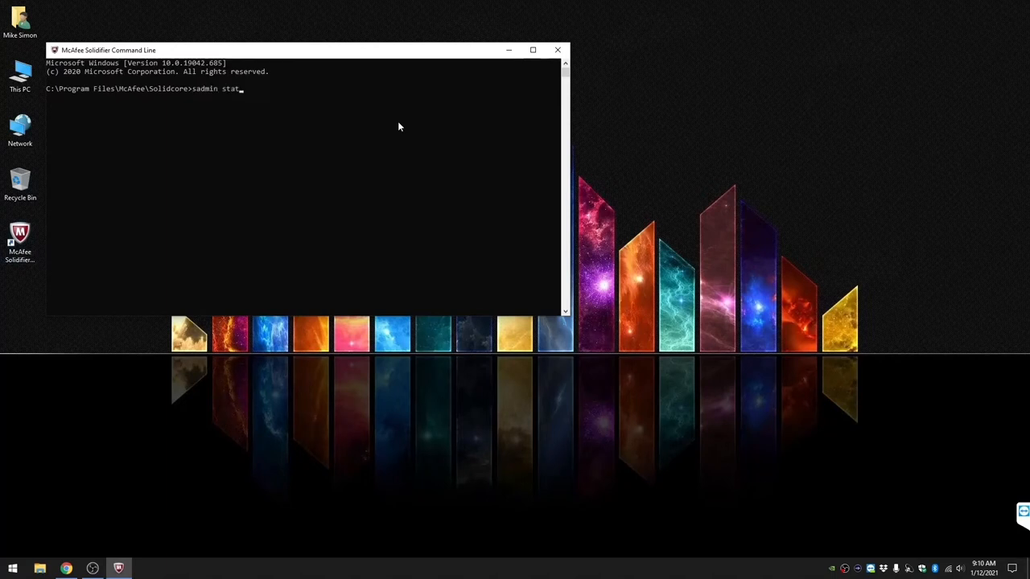
{"action": "key", "text": "Return"}
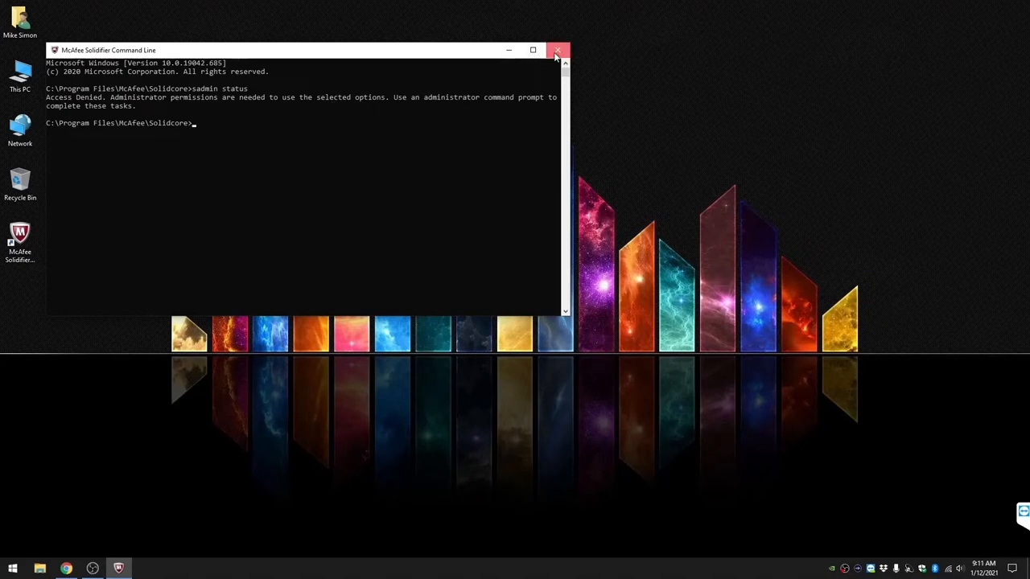
- Start the command line as administrator and run 'sadmin status', showing Solidifier disabled
{"action": "right_click", "coordinate": [19, 238]}
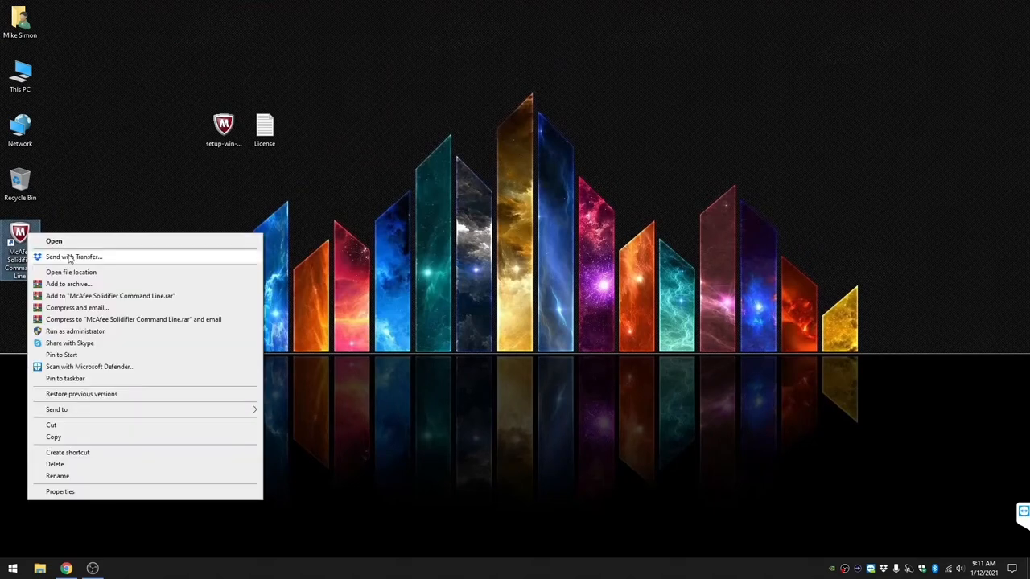
{"action": "left_click", "coordinate": [81, 334]}
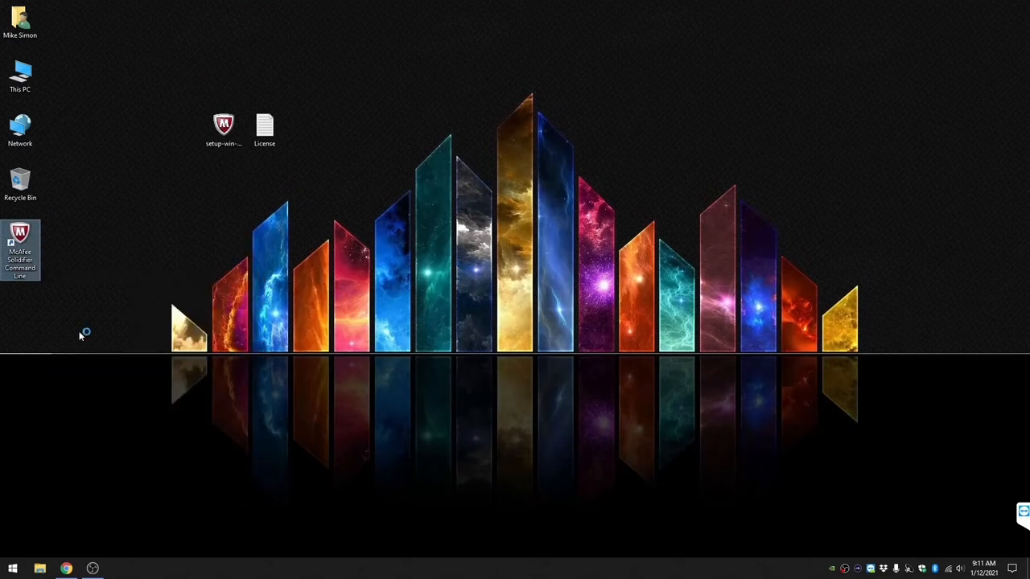
{"action": "double_click", "coordinate": [20, 245]}
{"action": "type", "text": "sadmin statu"}
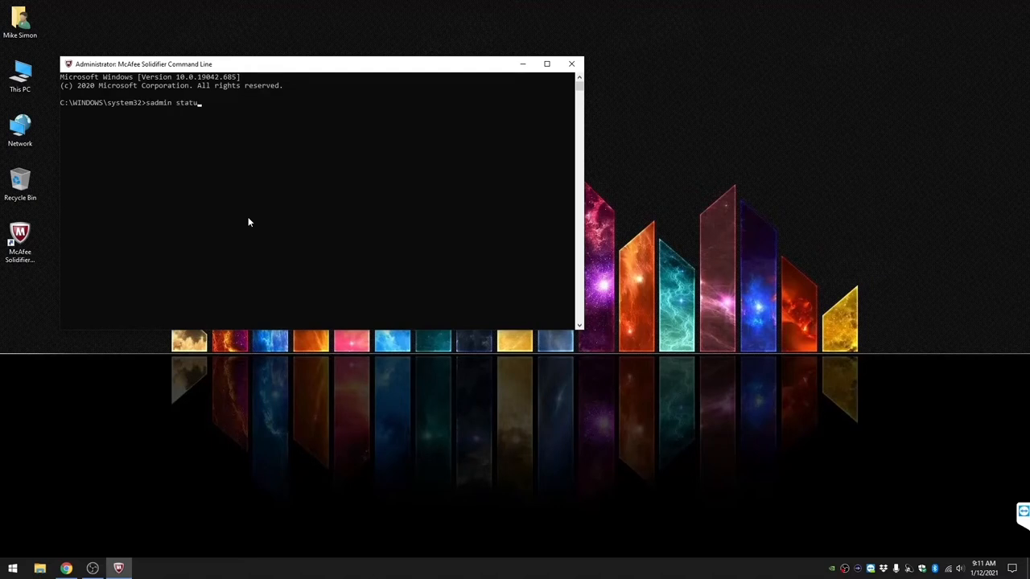
{"action": "key", "text": "Return"}
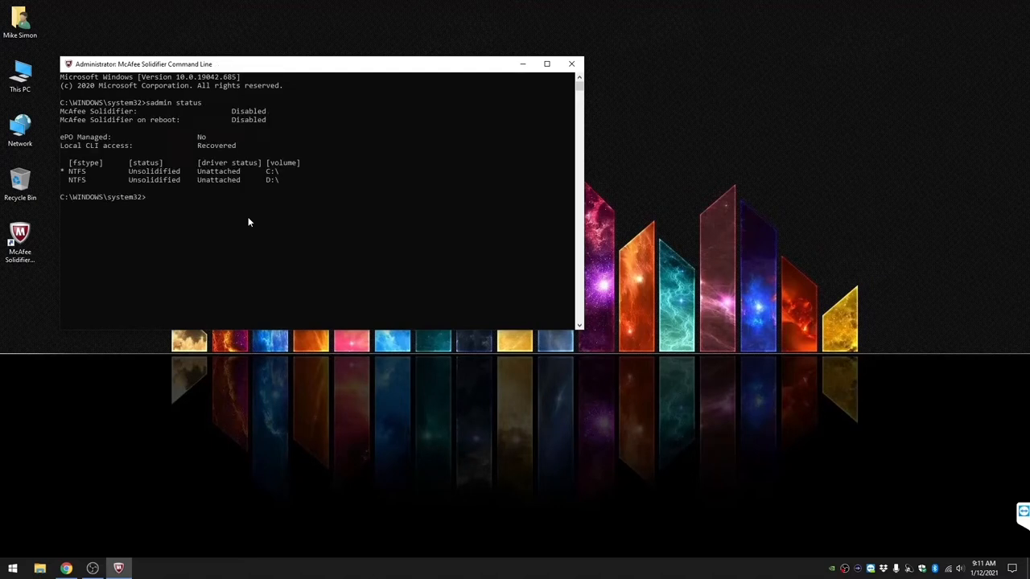
{"action": "mouse_move", "coordinate": [263, 119]}
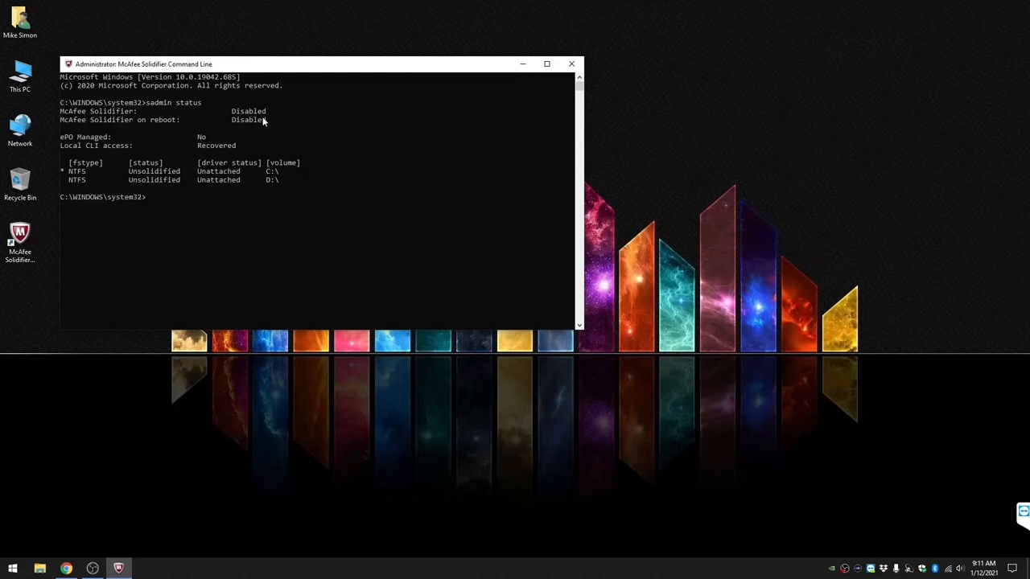
{"action": "mouse_move", "coordinate": [233, 131]}
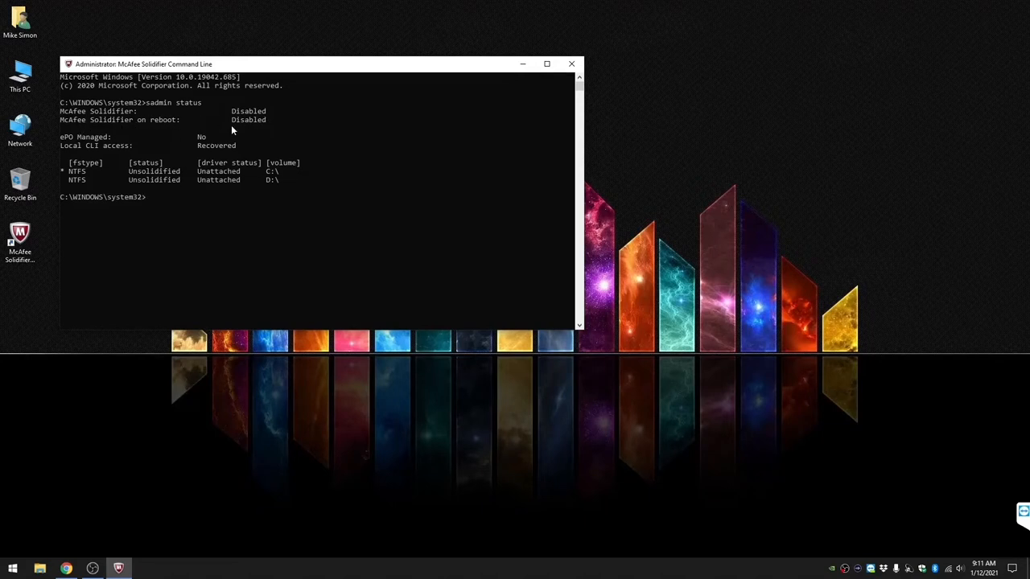
{"action": "mouse_move", "coordinate": [90, 179]}
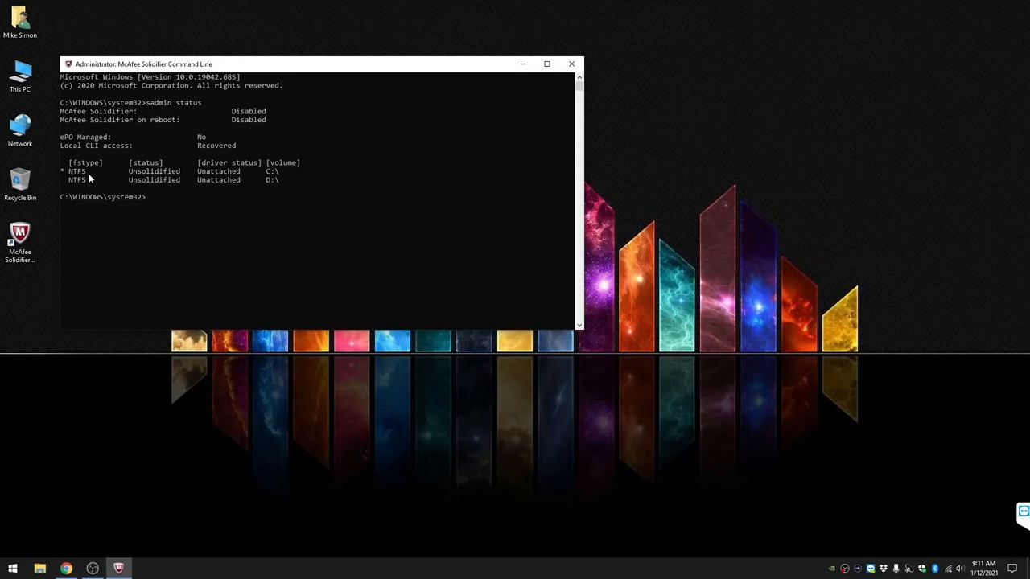
{"action": "mouse_move", "coordinate": [226, 177]}
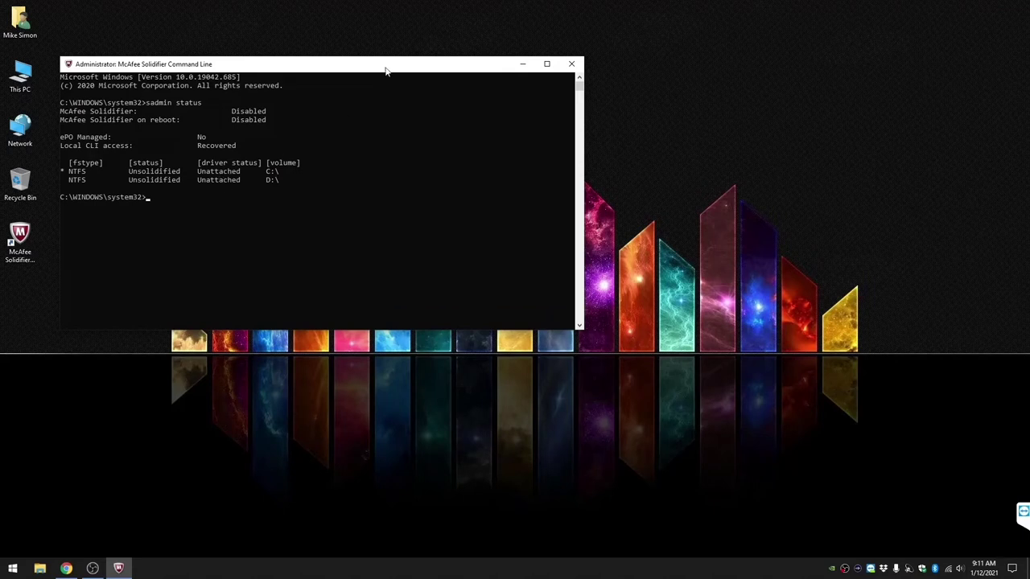
- Run 'sadmin help', then 'sadmin license list', which returns no licenses
{"action": "left_click_drag", "start_coordinate": [387, 64], "coordinate": [424, 68]}
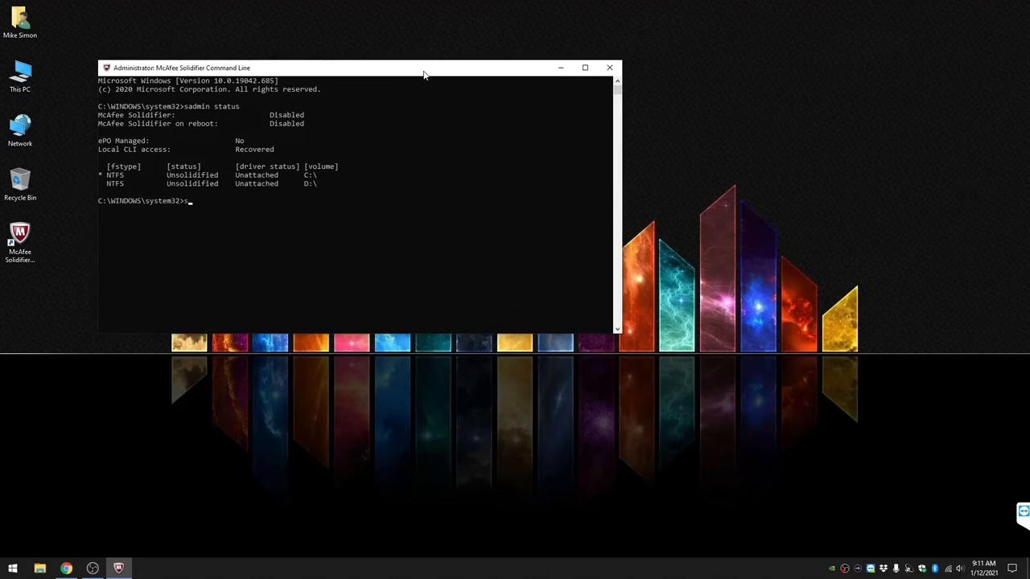
{"action": "type", "text": "admin help"}
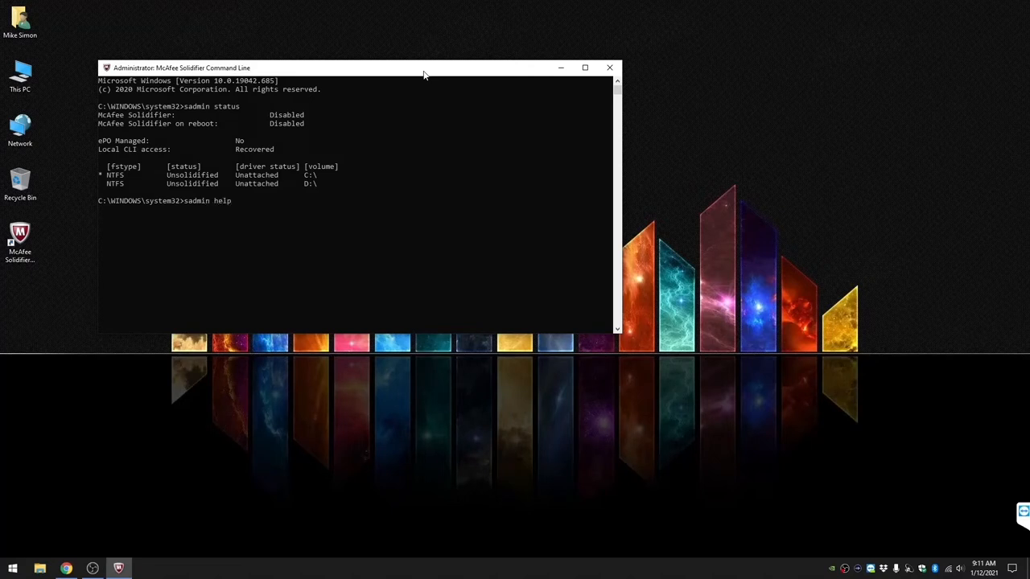
{"action": "key", "text": "Return"}
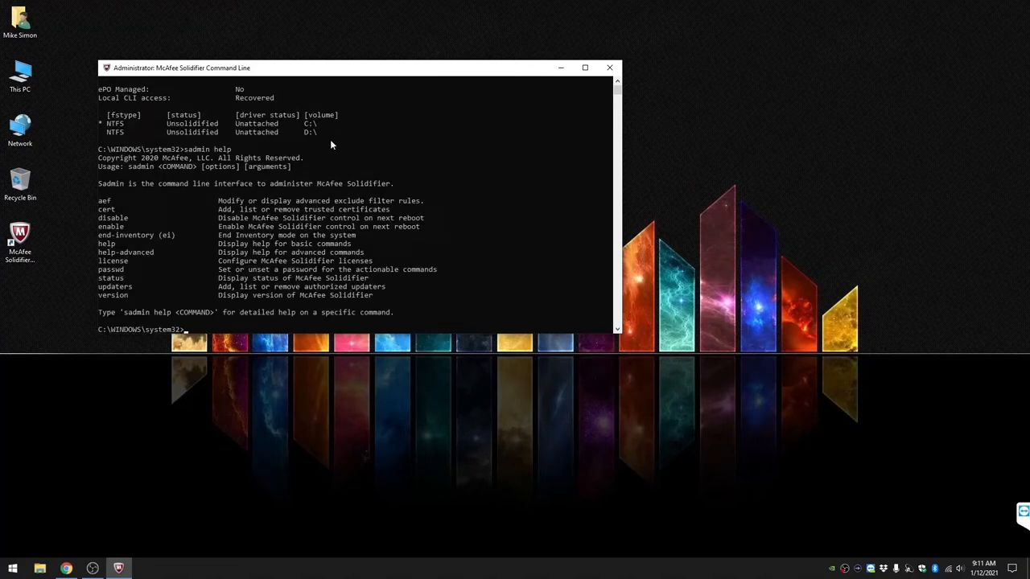
{"action": "mouse_move", "coordinate": [122, 232]}
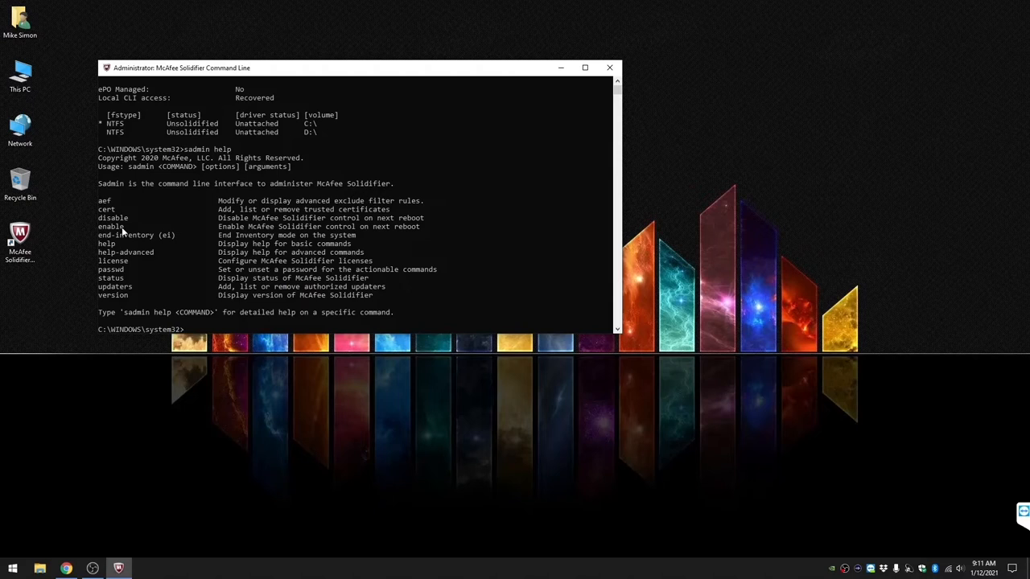
{"action": "mouse_move", "coordinate": [193, 289]}
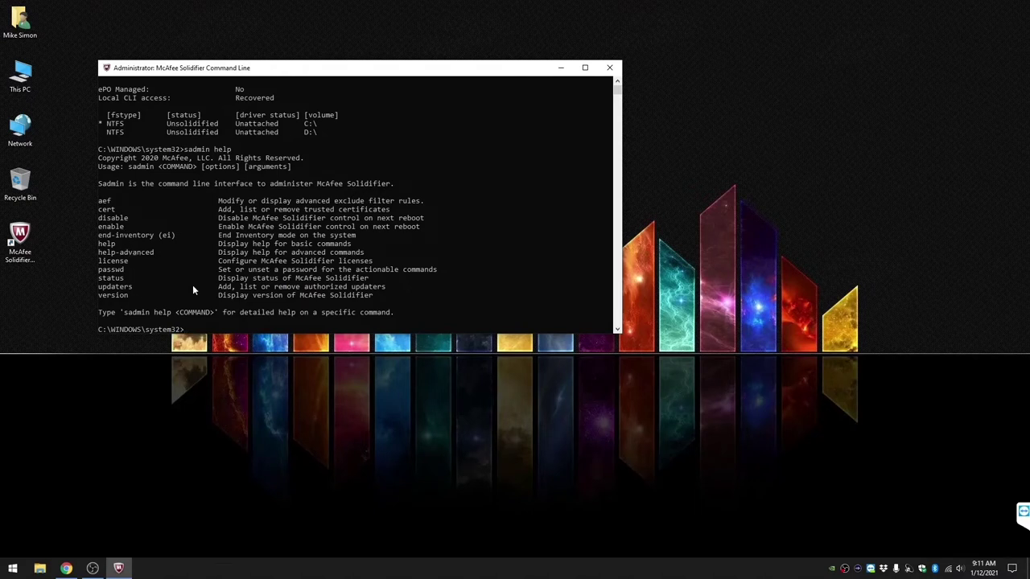
{"action": "type", "text": "sadmin l"}
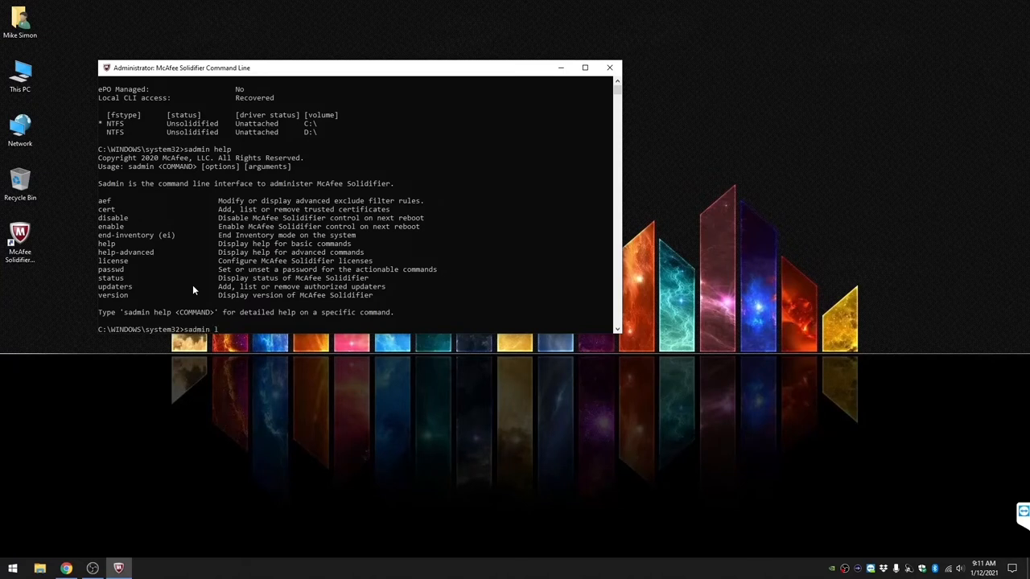
{"action": "type", "text": "icense list"}
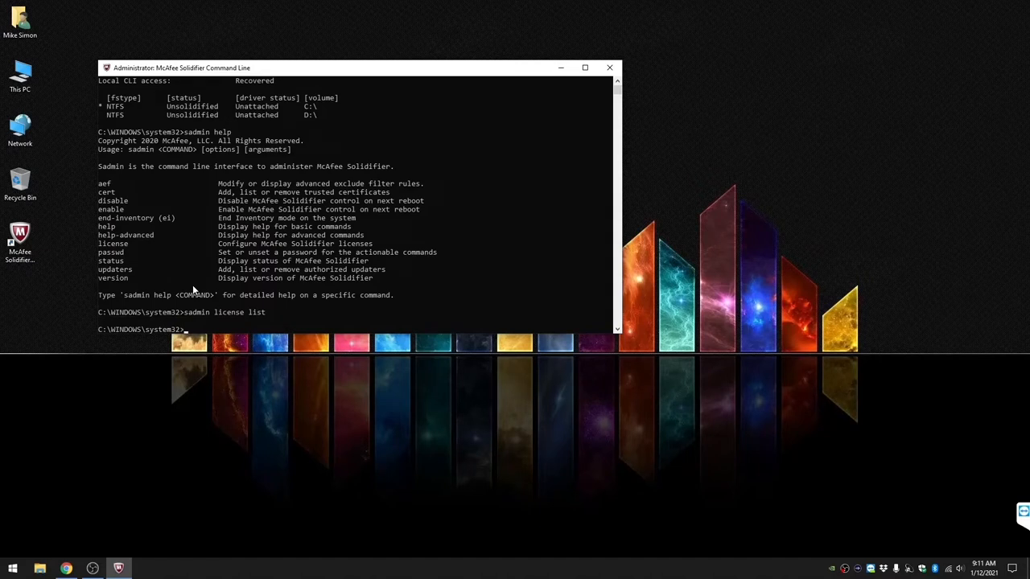
{"action": "mouse_move", "coordinate": [261, 327]}
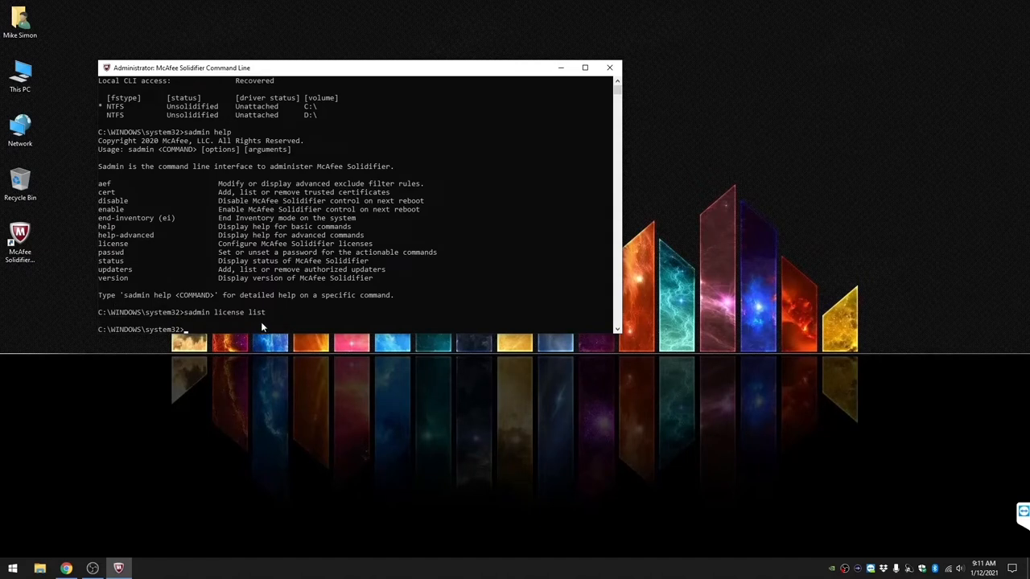
{"action": "mouse_move", "coordinate": [153, 298]}
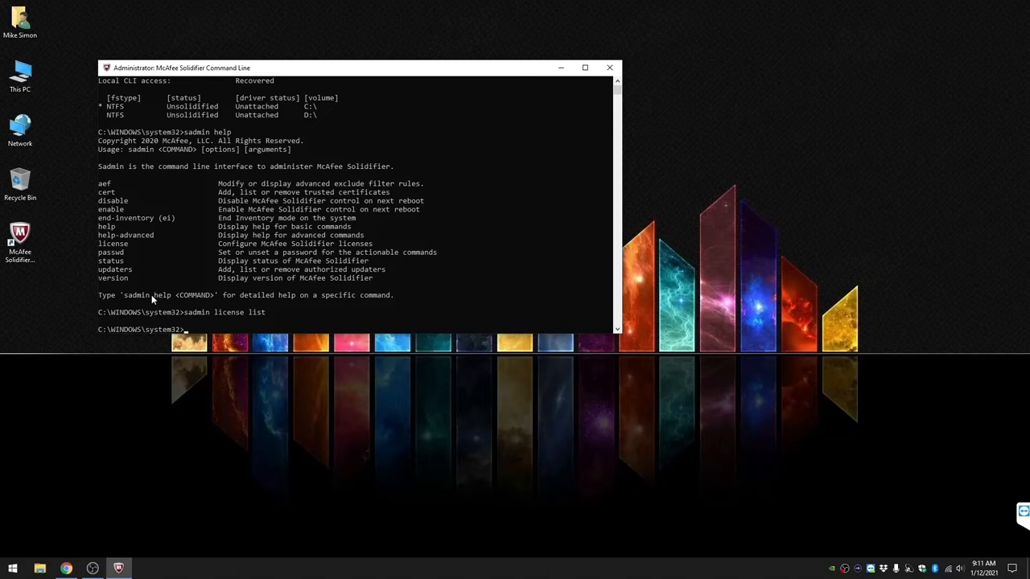
- Add the Application Control license key via 'sadmin license add', then rerun 'sadmin status'
{"action": "type", "text": "sadmin"}
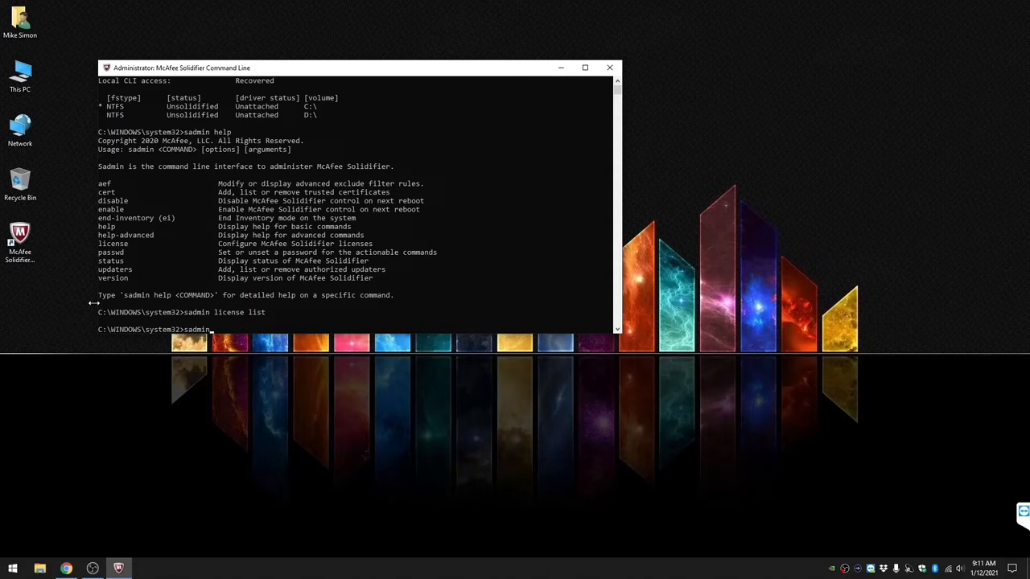
{"action": "type", "text": "license a"}
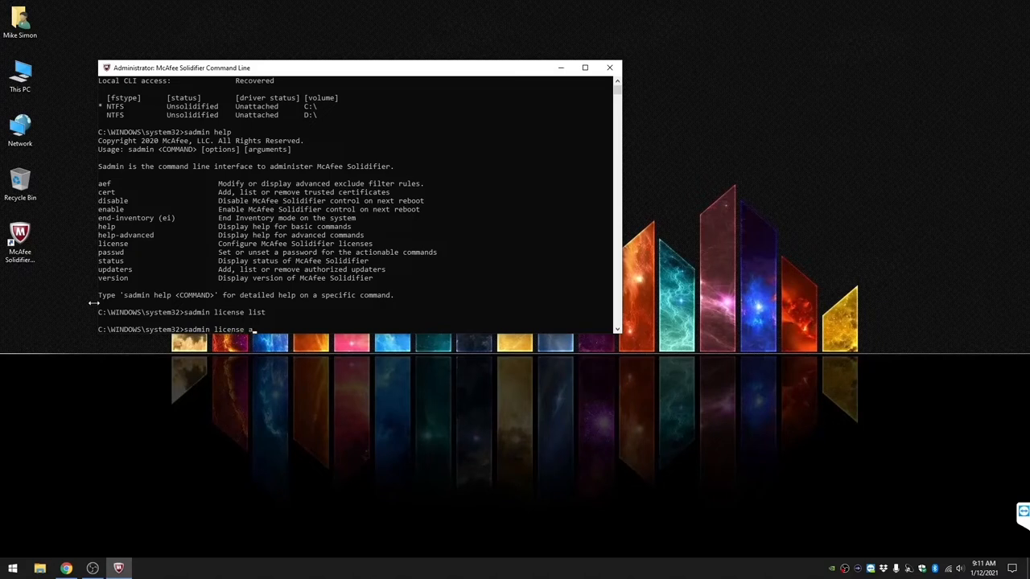
{"action": "type", "text": "dd"}
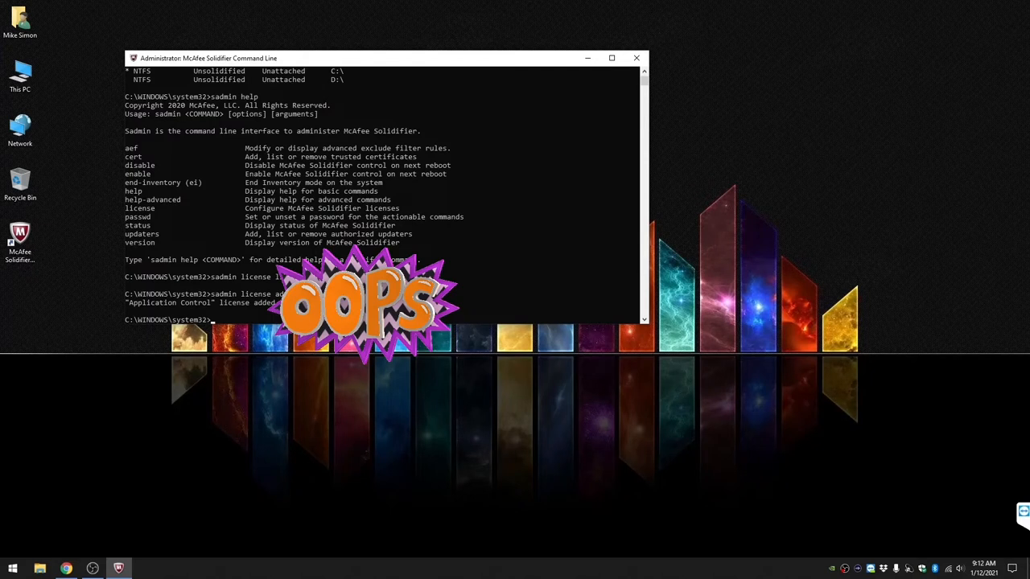
{"action": "type", "text": "sadm"}
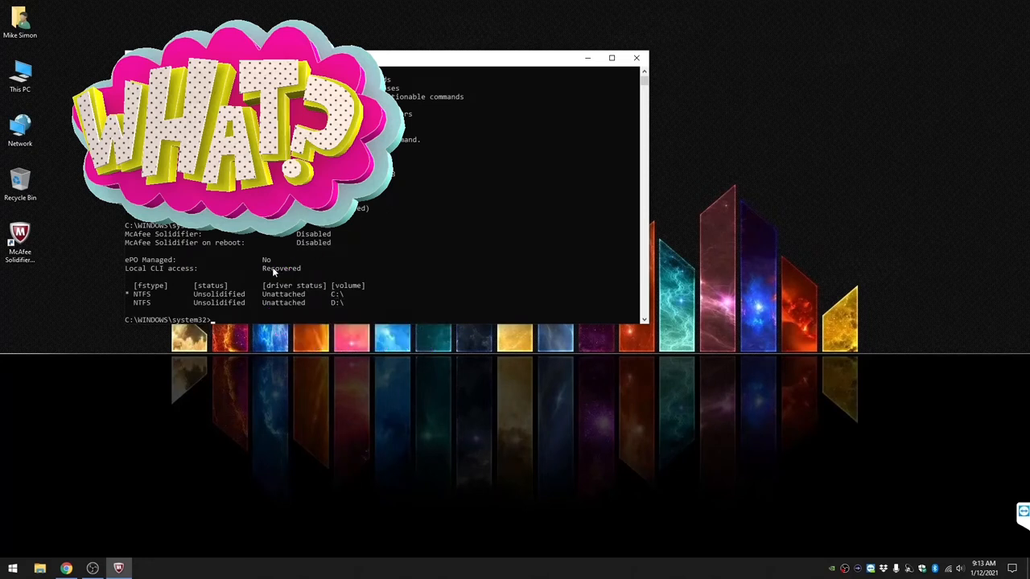
{"action": "type", "text": "sa"}
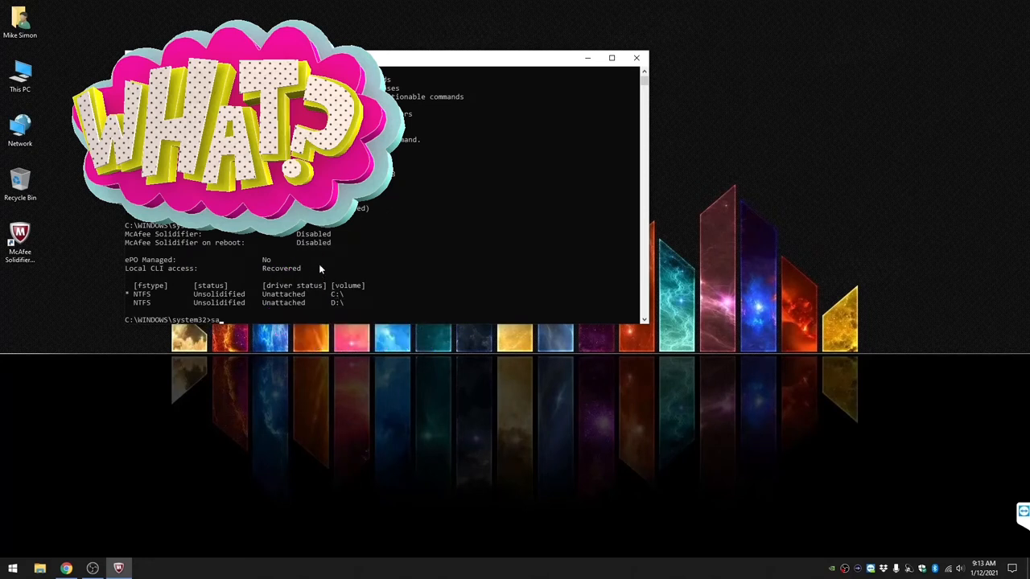
- Rerun 'sadmin help' to list the licensed commands, including solidify, begin-update and trusted
{"action": "type", "text": "admin help"}
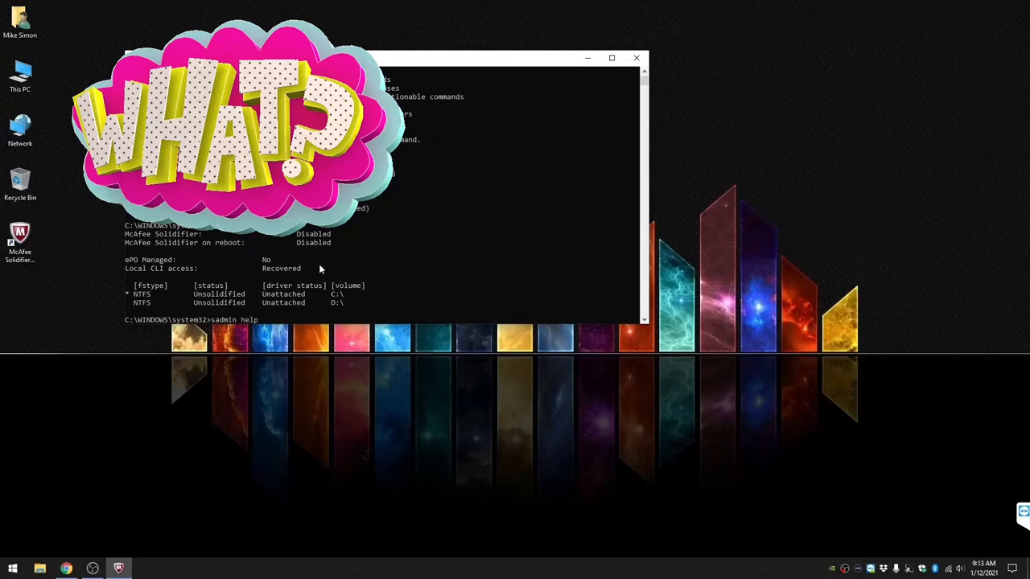
{"action": "key", "text": "Return"}
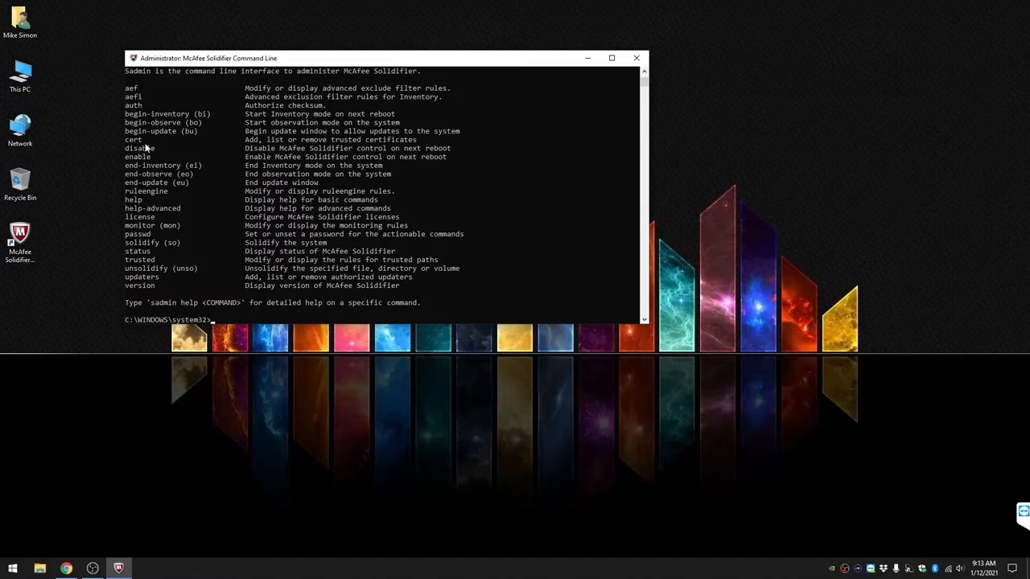
{"action": "mouse_move", "coordinate": [135, 166]}
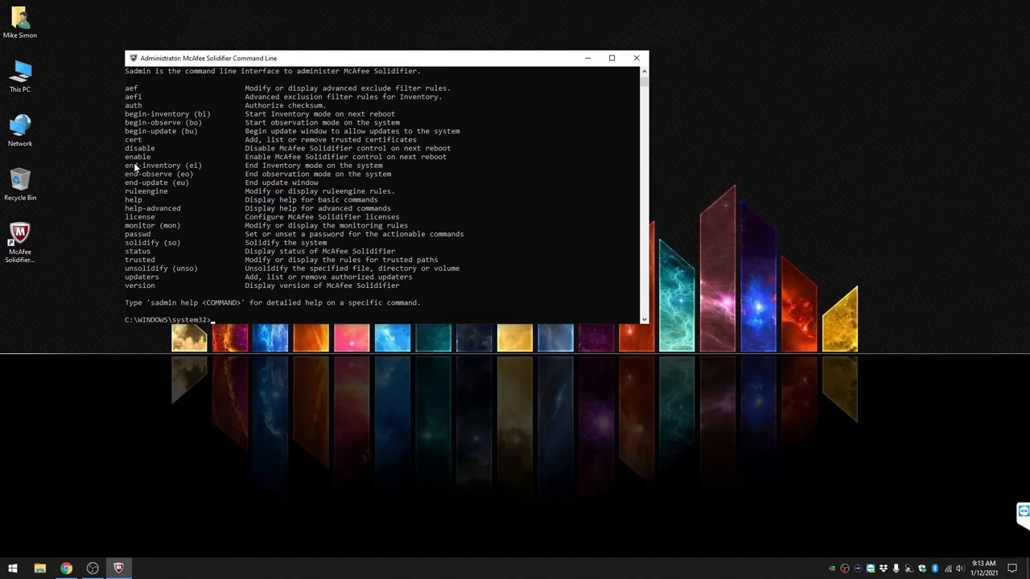
{"action": "mouse_move", "coordinate": [425, 222]}
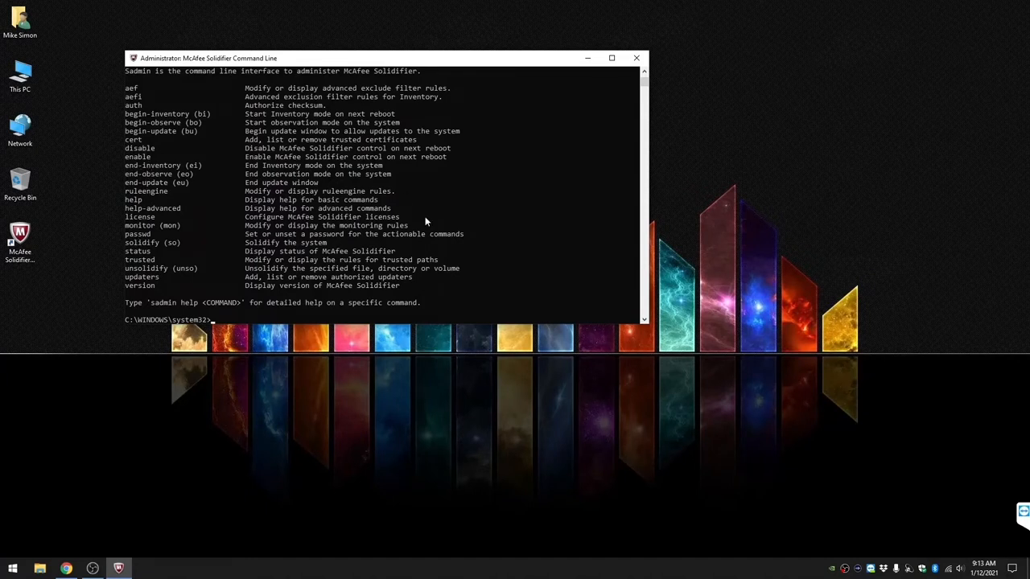
- Run 'sadmin enable', which is refused until the system volume is solidified
{"action": "type", "text": "s"}
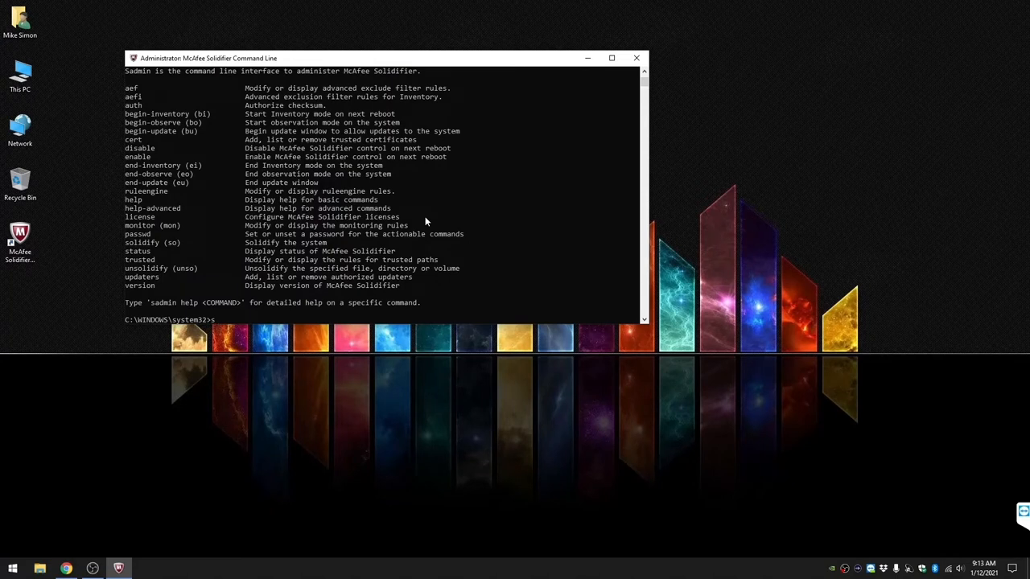
{"action": "type", "text": "admin"}
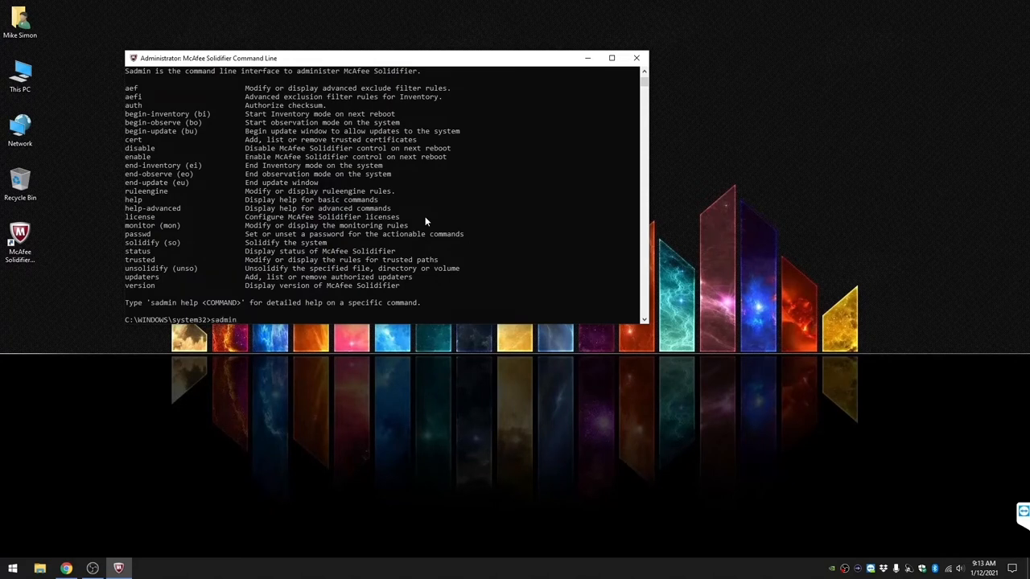
{"action": "type", "text": "enable"}
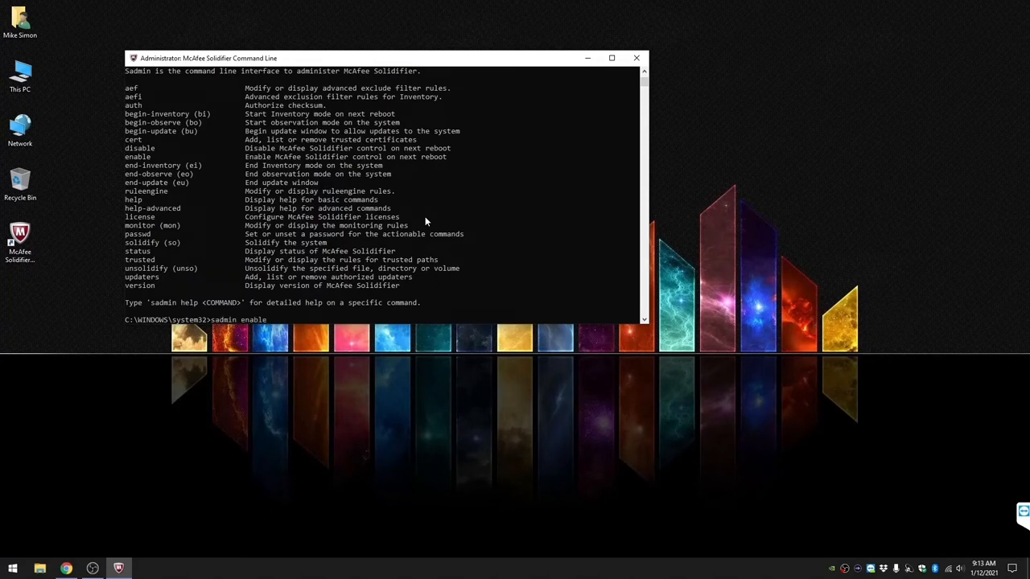
{"action": "key", "text": "Return"}
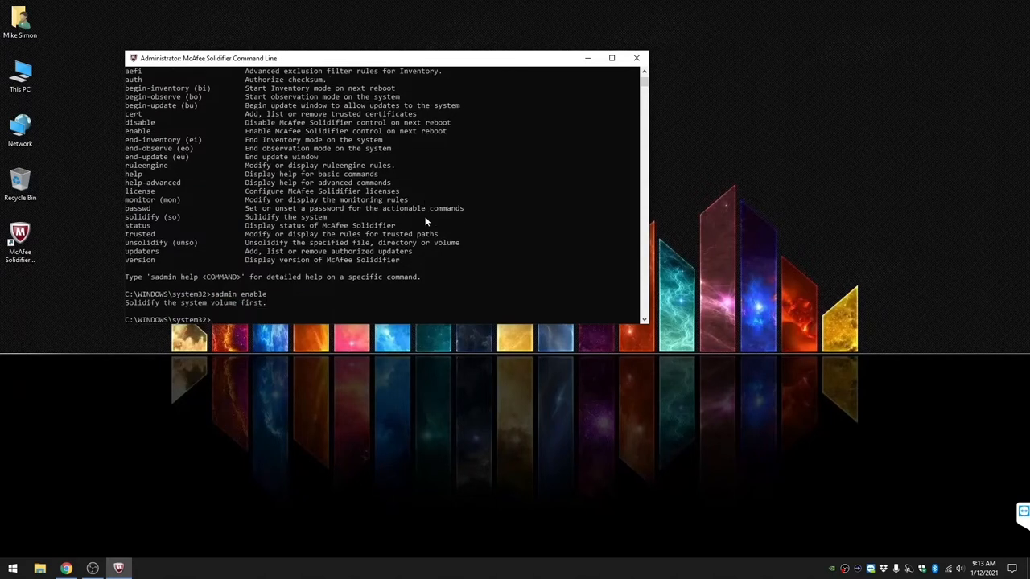
{"action": "mouse_move", "coordinate": [155, 311]}
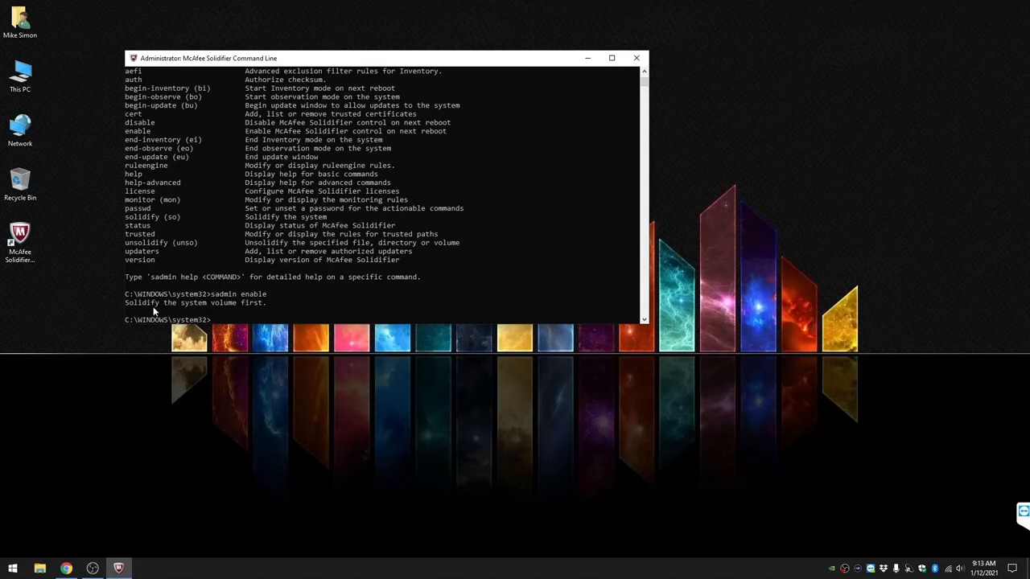
{"action": "mouse_move", "coordinate": [225, 312]}
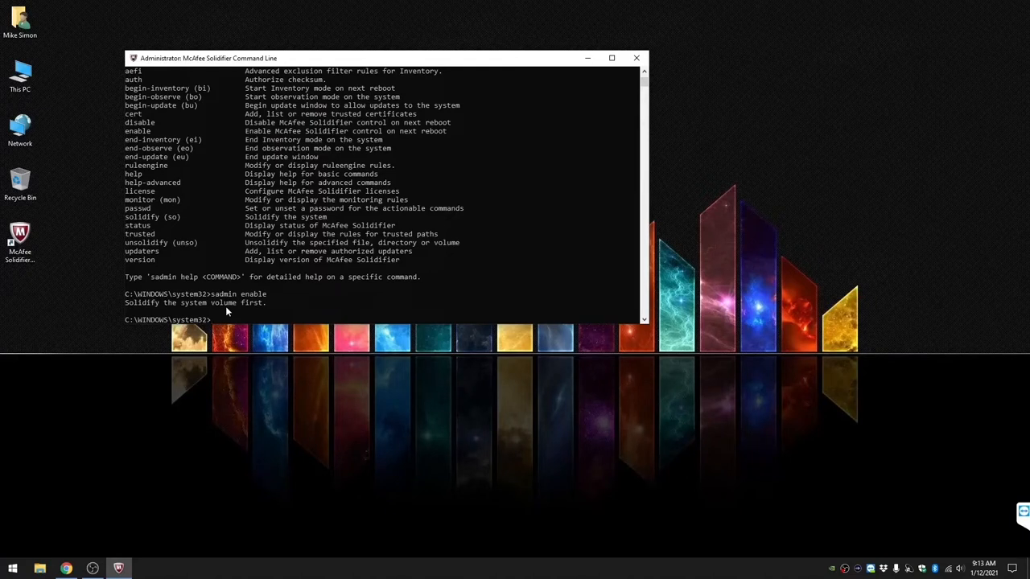
- Run 'sadmin so' to solidify the C:\ and D:\ volumes
{"action": "type", "text": "sadmin so"}
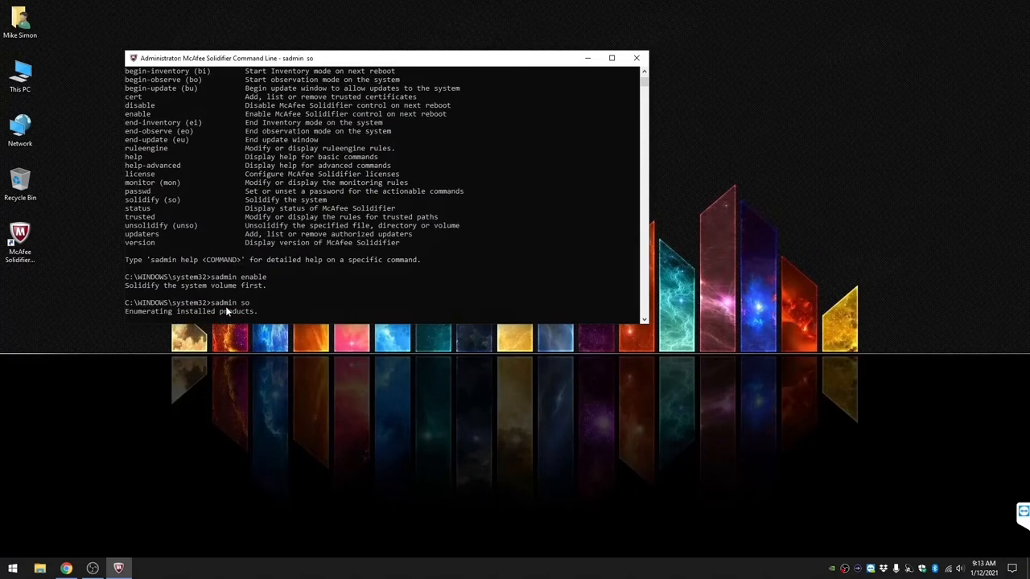
{"action": "mouse_move", "coordinate": [315, 305]}
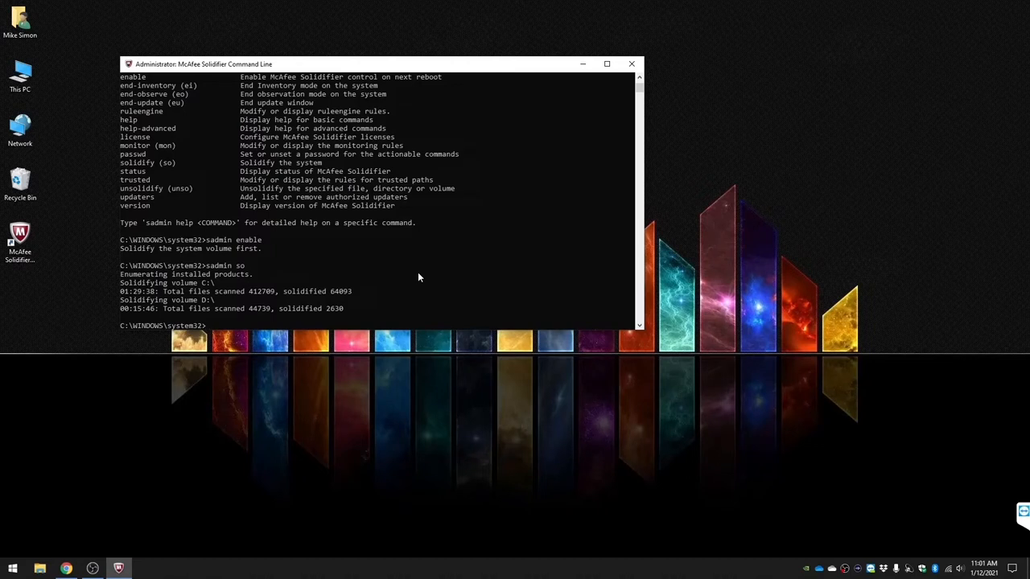
- Run 'sadmin status' showing Disabled, then 'sadmin enable', pending service restart
{"action": "type", "text": "sadmin"}
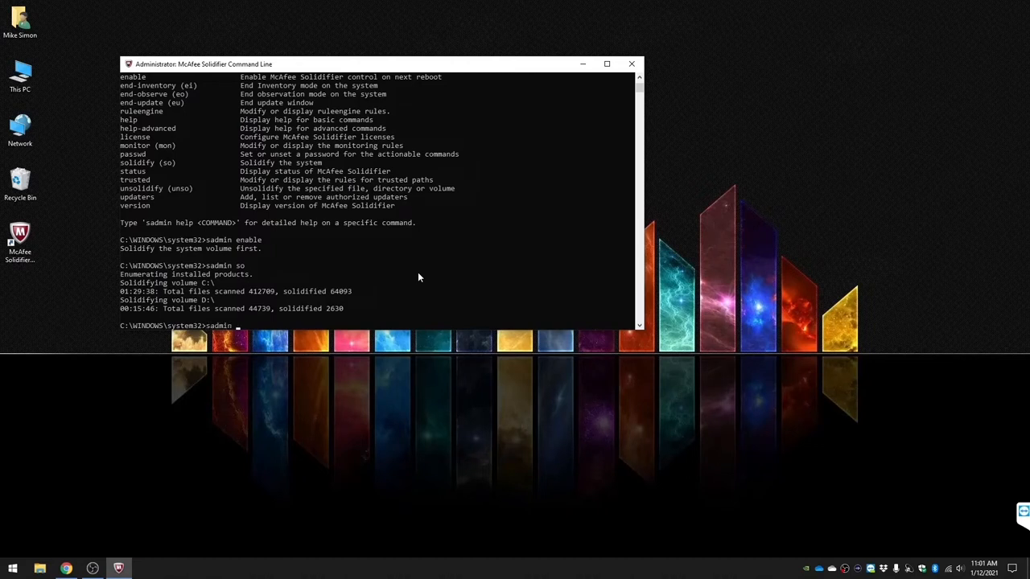
{"action": "type", "text": "status"}
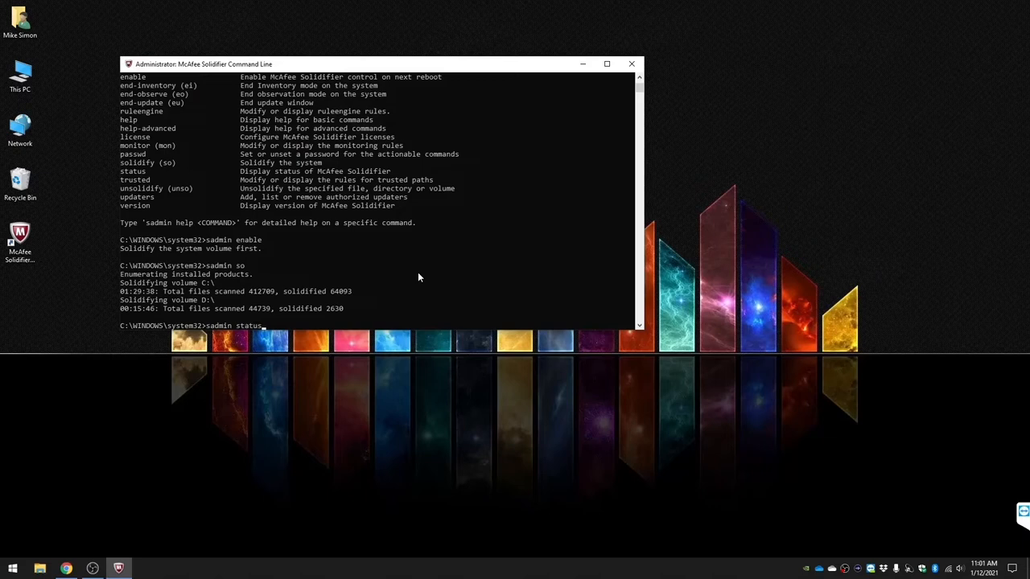
{"action": "key", "text": "Return"}
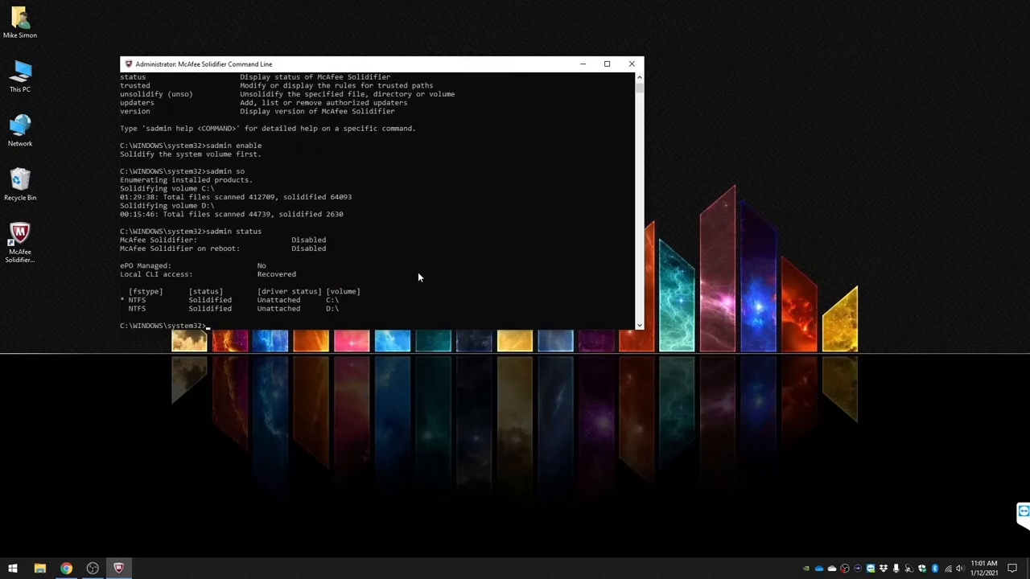
{"action": "mouse_move", "coordinate": [241, 315]}
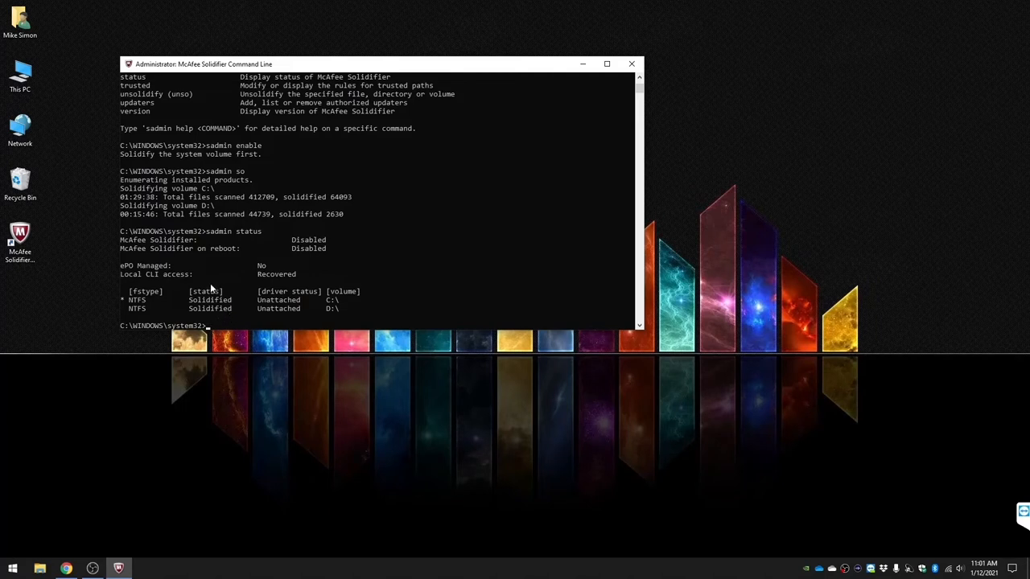
{"action": "mouse_move", "coordinate": [314, 248]}
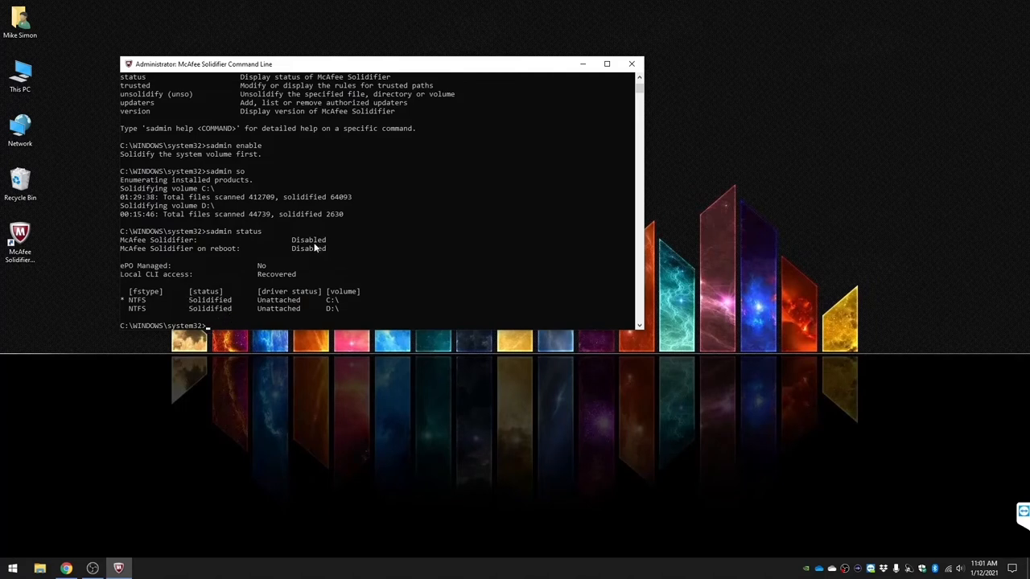
{"action": "type", "text": "sadmin enable"}
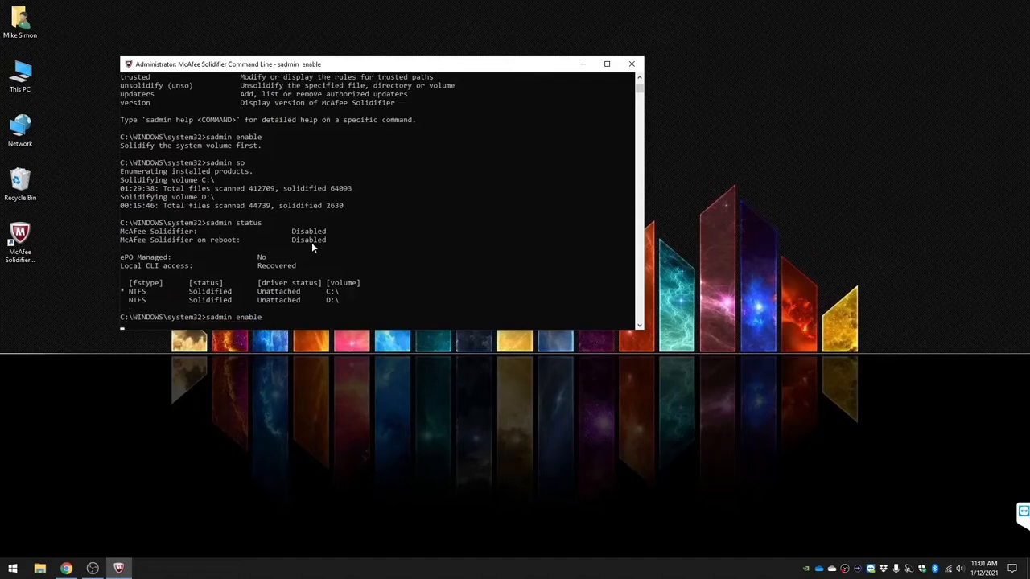
{"action": "key", "text": "Return"}
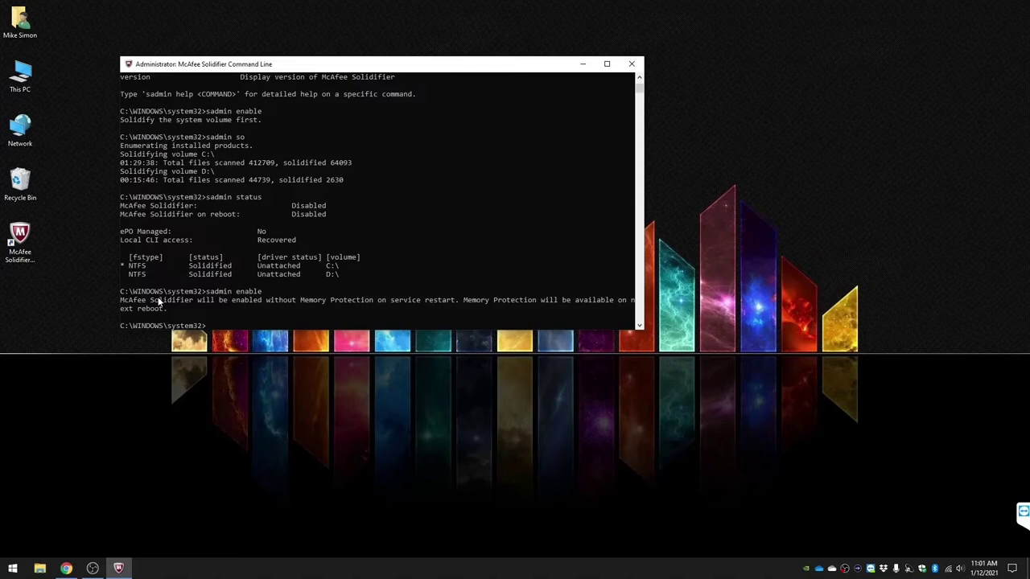
{"action": "mouse_move", "coordinate": [280, 307]}
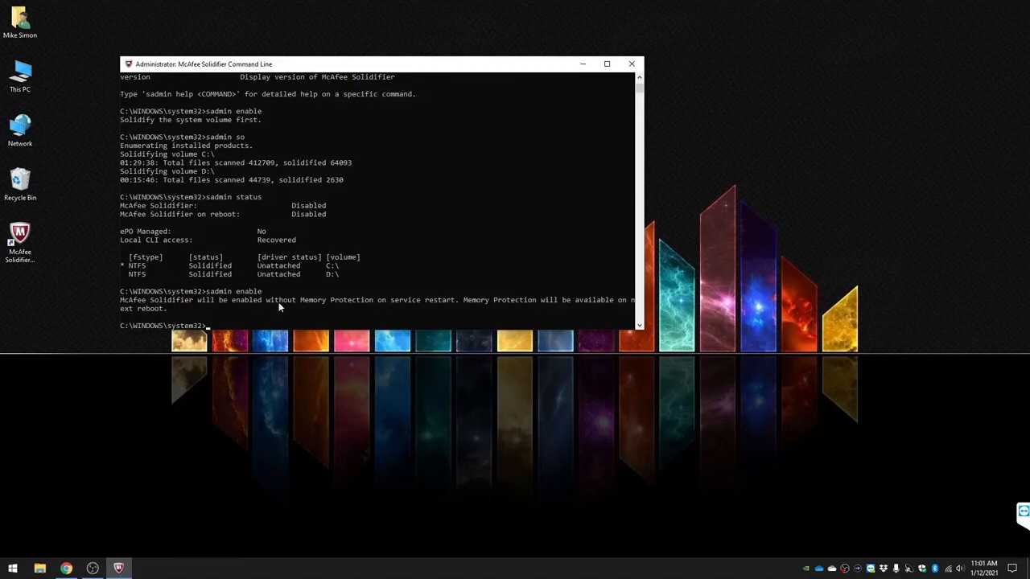
{"action": "mouse_move", "coordinate": [491, 307]}
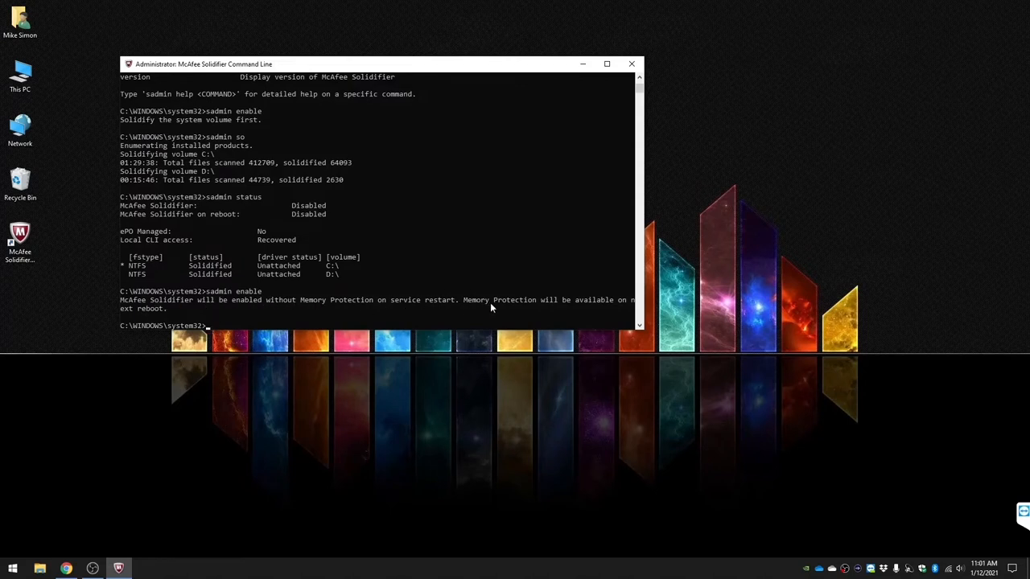
{"action": "mouse_move", "coordinate": [229, 307]}
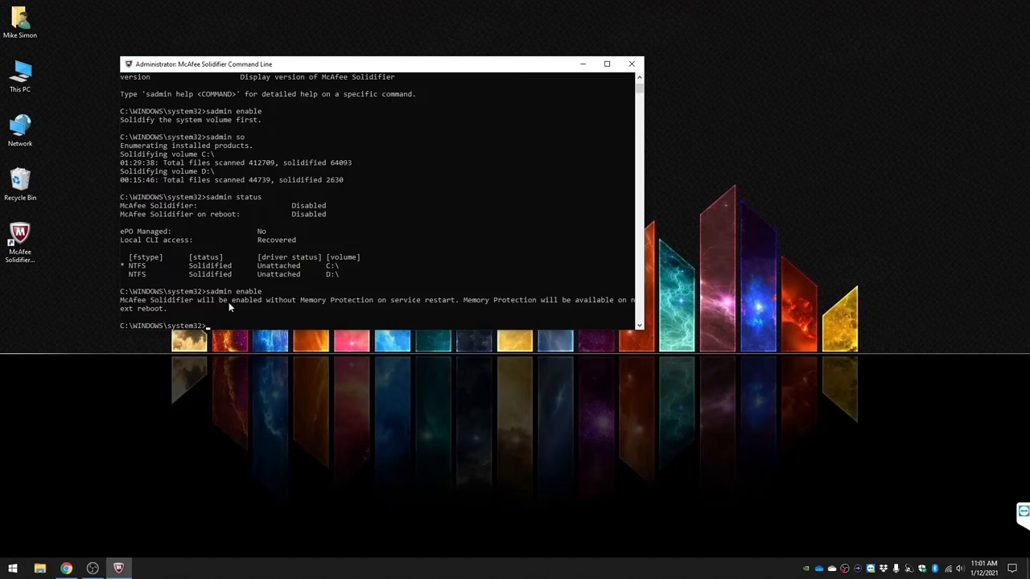
{"action": "mouse_move", "coordinate": [242, 301]}
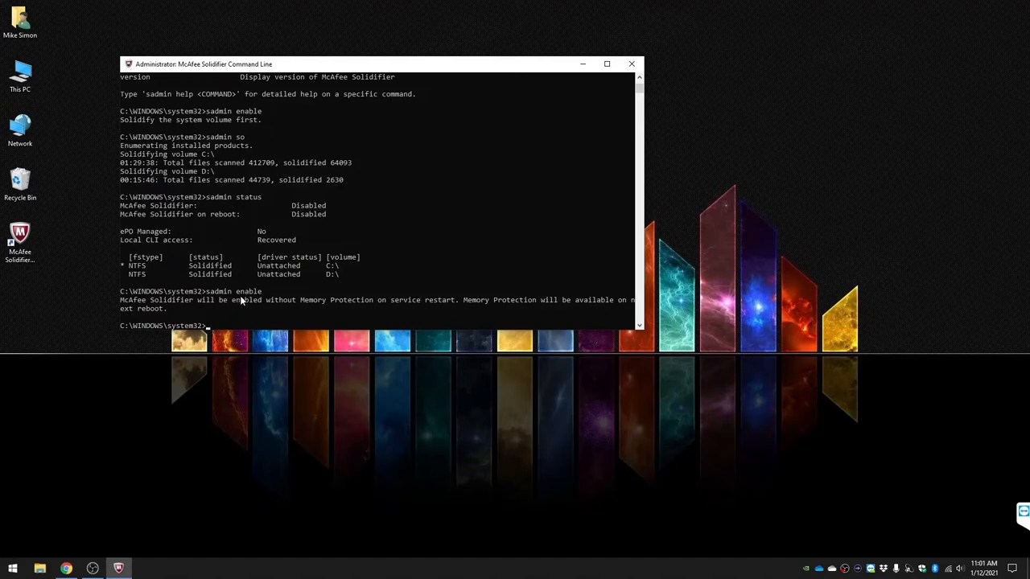
{"action": "mouse_move", "coordinate": [305, 225]}
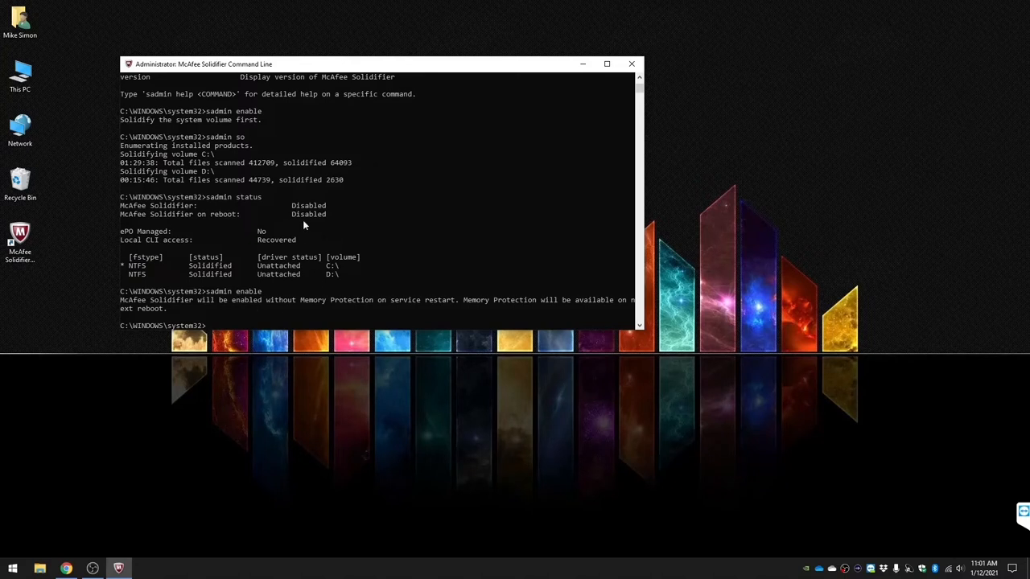
{"action": "left_click", "coordinate": [632, 63]}
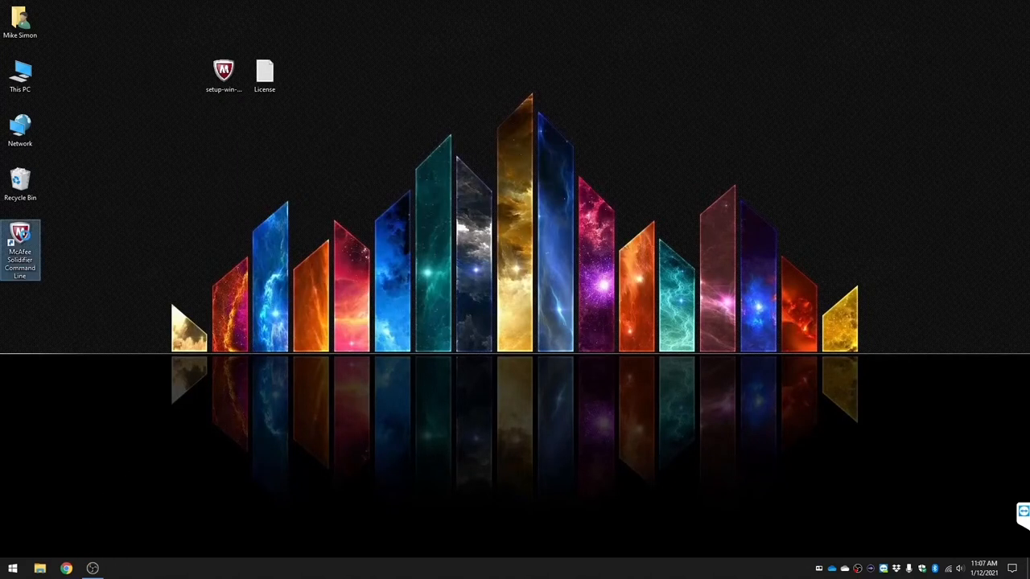
- Launch the Solidifier Command Line as administrator and run 'sadmin status'
{"action": "right_click", "coordinate": [20, 249]}
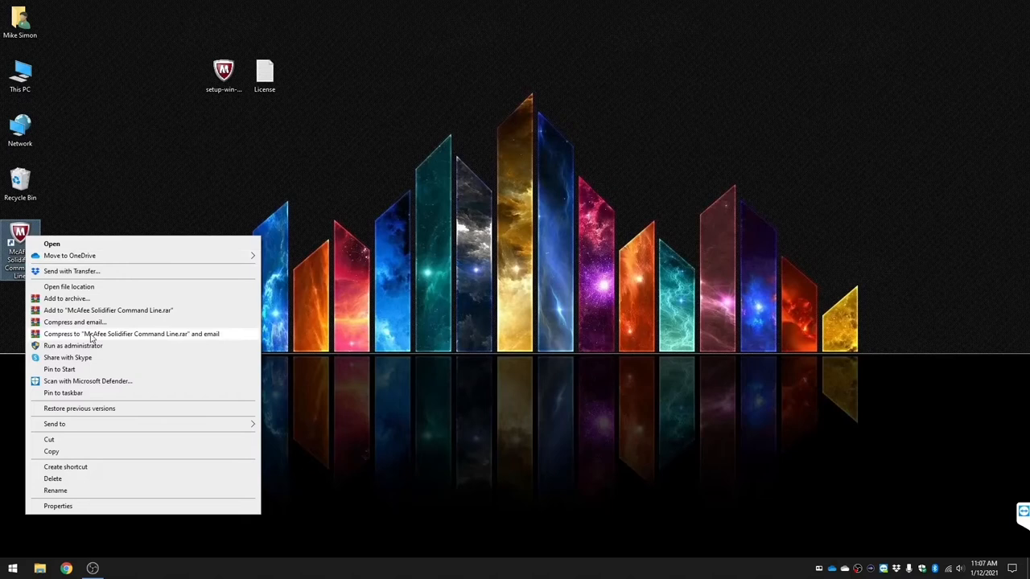
{"action": "left_click", "coordinate": [72, 345]}
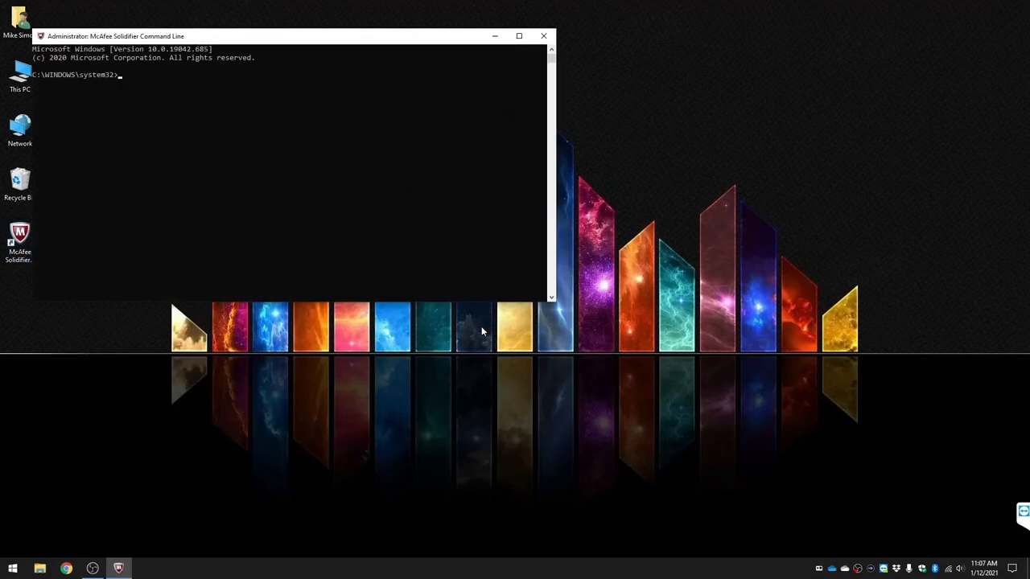
{"action": "mouse_move", "coordinate": [481, 314]}
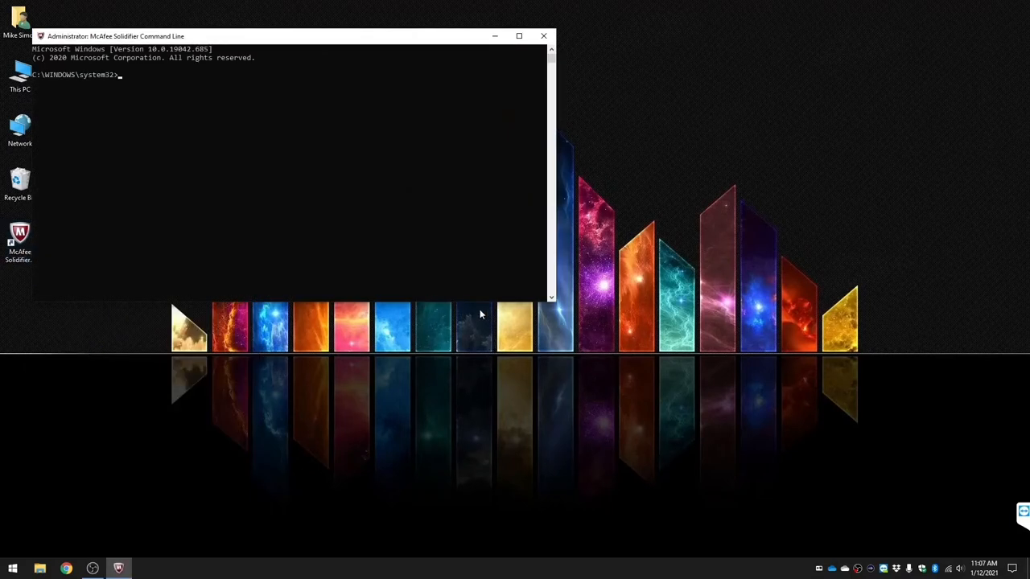
{"action": "type", "text": "sadmin status"}
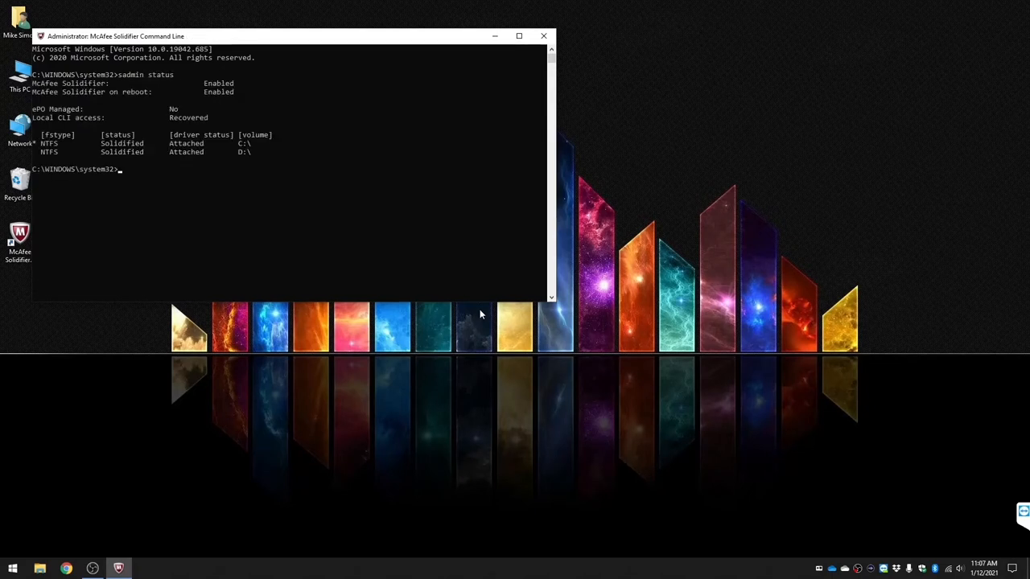
{"action": "mouse_move", "coordinate": [226, 106]}
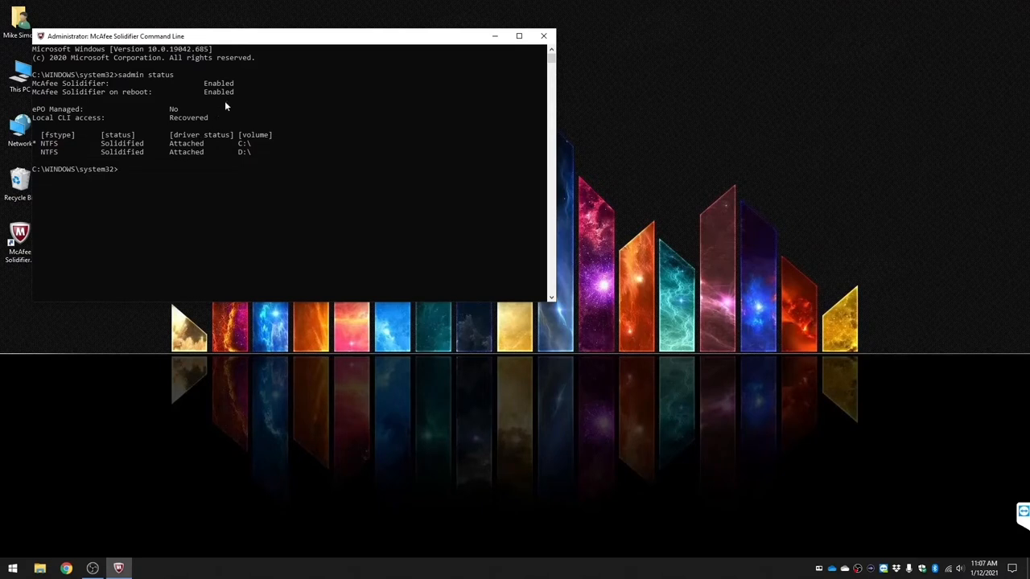
{"action": "mouse_move", "coordinate": [219, 96]}
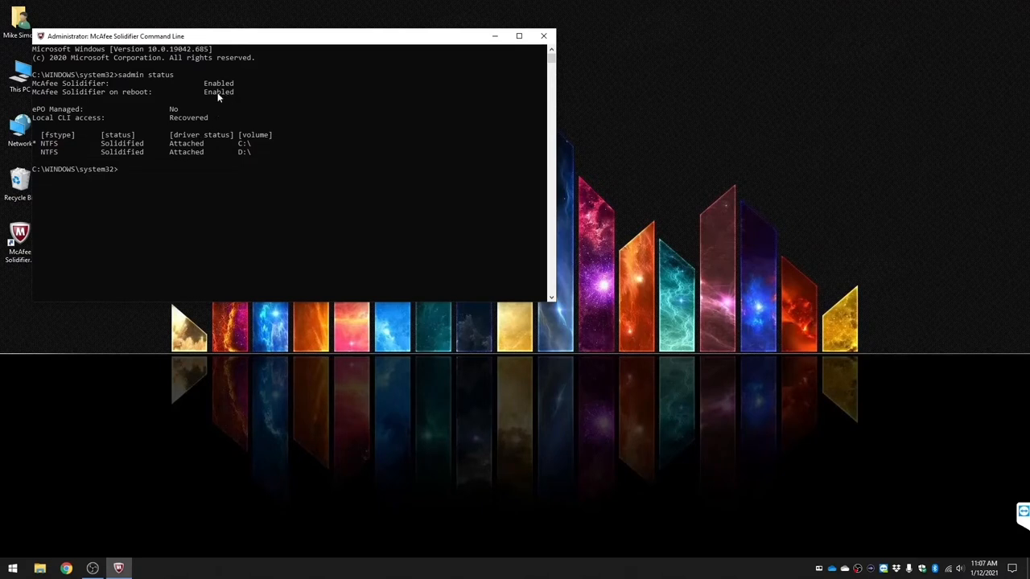
{"action": "mouse_move", "coordinate": [147, 149]}
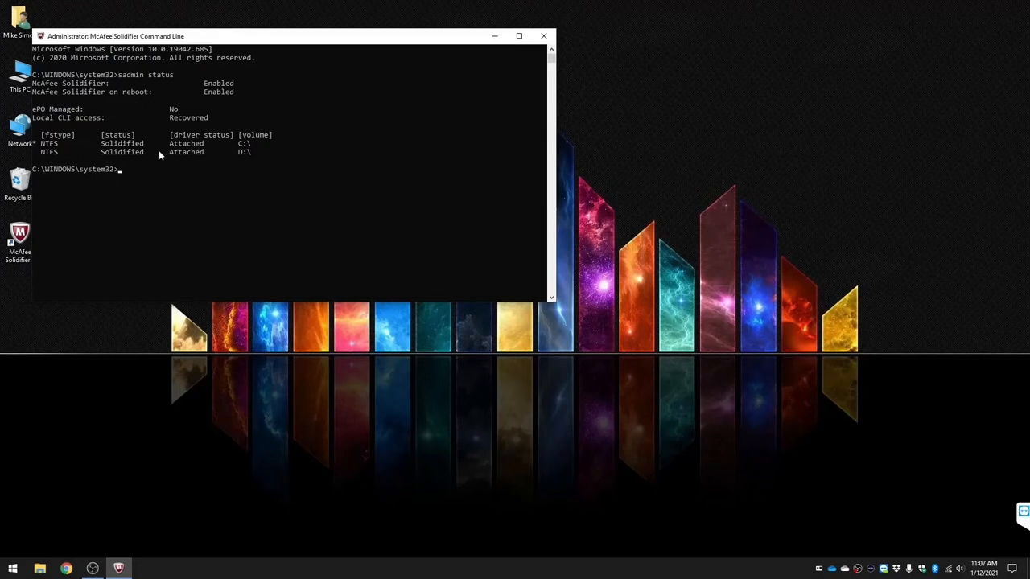
{"action": "mouse_move", "coordinate": [189, 158]}
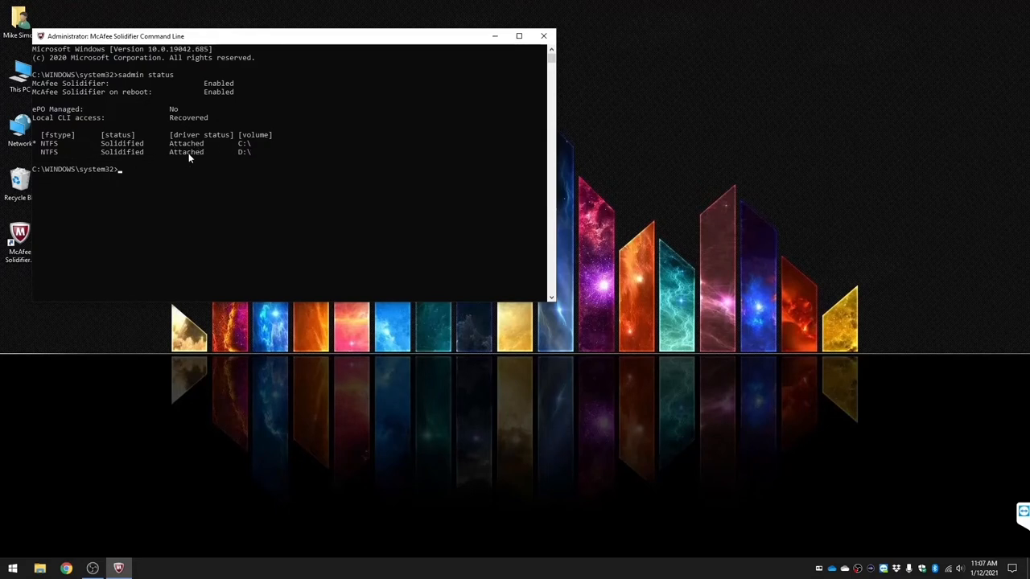
{"action": "mouse_move", "coordinate": [543, 37]}
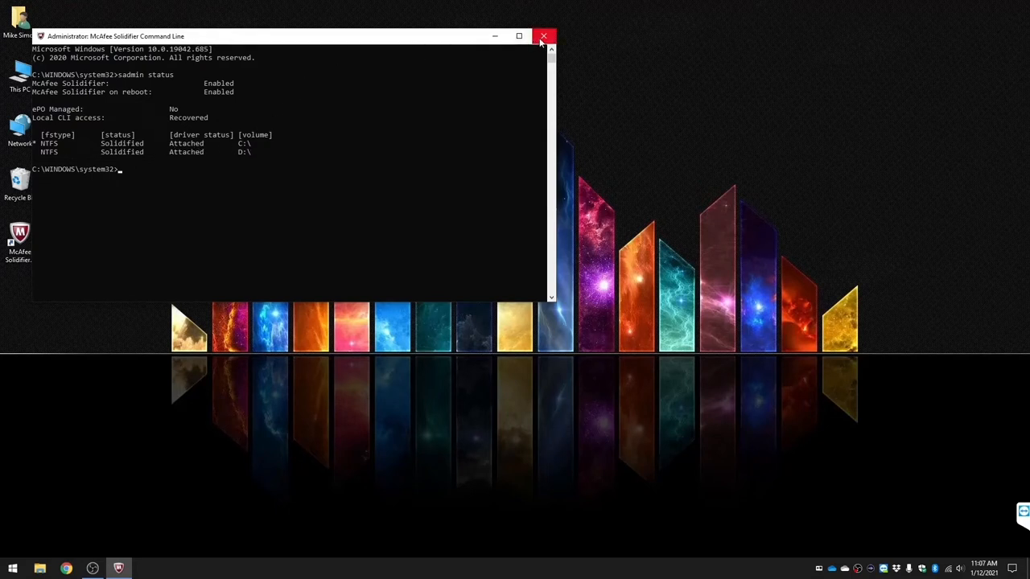
{"action": "mouse_move", "coordinate": [543, 37]}
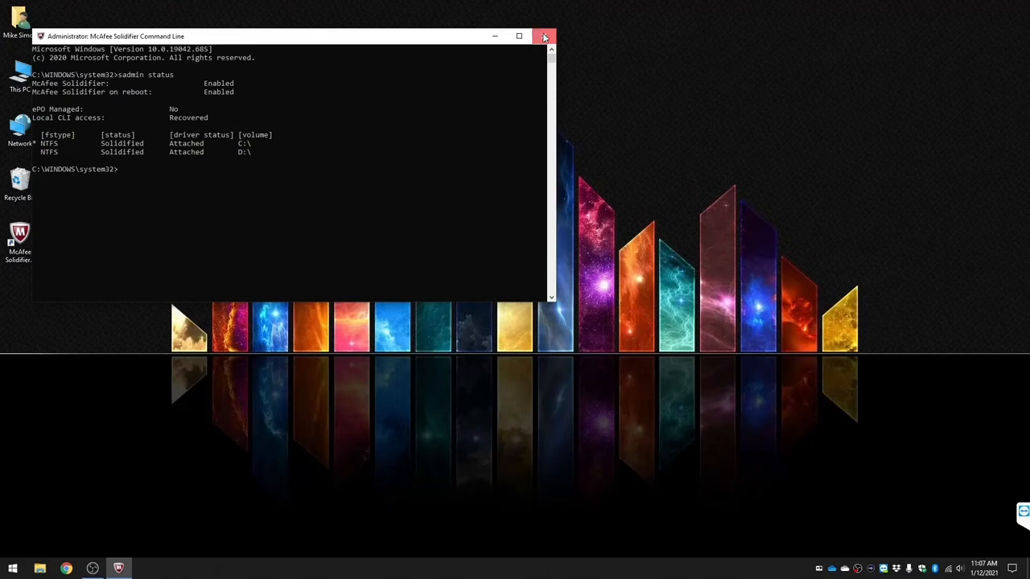
- Run the desktop Notepad++ 7.9.2 installer twice; both attempts fail with an access error
{"action": "left_click", "coordinate": [544, 35]}
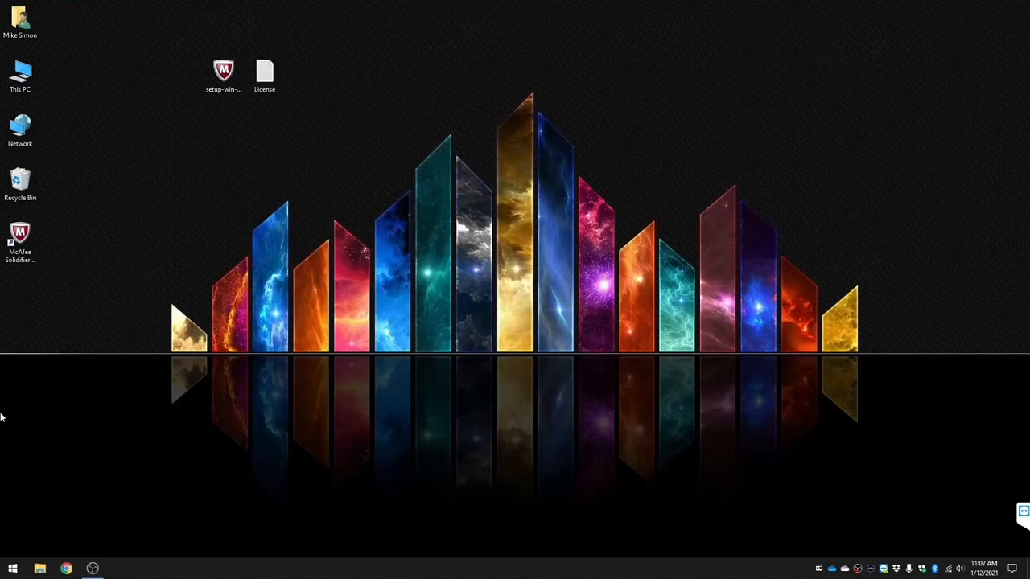
{"action": "mouse_move", "coordinate": [519, 179]}
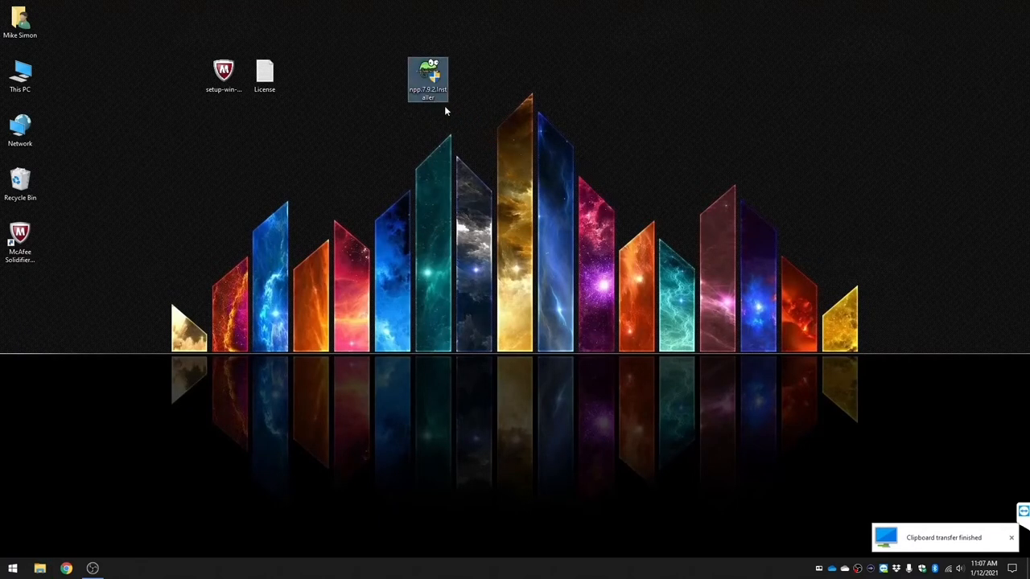
{"action": "double_click", "coordinate": [428, 76]}
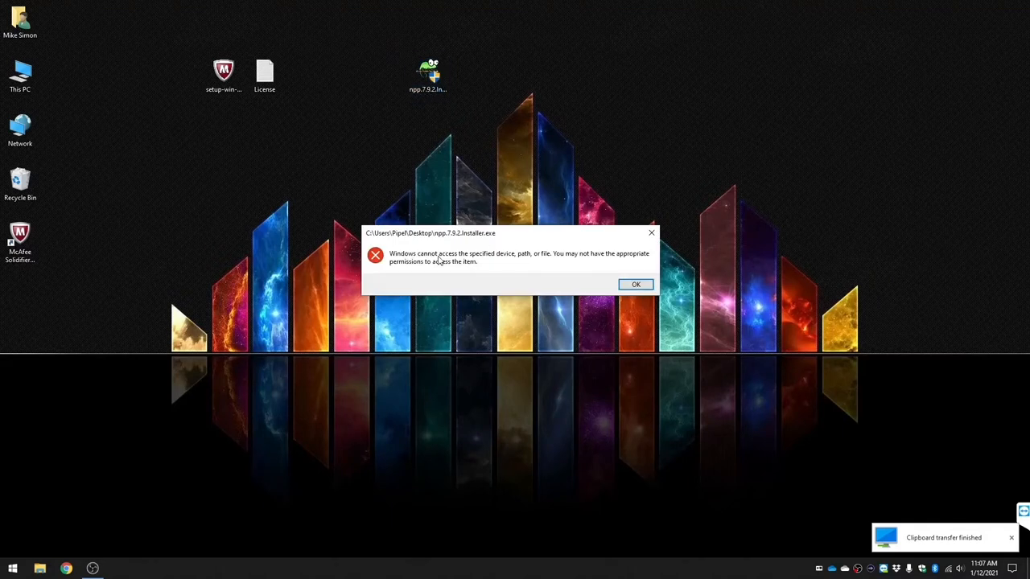
{"action": "mouse_move", "coordinate": [631, 262]}
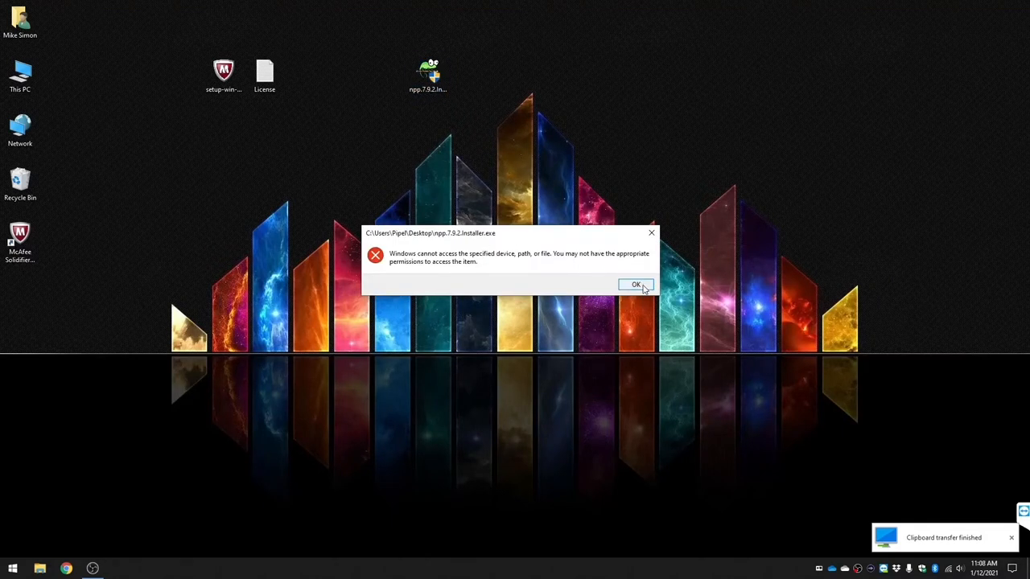
{"action": "mouse_move", "coordinate": [632, 302]}
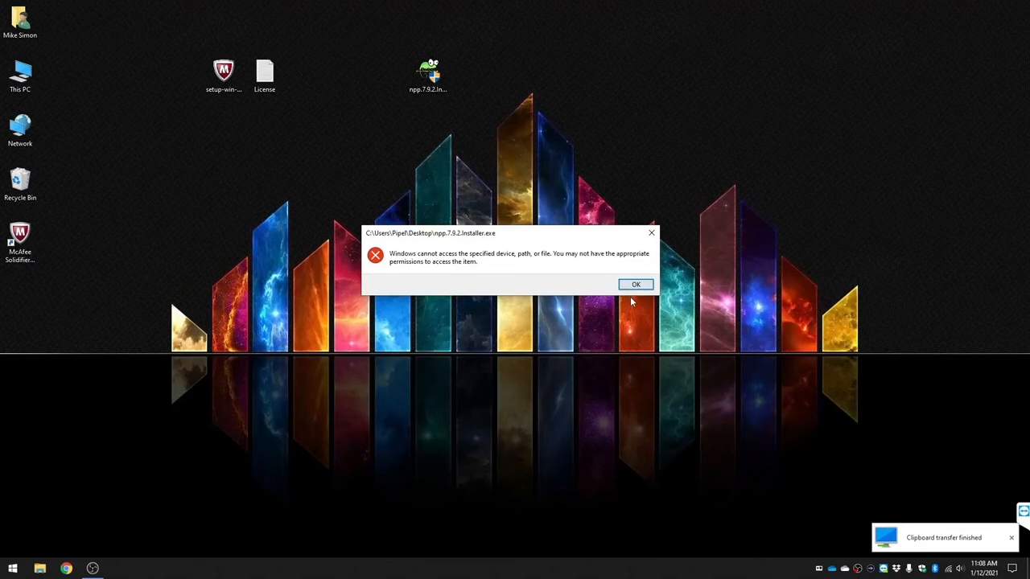
{"action": "left_click", "coordinate": [636, 284]}
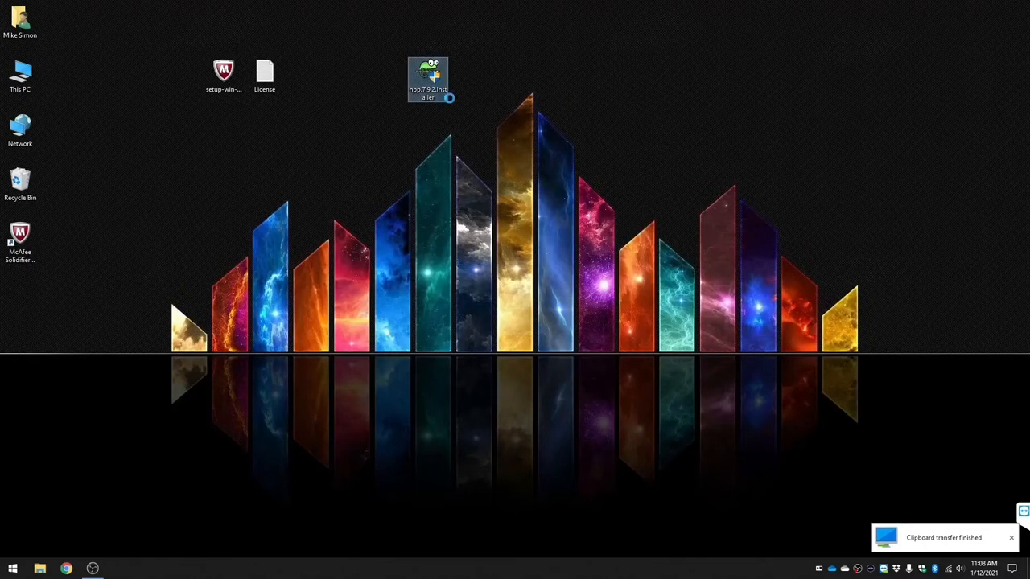
{"action": "double_click", "coordinate": [427, 76]}
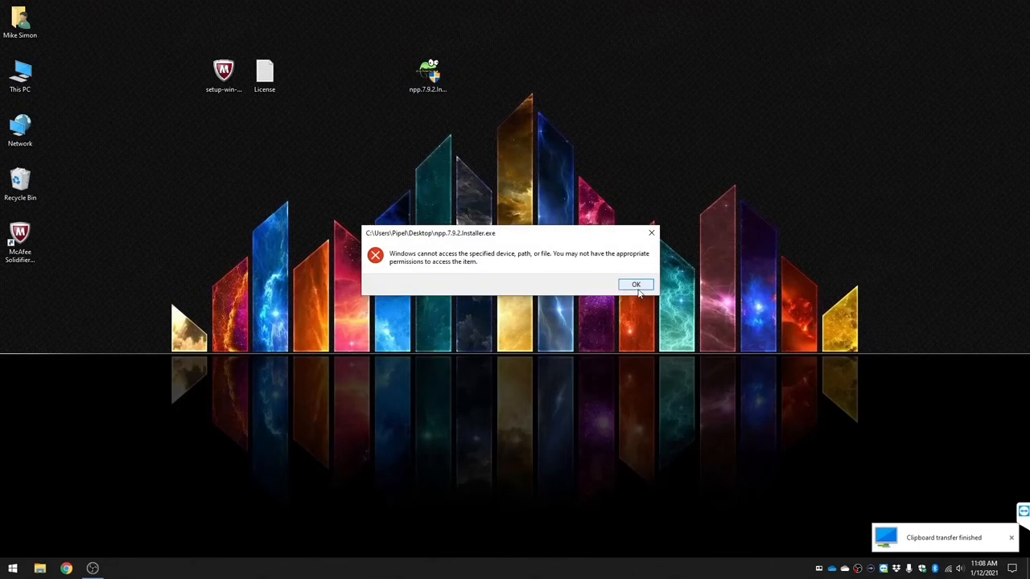
{"action": "left_click", "coordinate": [635, 284]}
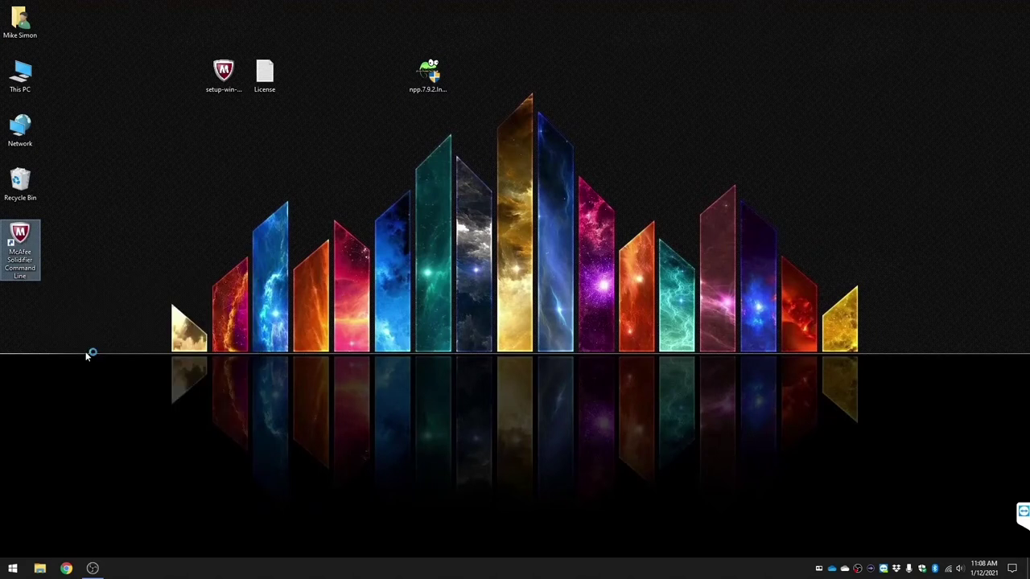
- Reopen the Solidifier Command Line, run 'sadmin help', then 'sadmin bu' to start update mode
{"action": "double_click", "coordinate": [19, 249]}
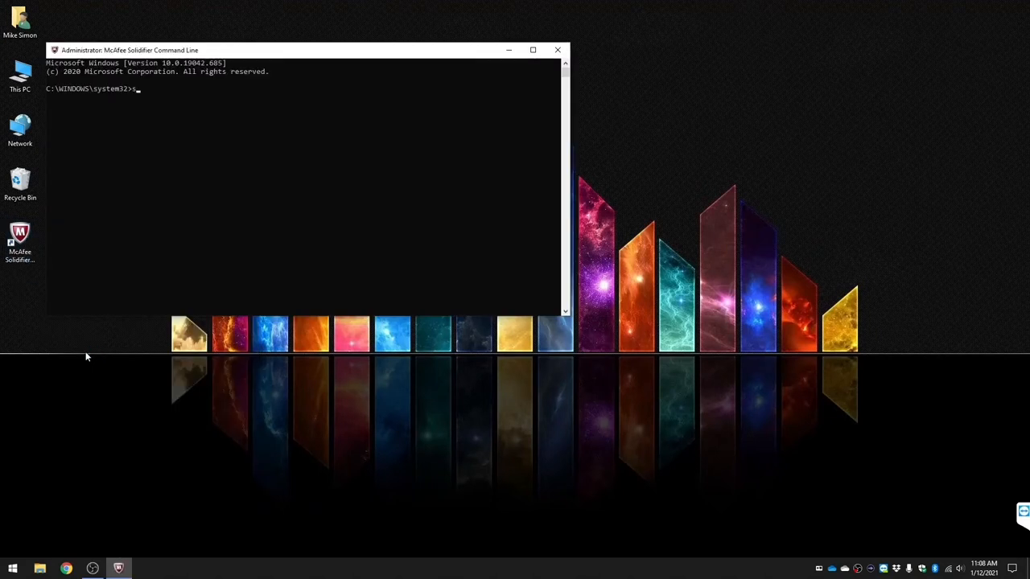
{"action": "type", "text": "admin"}
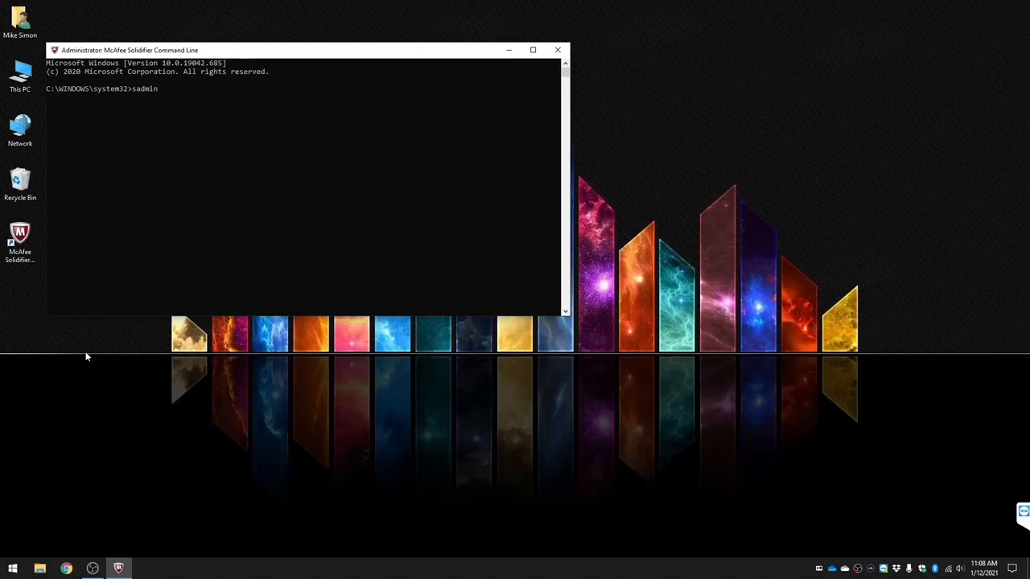
{"action": "type", "text": "help"}
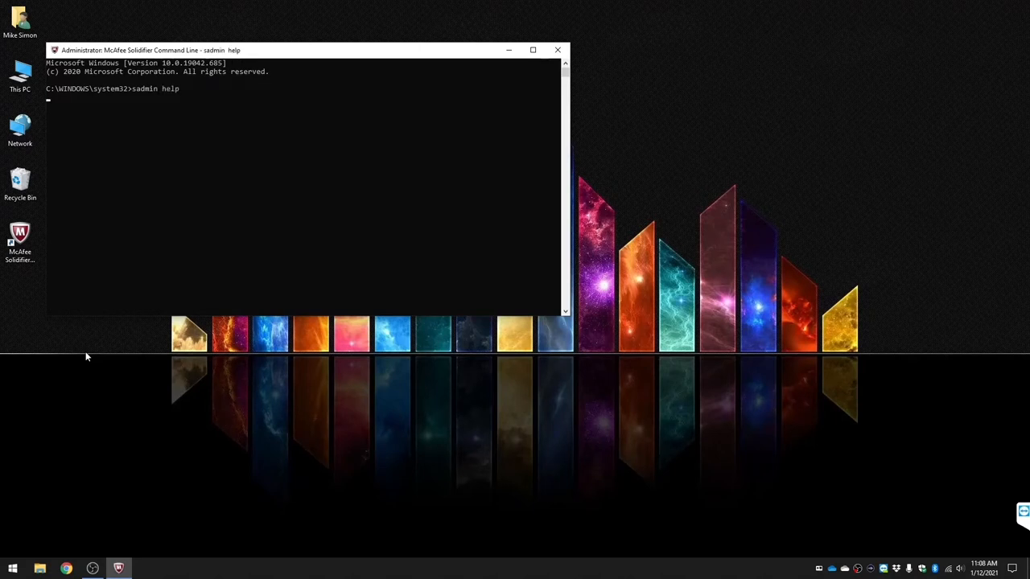
{"action": "key", "text": "Return"}
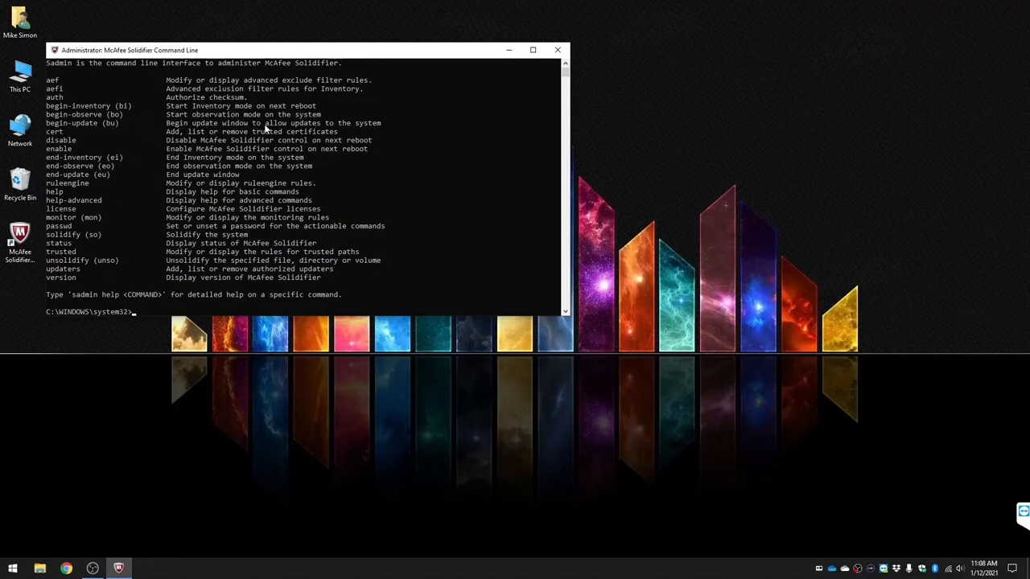
{"action": "mouse_move", "coordinate": [323, 129]}
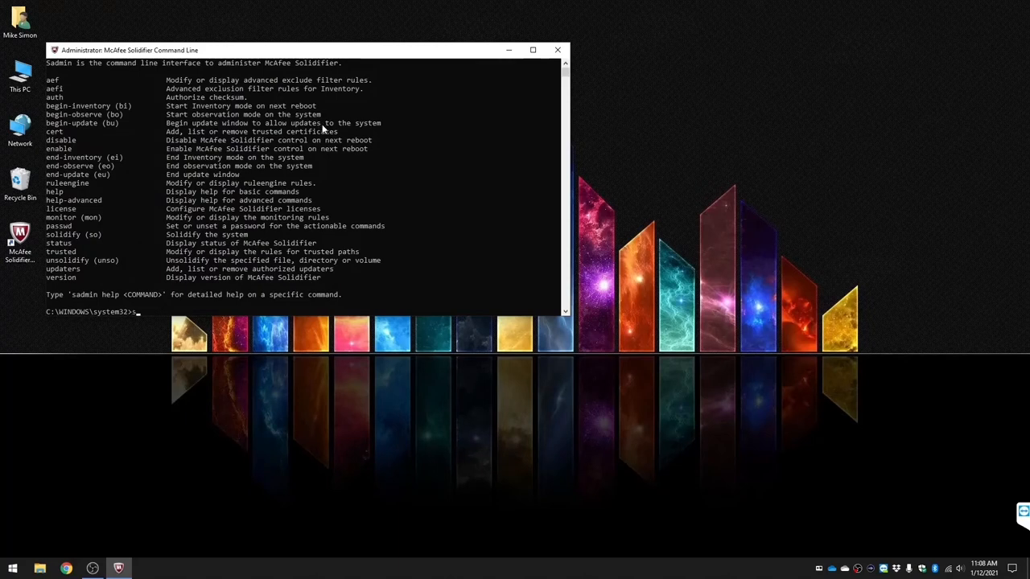
{"action": "type", "text": "sadmin bu"}
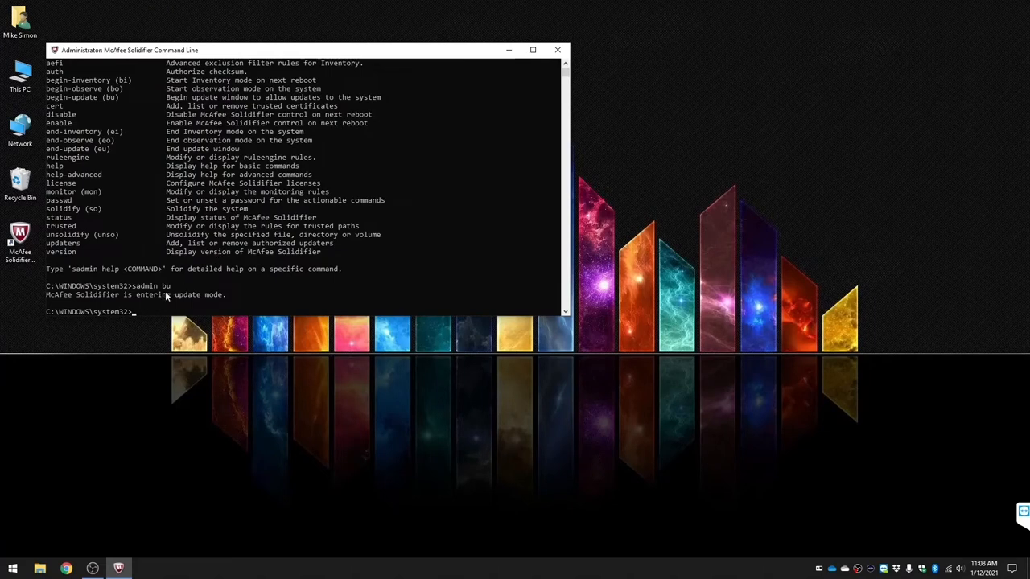
- Install Notepad++ 7.9.2 in English with a desktop shortcut, then close the launched editor
{"action": "left_click_drag", "start_coordinate": [281, 49], "coordinate": [390, 67]}
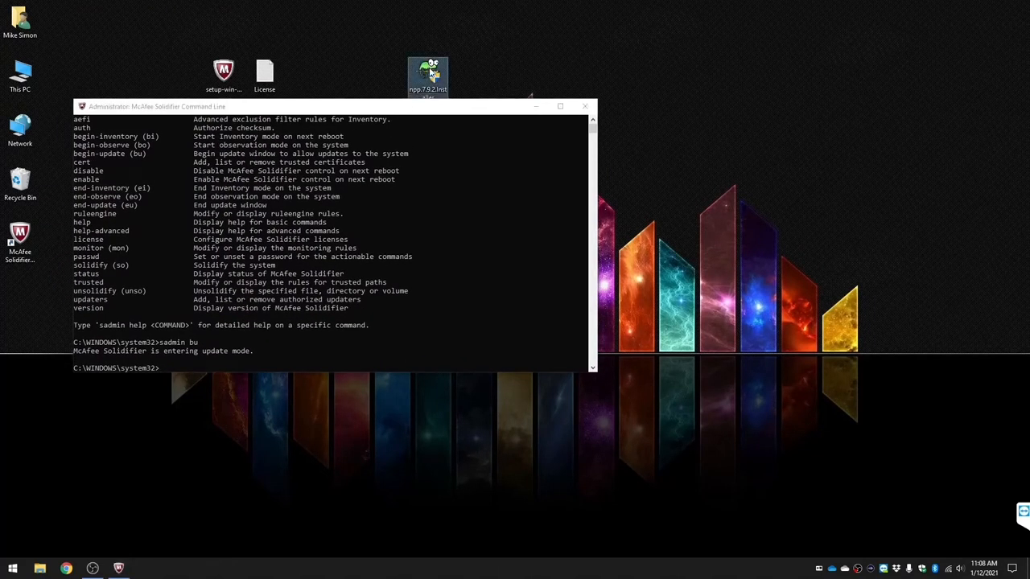
{"action": "left_click_drag", "start_coordinate": [427, 76], "coordinate": [754, 76]}
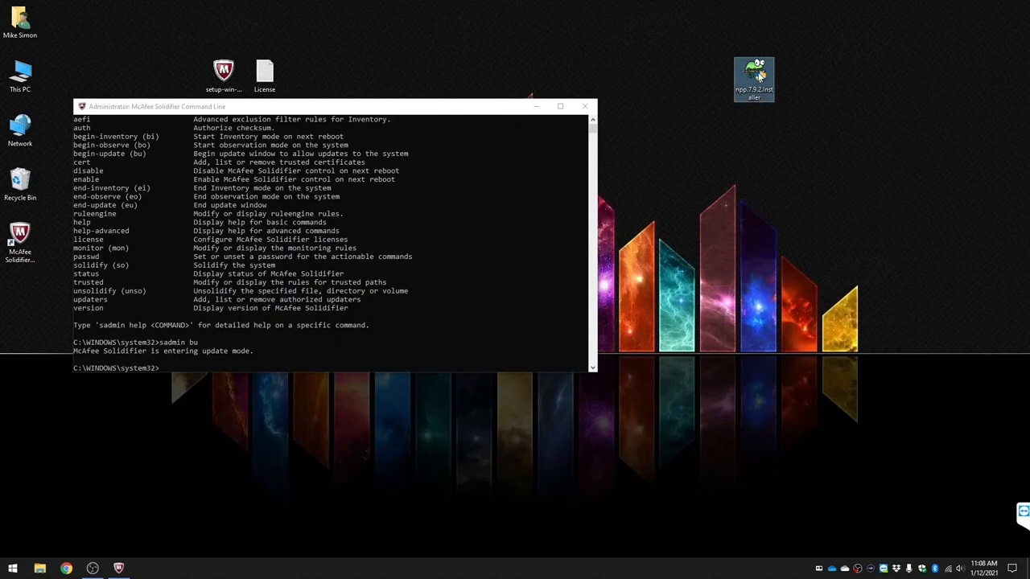
{"action": "double_click", "coordinate": [754, 69]}
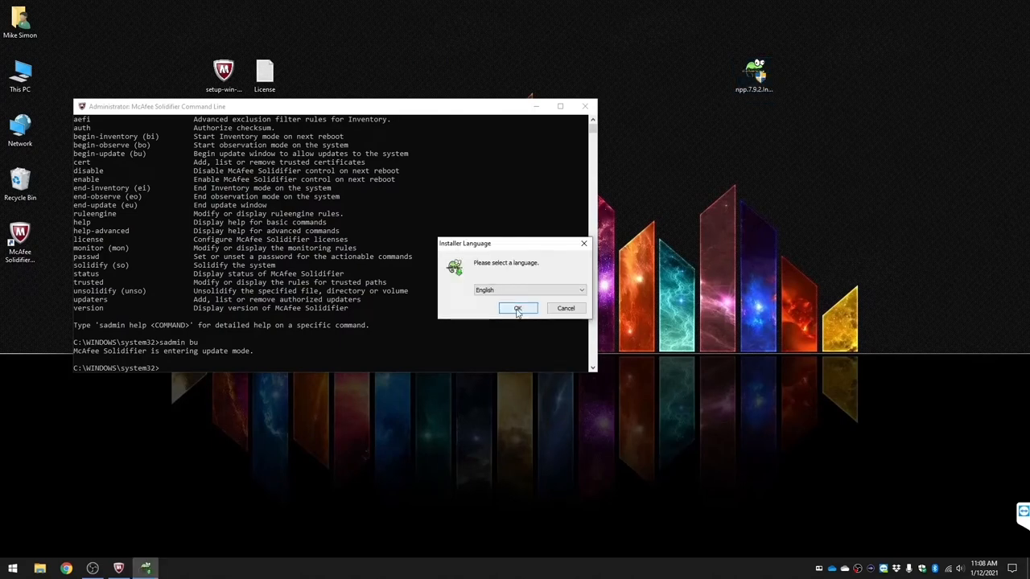
{"action": "left_click", "coordinate": [517, 308]}
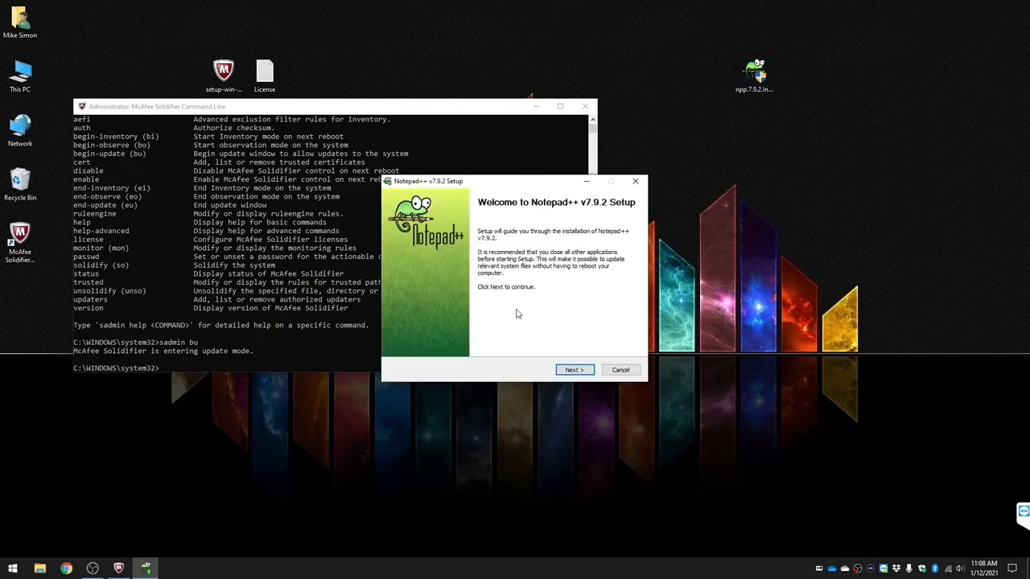
{"action": "left_click", "coordinate": [574, 369]}
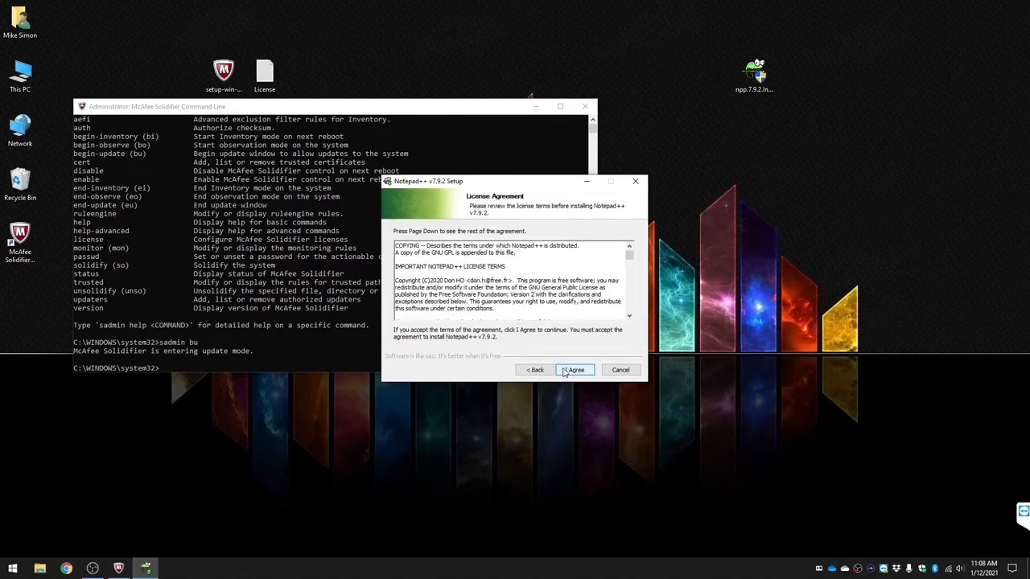
{"action": "left_click", "coordinate": [574, 369]}
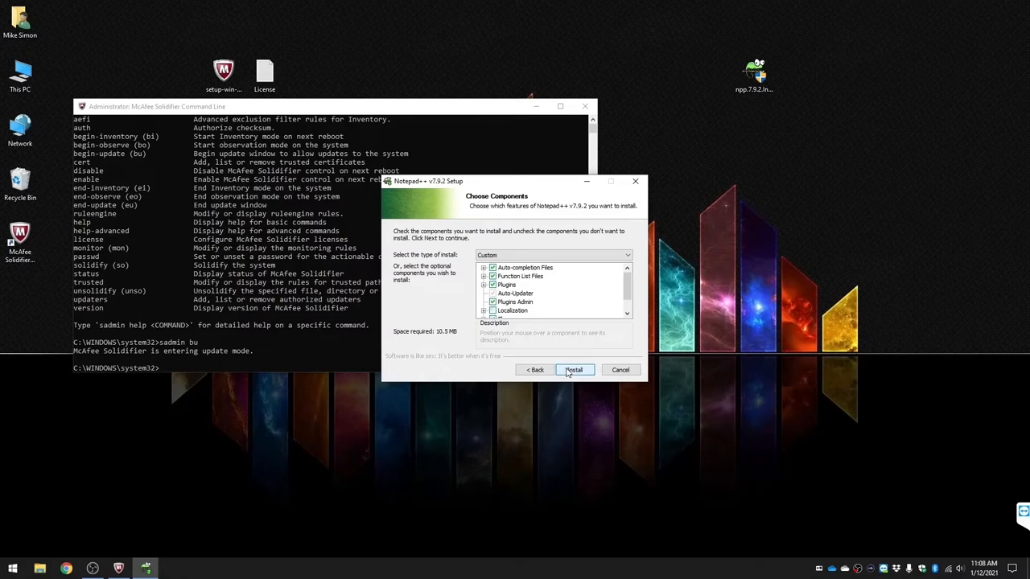
{"action": "left_click", "coordinate": [573, 370]}
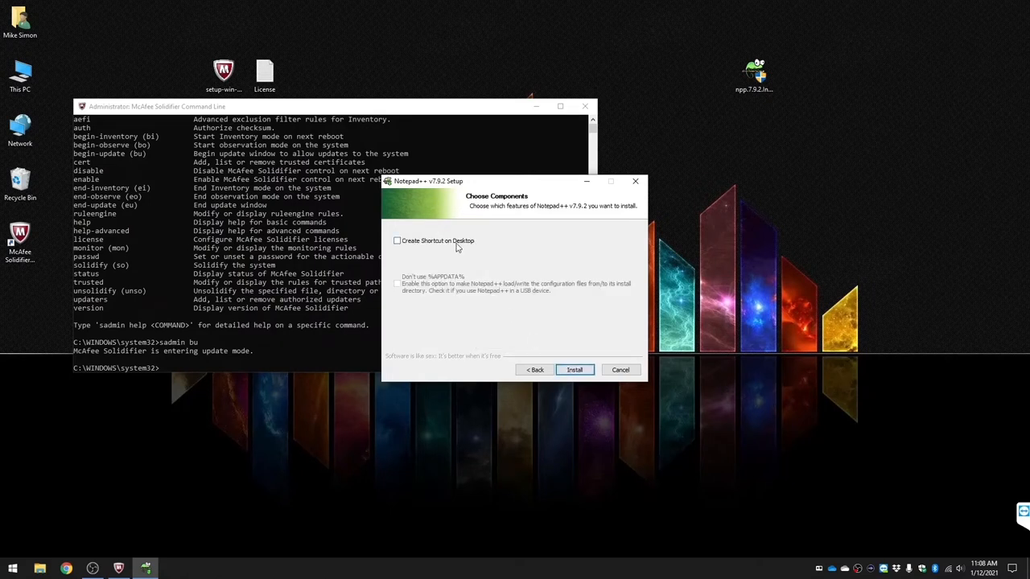
{"action": "left_click", "coordinate": [573, 370]}
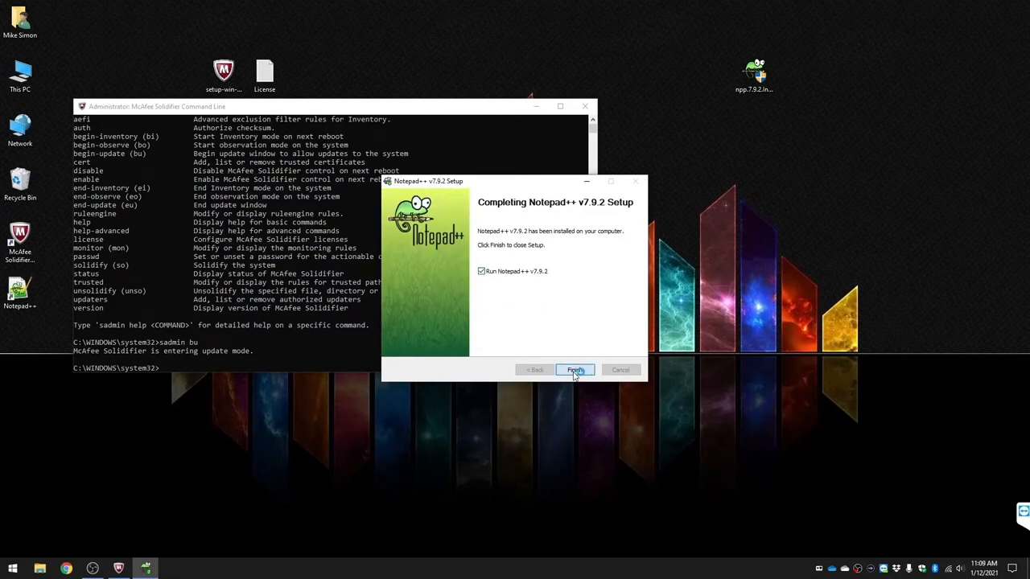
{"action": "left_click", "coordinate": [574, 369]}
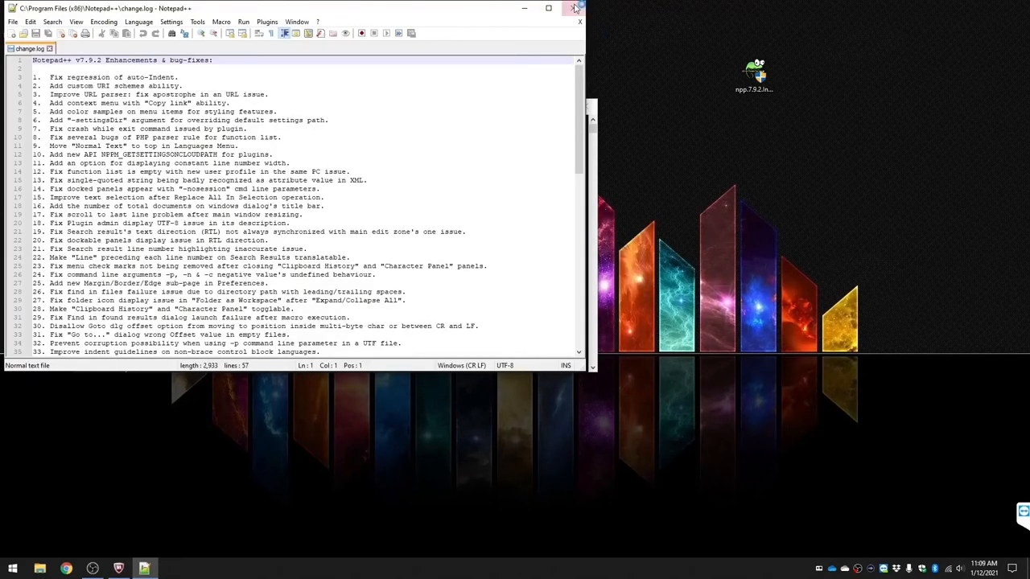
{"action": "left_click", "coordinate": [574, 8]}
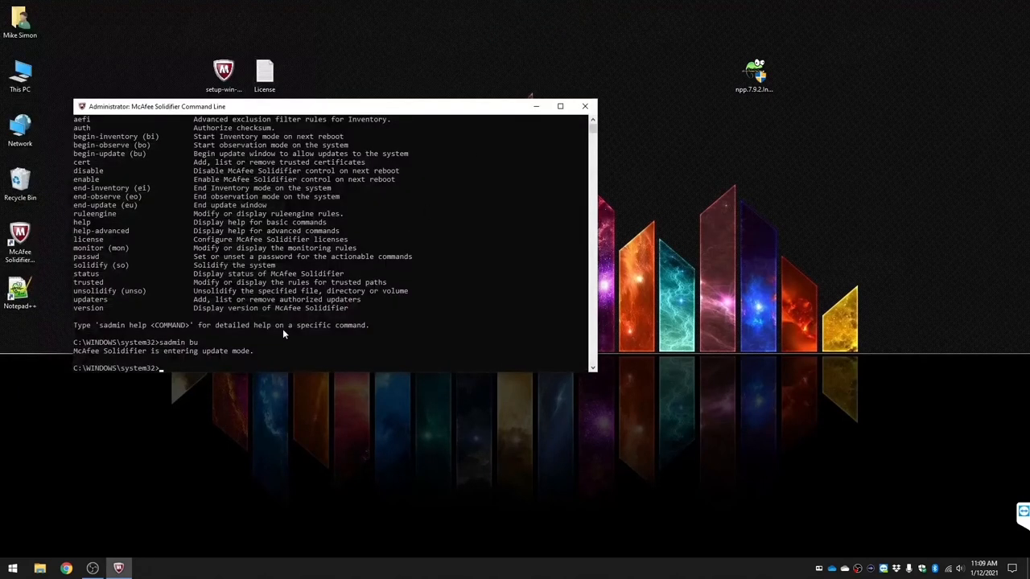
- Run 'sadmin eu' to exit update mode and close the console window
{"action": "type", "text": "s"}
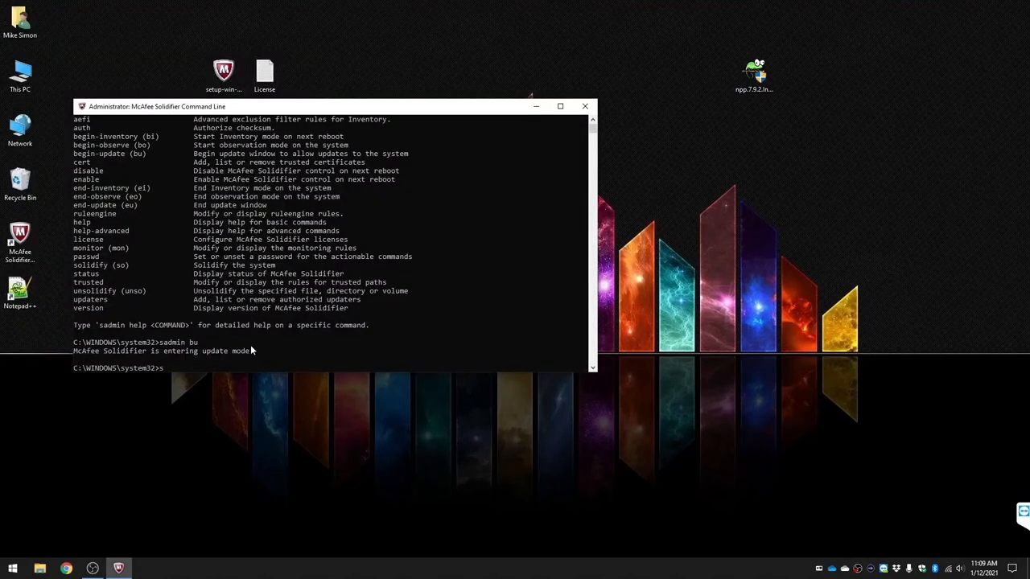
{"action": "type", "text": "admin"}
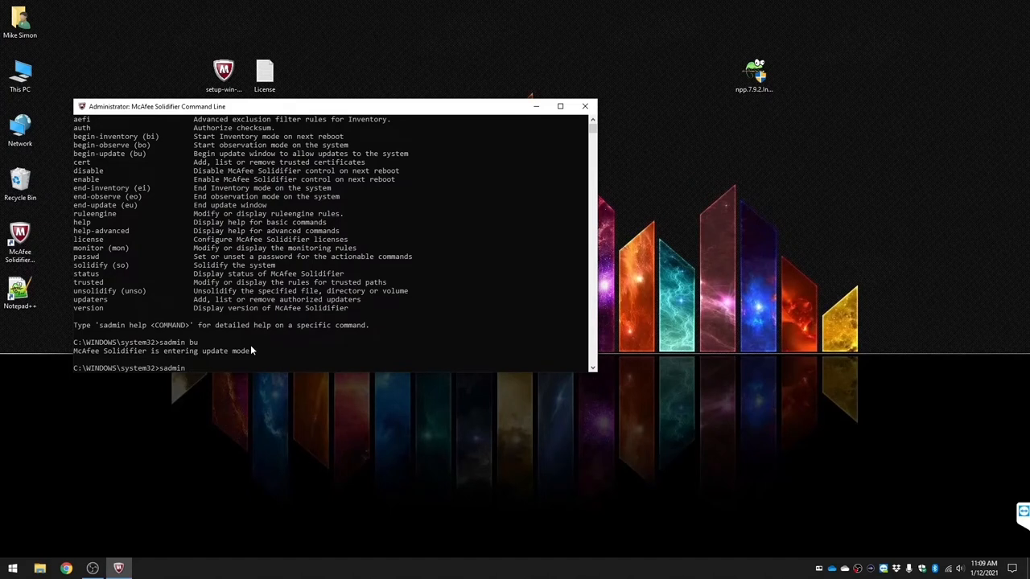
{"action": "type", "text": "eu"}
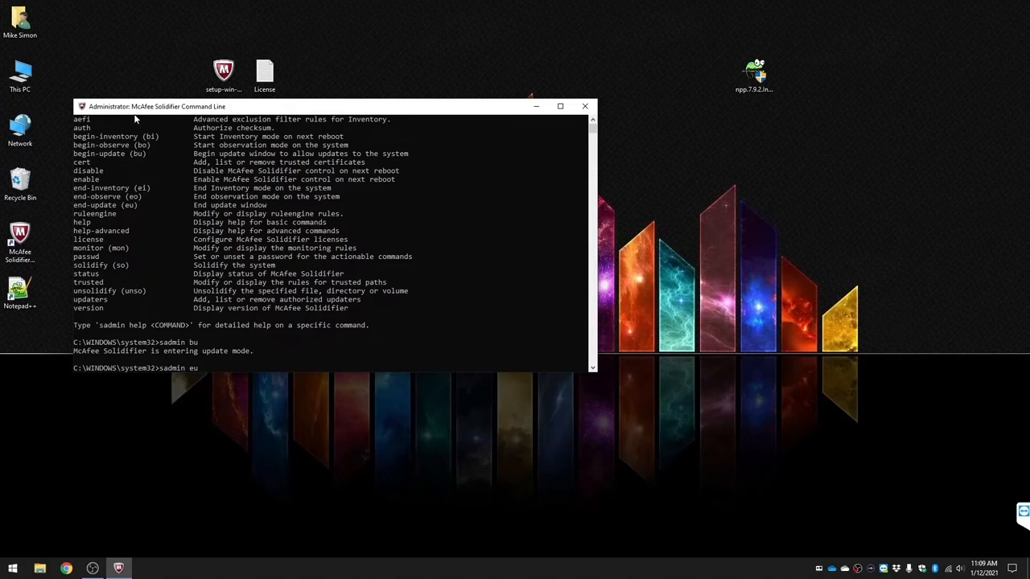
{"action": "mouse_move", "coordinate": [239, 210]}
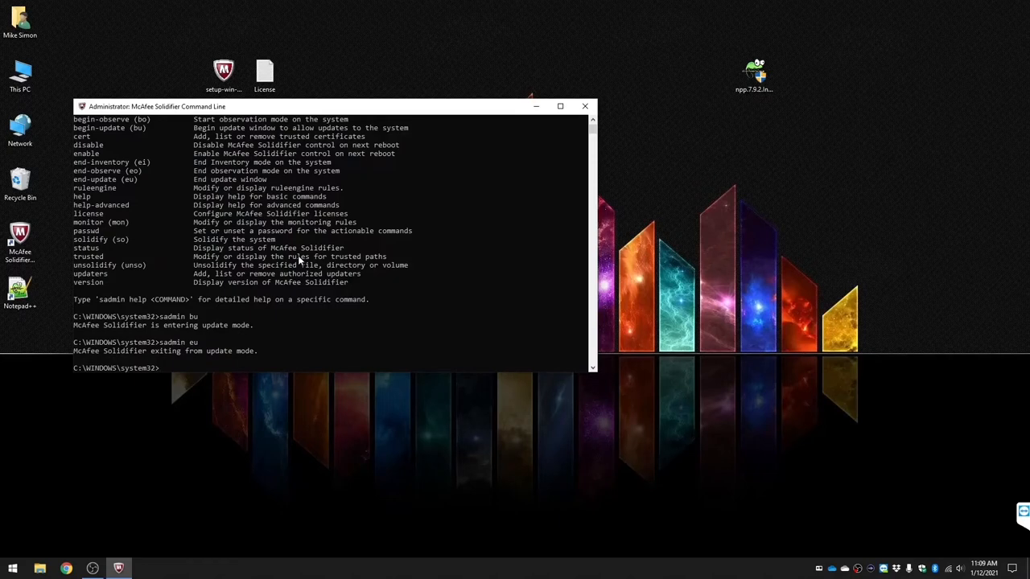
{"action": "left_click", "coordinate": [585, 105]}
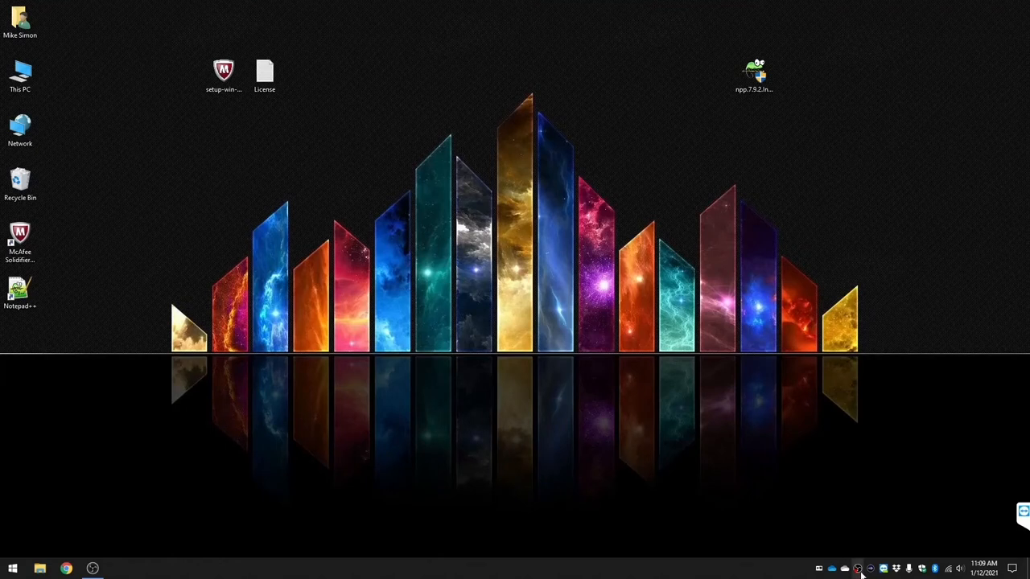
{"action": "mouse_move", "coordinate": [394, 314]}
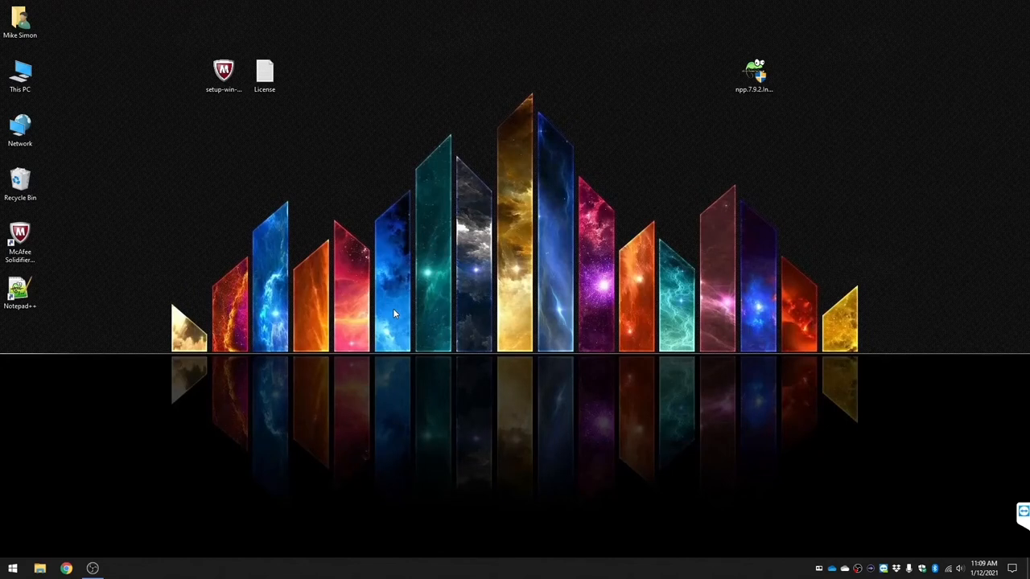
{"action": "mouse_move", "coordinate": [387, 303]}
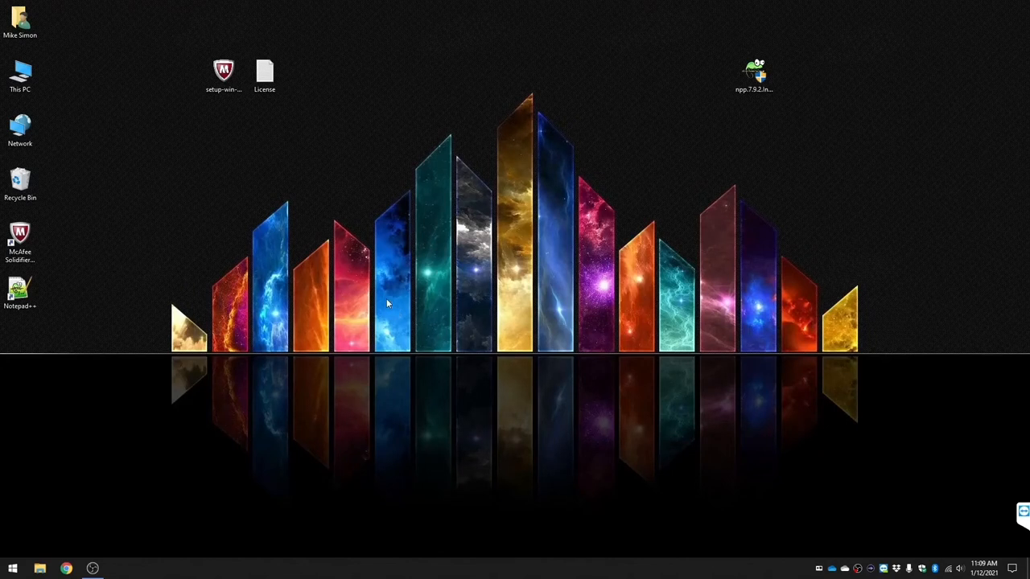
{"action": "mouse_move", "coordinate": [356, 276]}
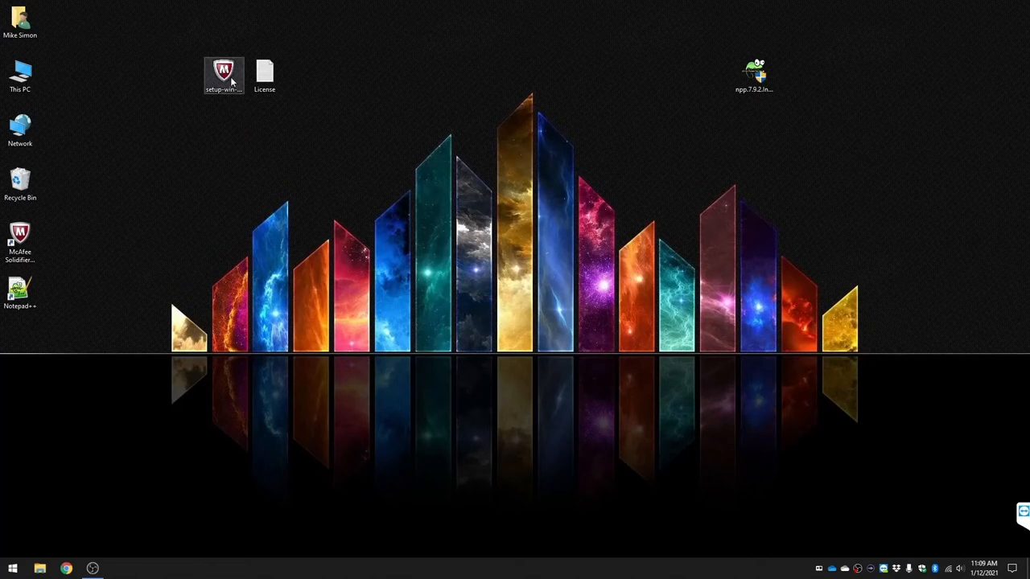
- Open the Solidifier Command Line and check status with 'sadmin status'
{"action": "left_click", "coordinate": [19, 237]}
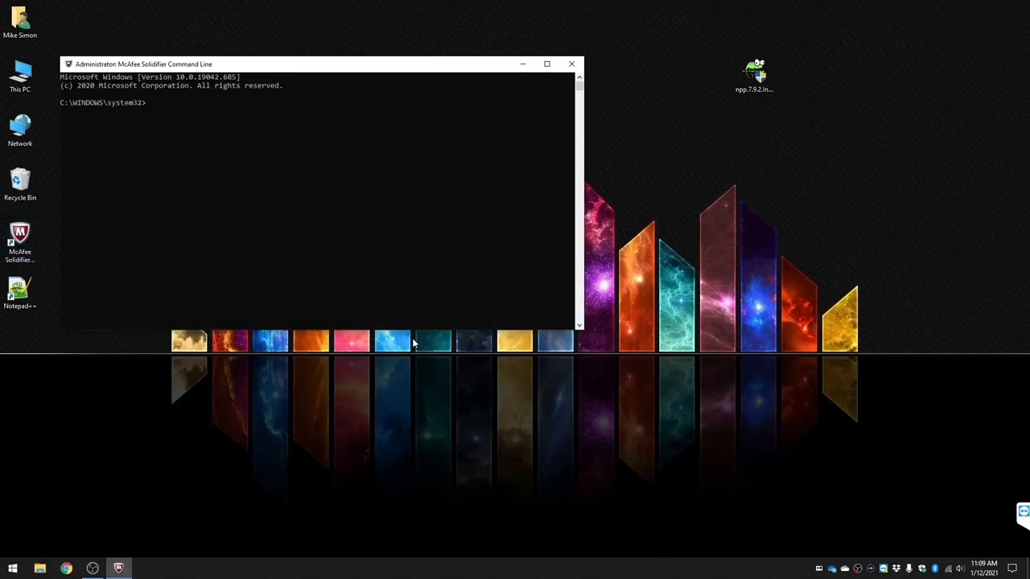
{"action": "type", "text": "sadmin status"}
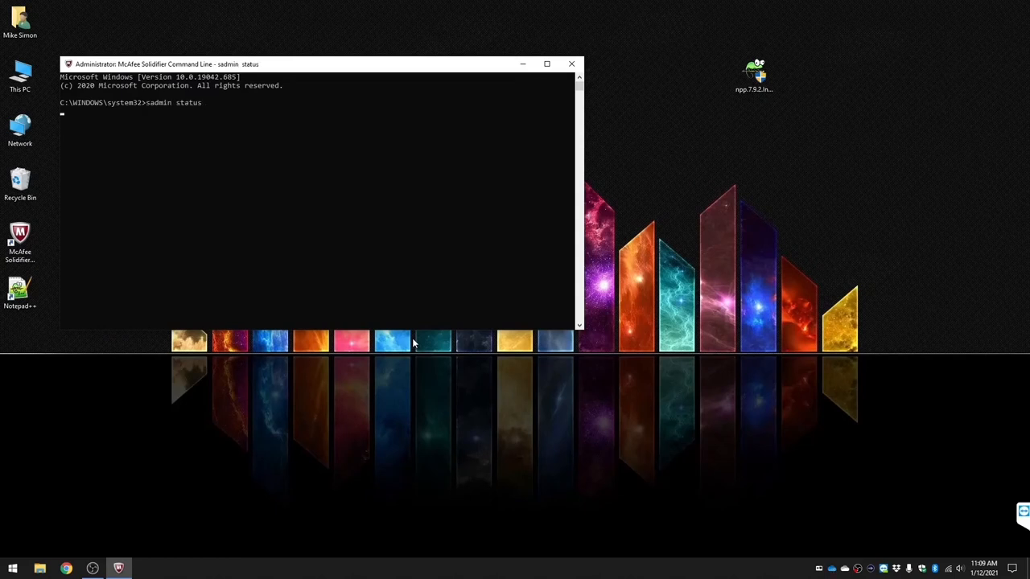
{"action": "key", "text": "Return"}
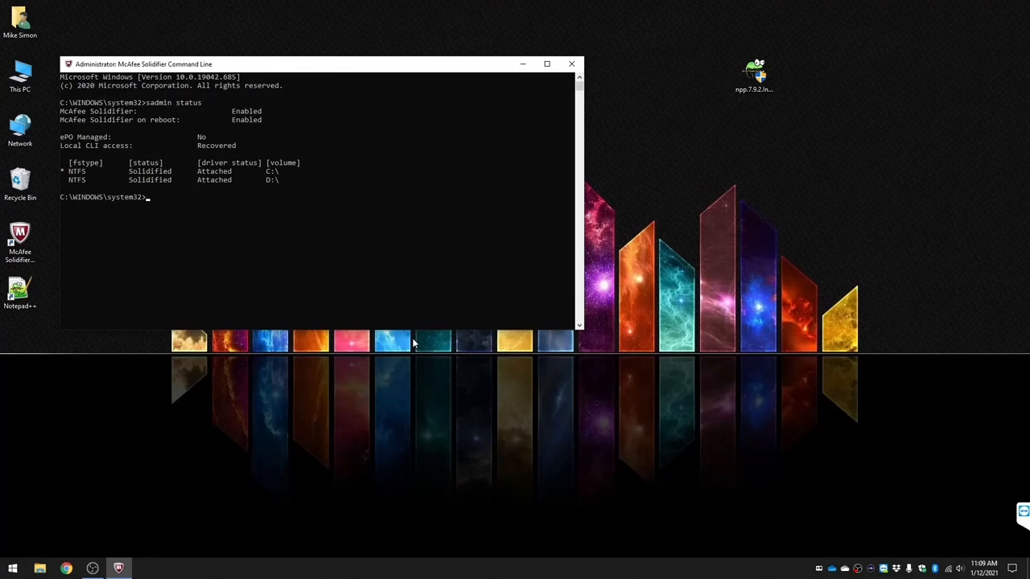
- Run 'sadmin disable' to disable Solidifier on next reboot, then 'exit'
{"action": "type", "text": "sadmin disable"}
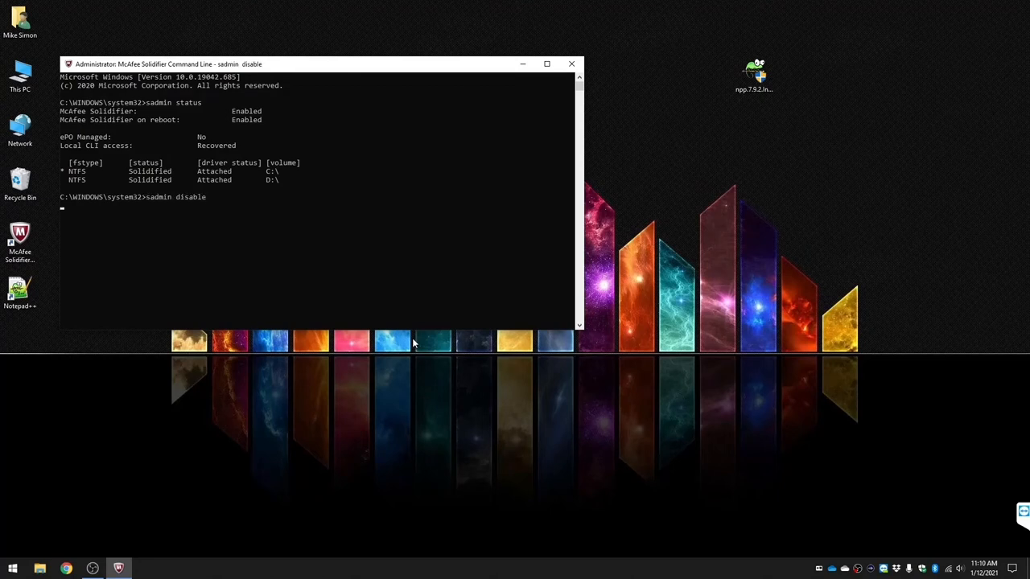
{"action": "key", "text": "Return"}
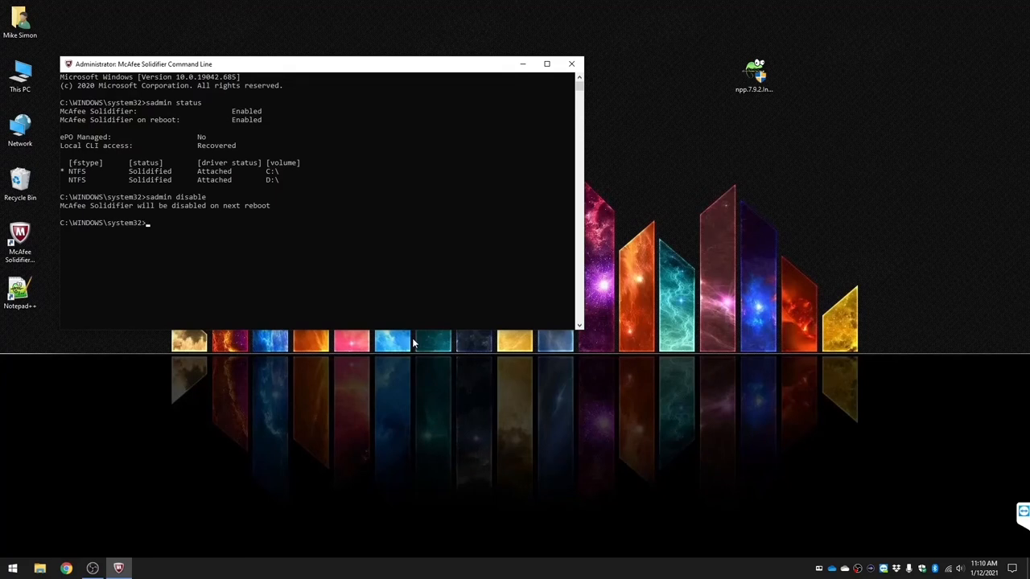
{"action": "type", "text": "exit"}
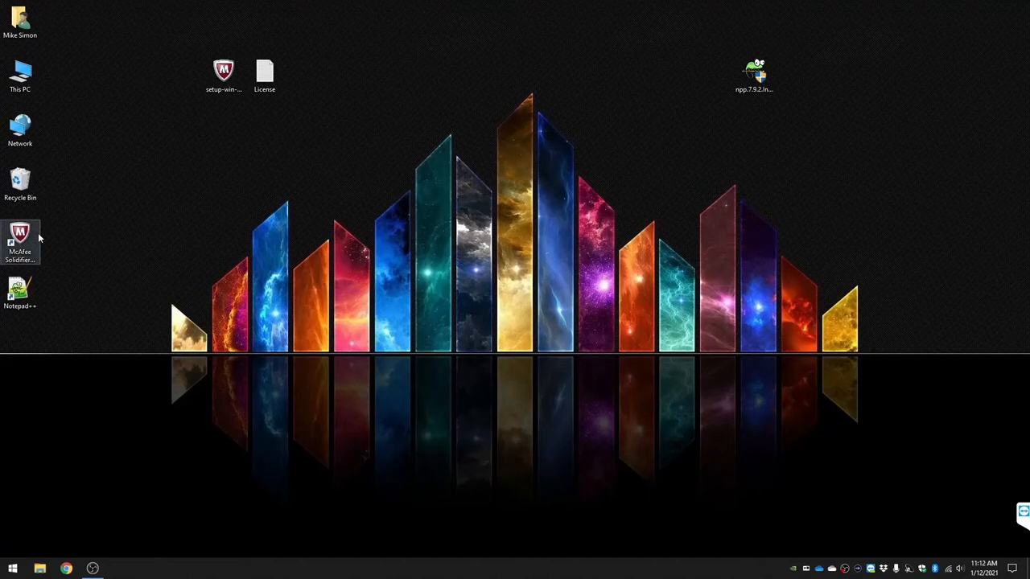
{"action": "right_click", "coordinate": [20, 241]}
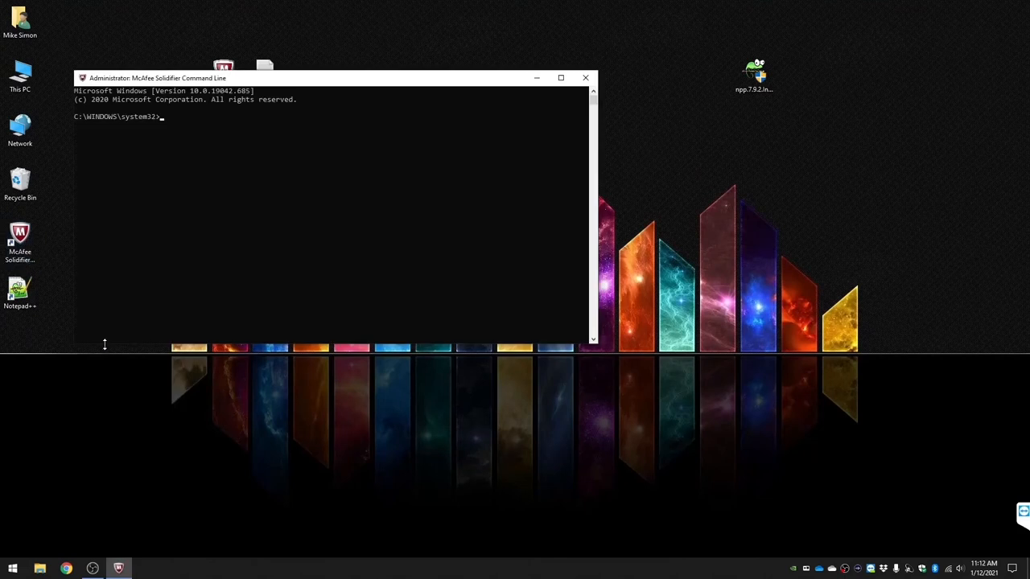
{"action": "type", "text": "sadmin st"}
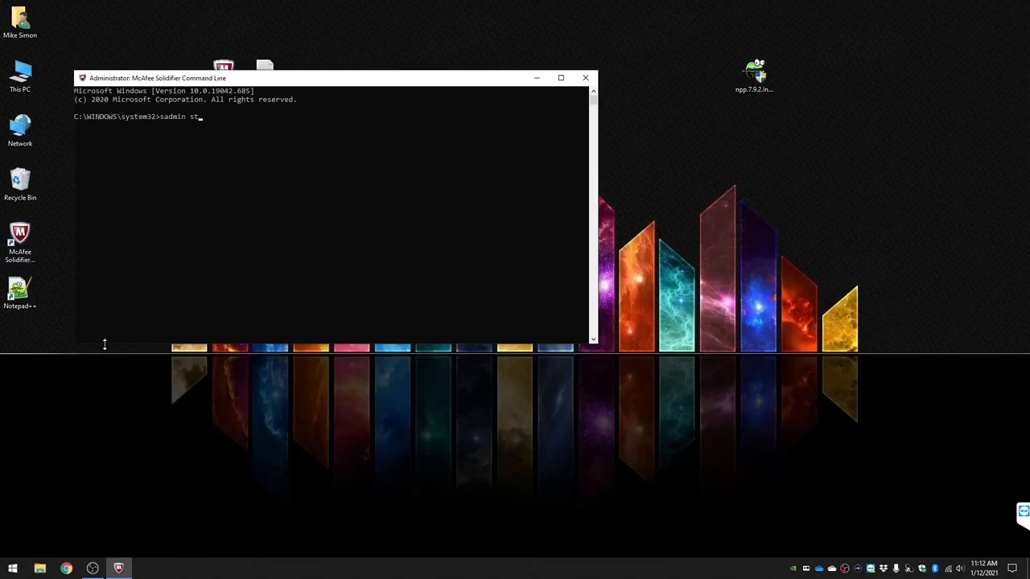
{"action": "key", "text": "Return"}
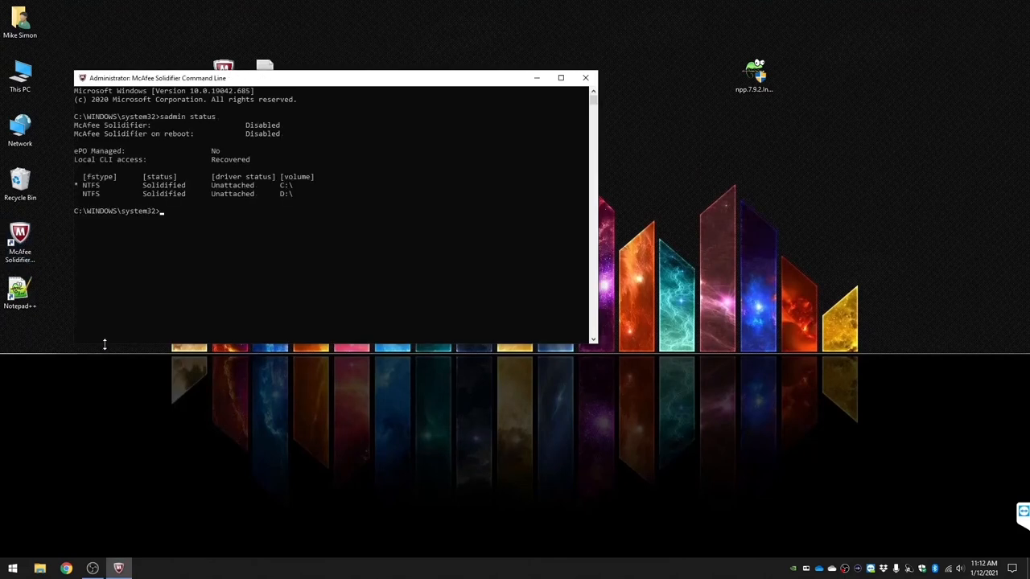
{"action": "mouse_move", "coordinate": [250, 140]}
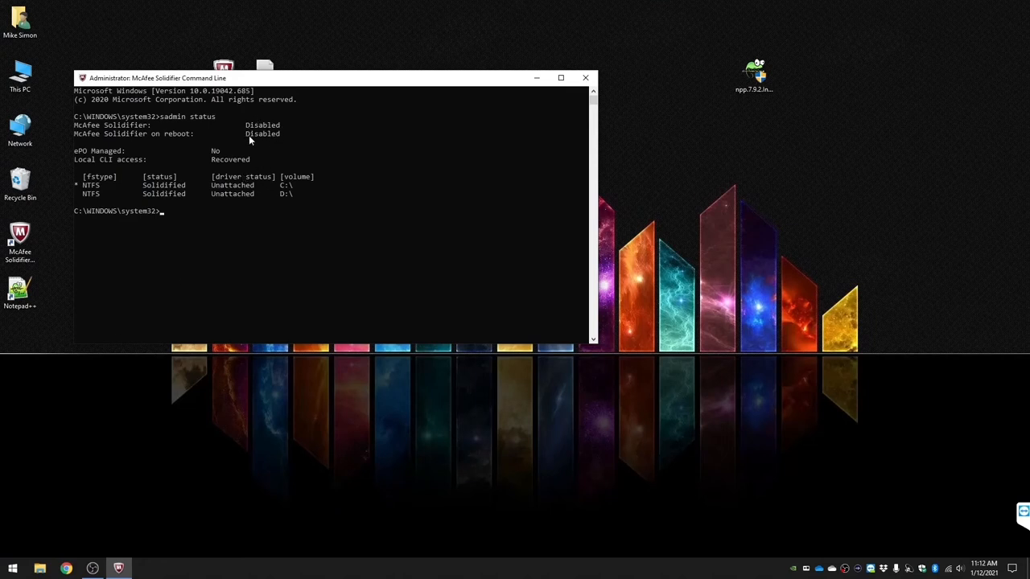
{"action": "mouse_move", "coordinate": [263, 136]}
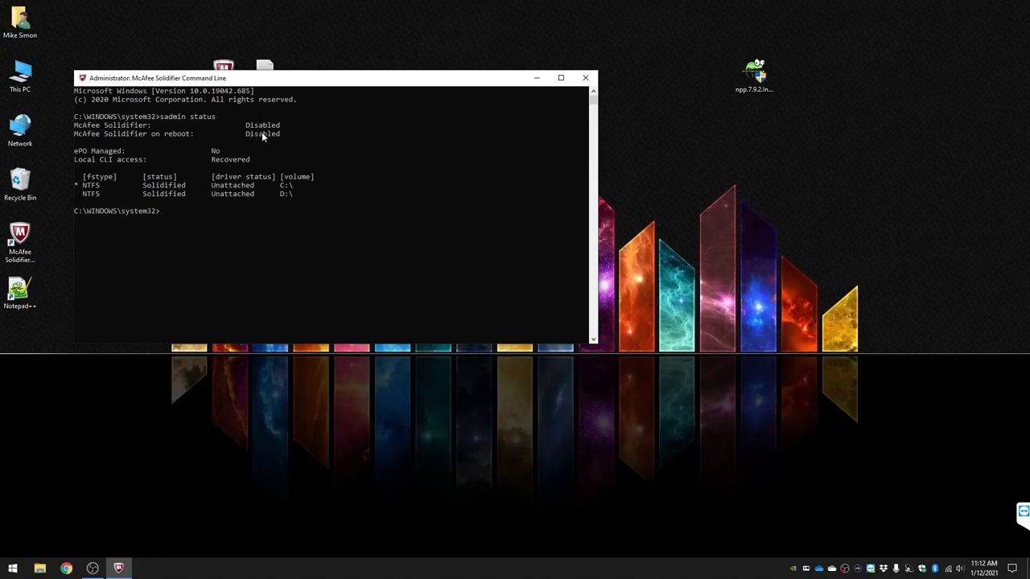
{"action": "mouse_move", "coordinate": [172, 200]}
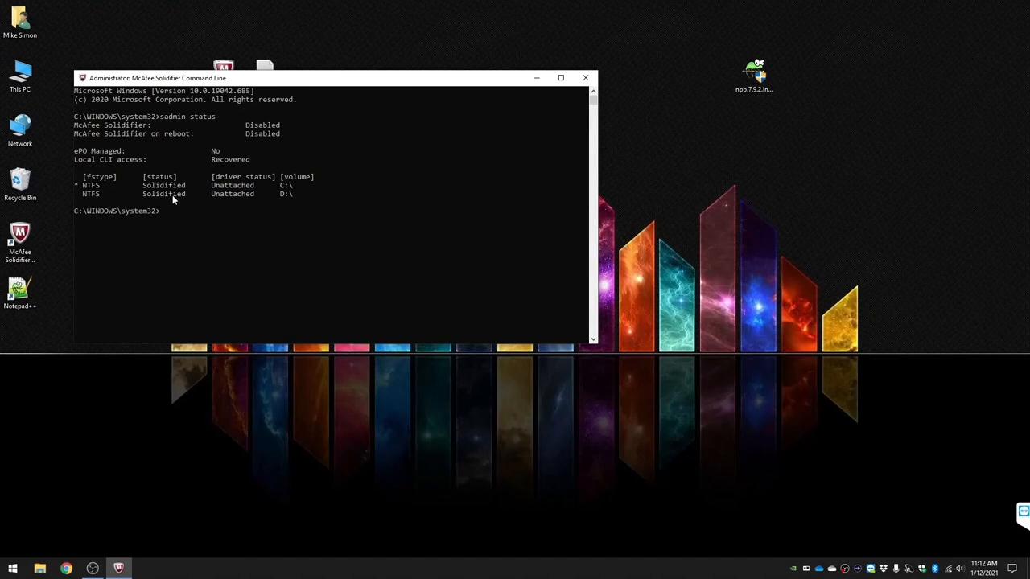
{"action": "mouse_move", "coordinate": [247, 198]}
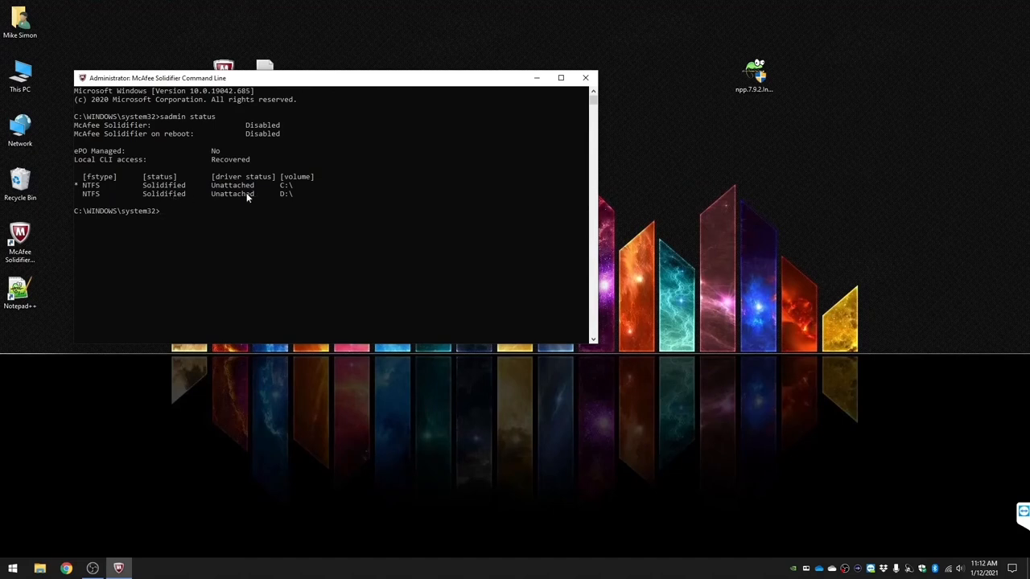
{"action": "mouse_move", "coordinate": [220, 196]}
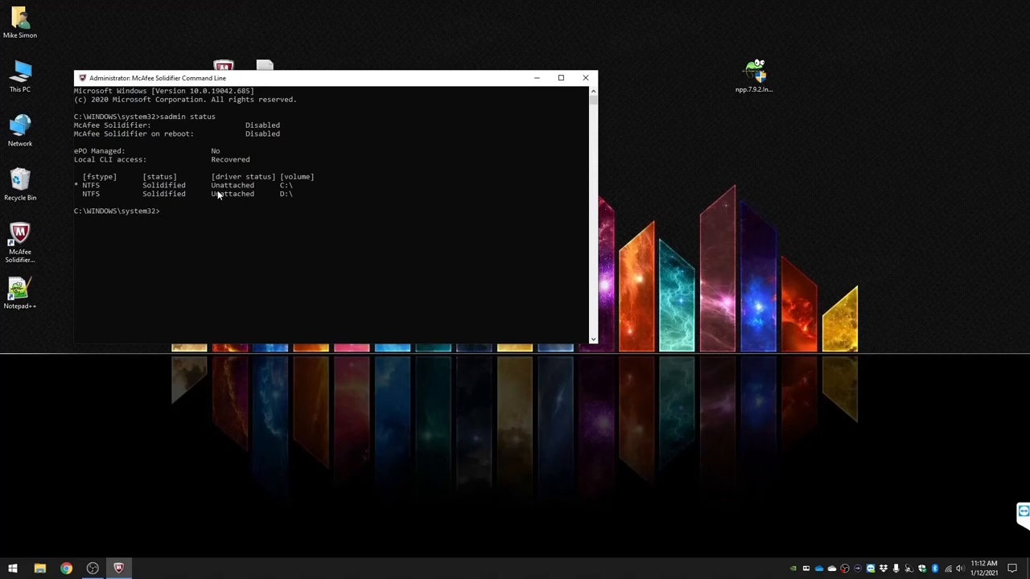
{"action": "type", "text": "e"}
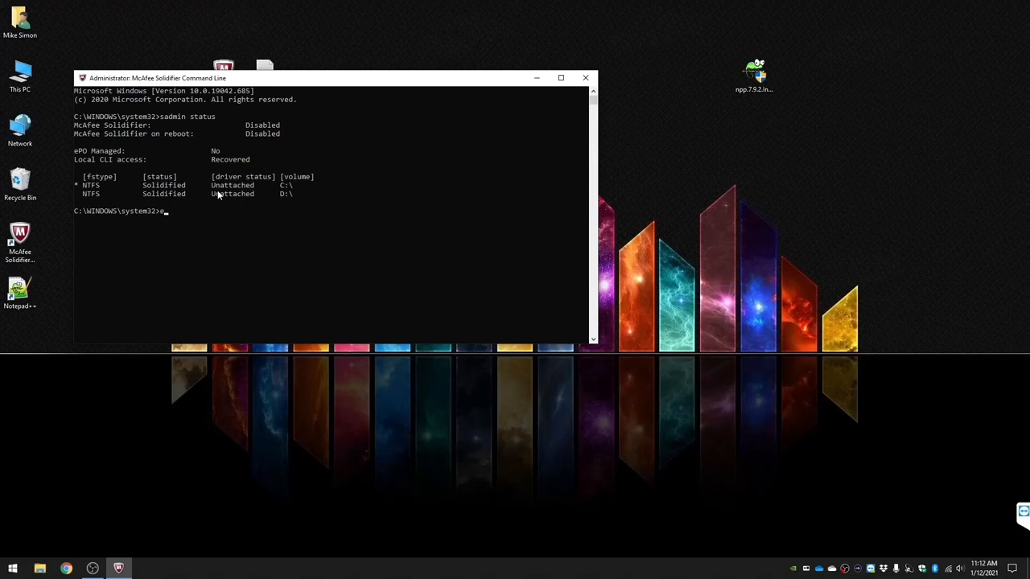
{"action": "left_click", "coordinate": [585, 77]}
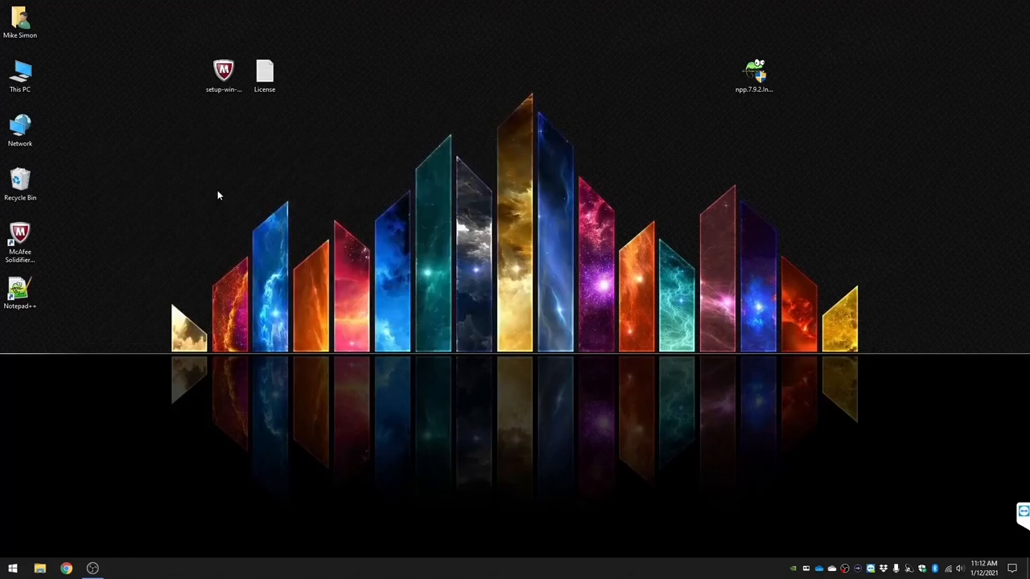
- In Apps & features sorted by install date, uninstall McAfee Solidifier and confirm
{"action": "left_click", "coordinate": [13, 568]}
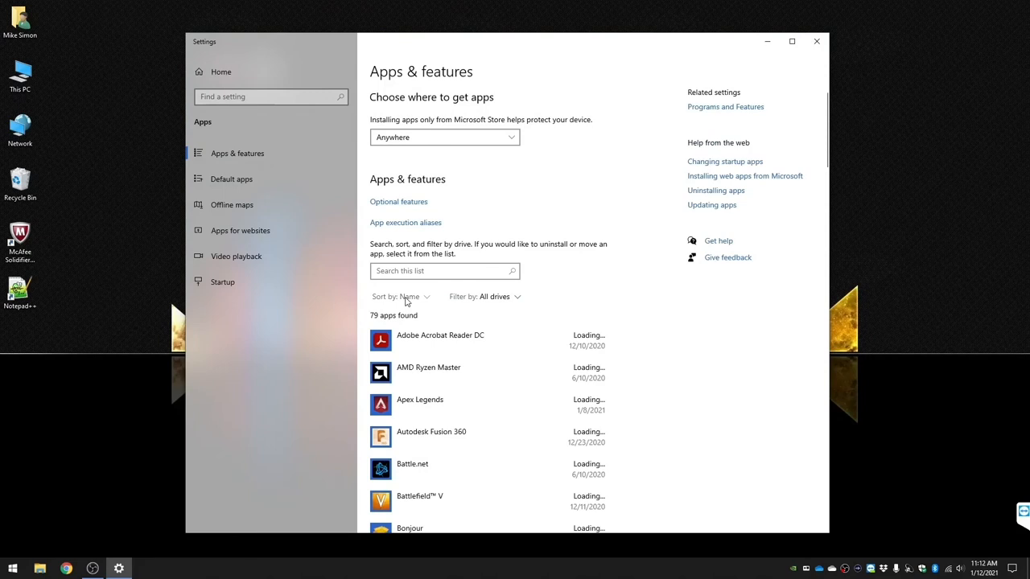
{"action": "left_click", "coordinate": [409, 296]}
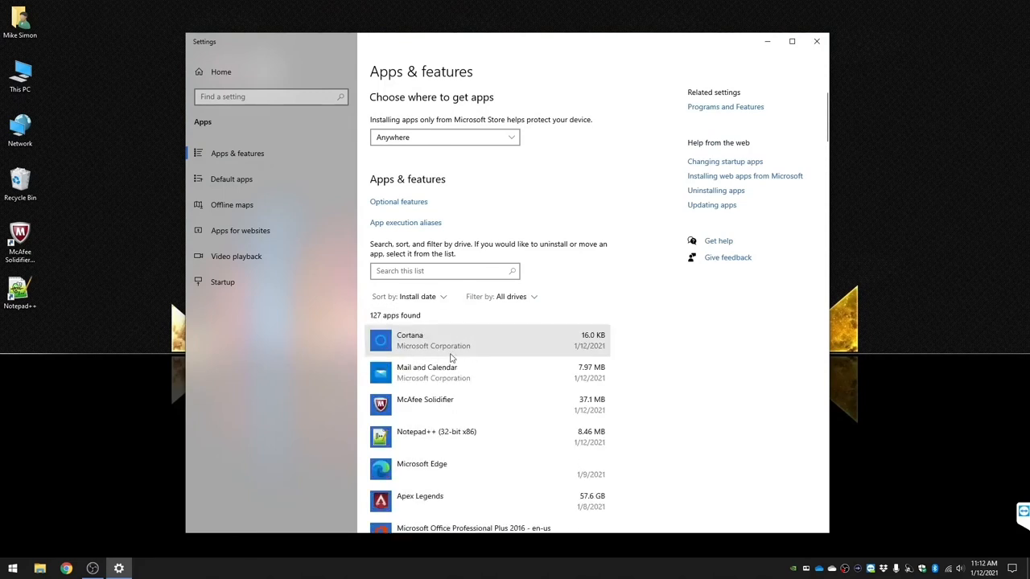
{"action": "left_click", "coordinate": [425, 404]}
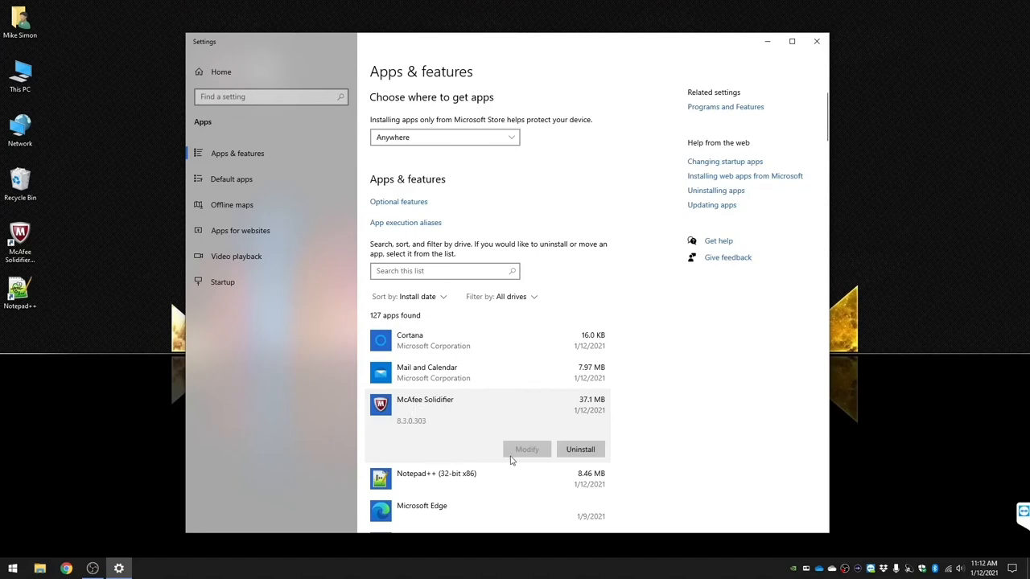
{"action": "mouse_move", "coordinate": [580, 449]}
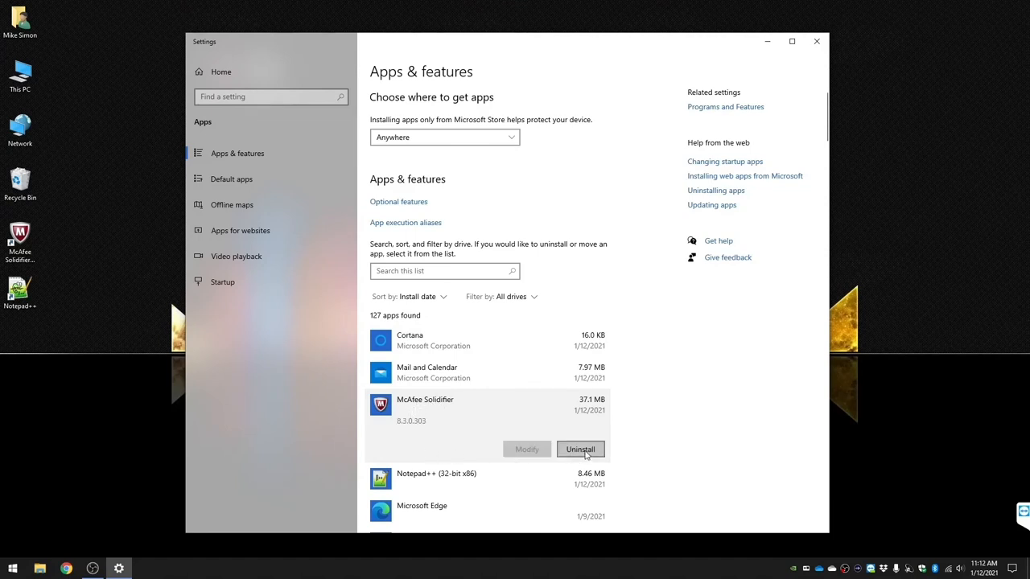
{"action": "left_click", "coordinate": [580, 449]}
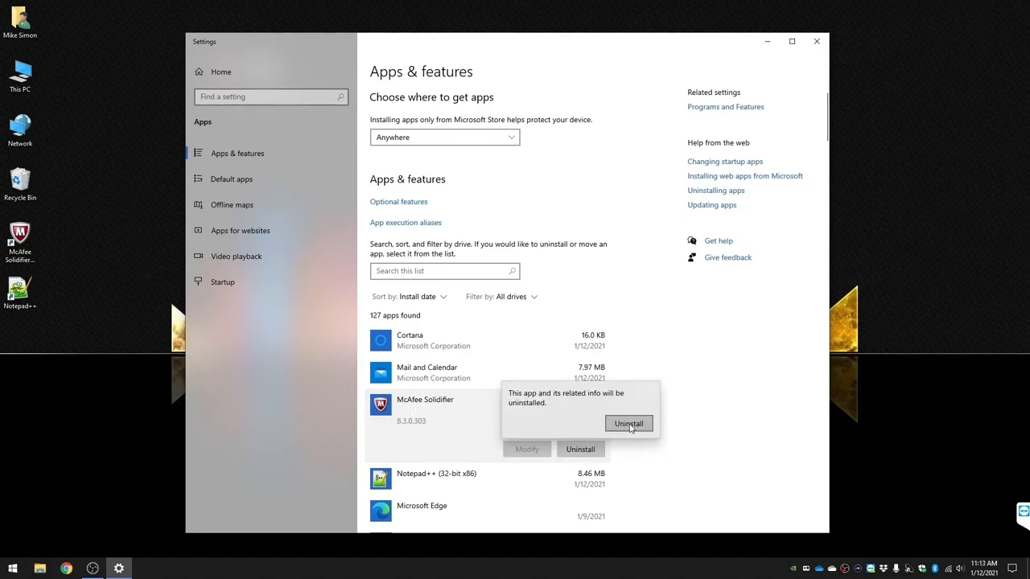
{"action": "left_click", "coordinate": [628, 424]}
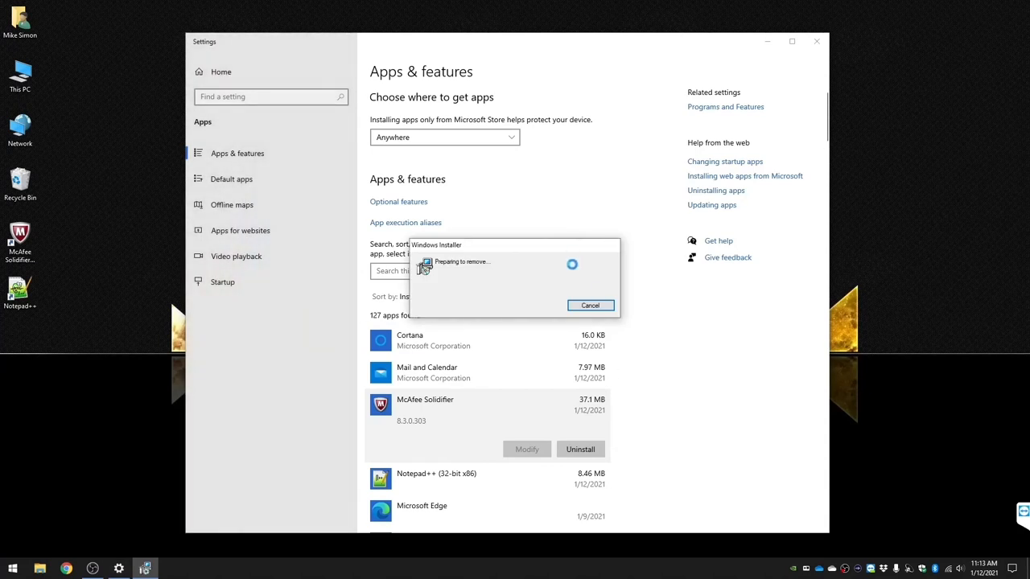